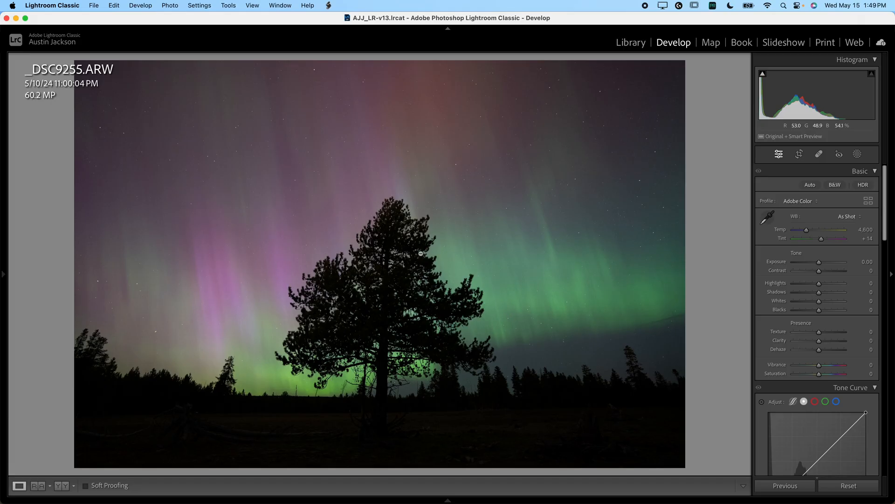
{"action": "mouse_move", "coordinate": [838, 329]}
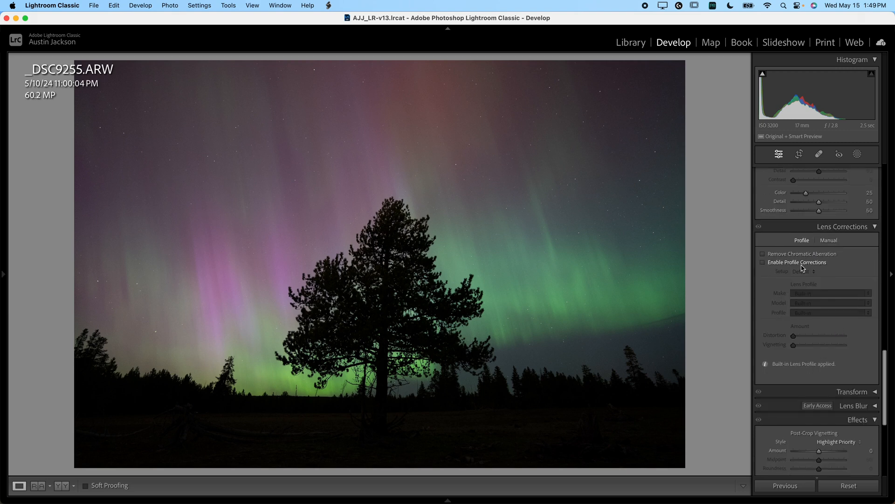
Step: Enable lens profile corrections and chromatic aberration removal in Lens Corrections
{"action": "left_click", "coordinate": [763, 262]}
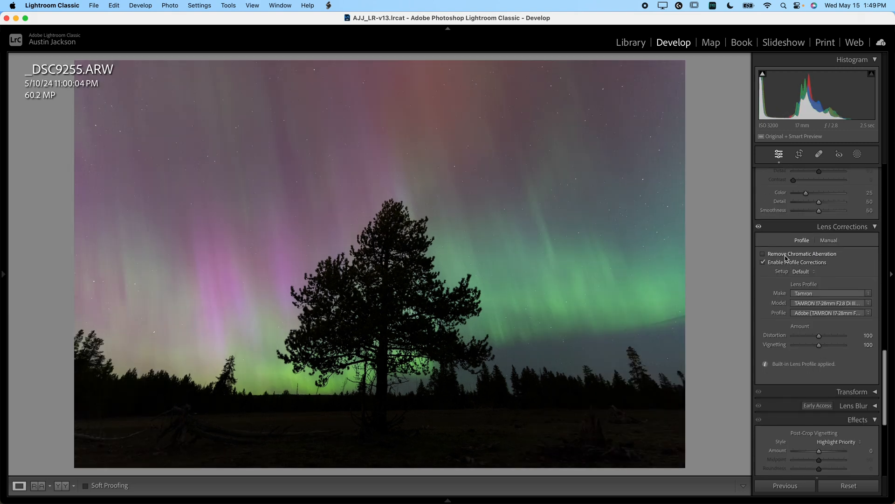
{"action": "left_click", "coordinate": [763, 254]}
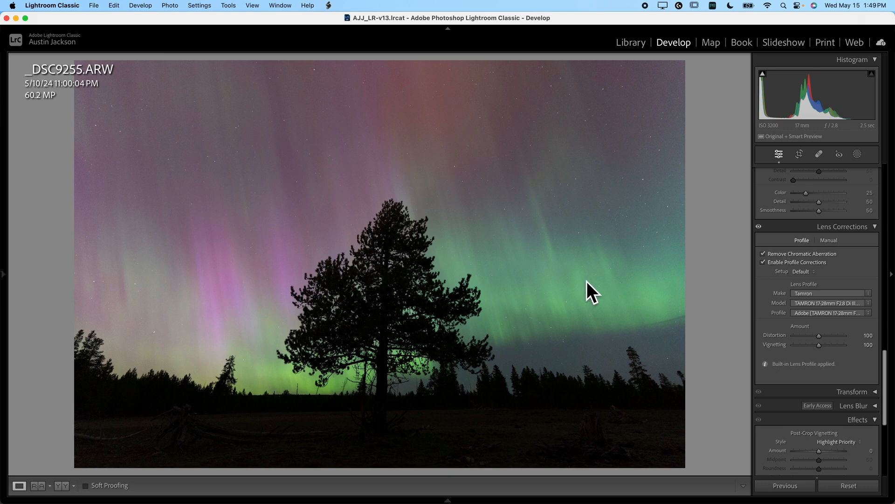
{"action": "mouse_move", "coordinate": [407, 102]}
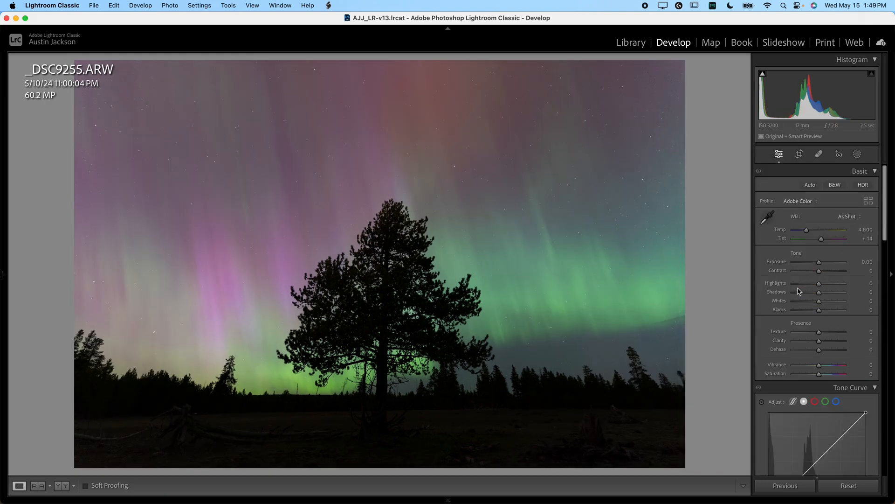
Step: Raise Exposure to +0.20 in the Basic panel to brighten the aurora slightly
{"action": "scroll", "scroll_direction": "down", "scroll_amount": 3}
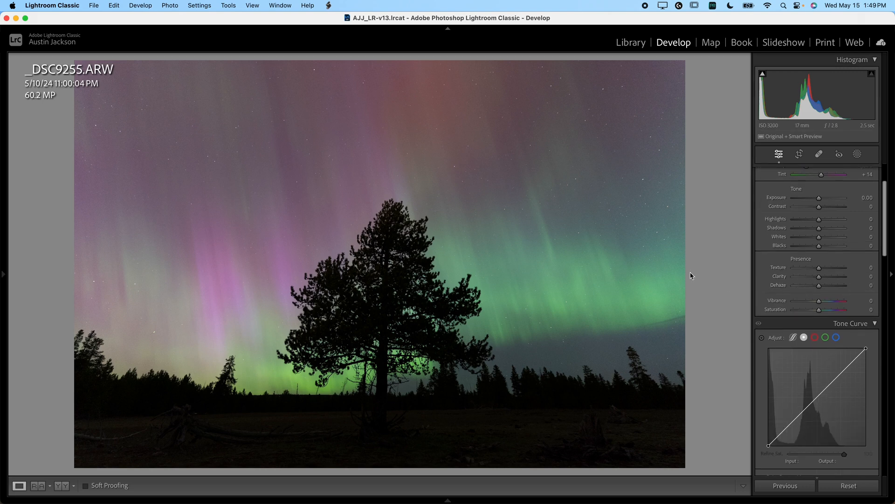
{"action": "mouse_move", "coordinate": [447, 243]}
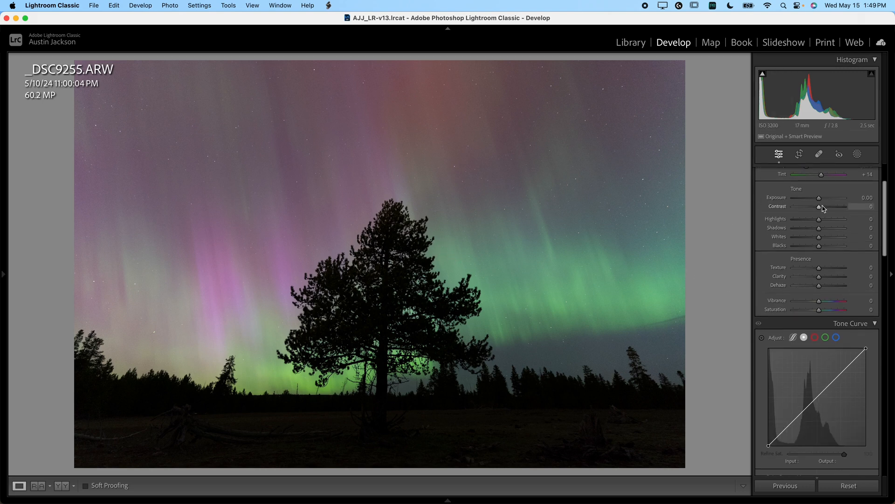
{"action": "left_click_drag", "start_coordinate": [818, 198], "coordinate": [829, 198]}
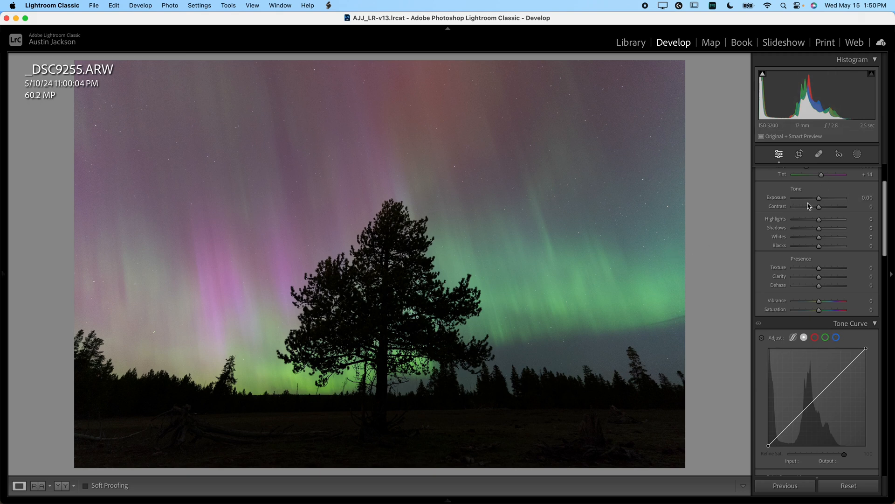
{"action": "left_click_drag", "start_coordinate": [818, 197], "coordinate": [823, 198]}
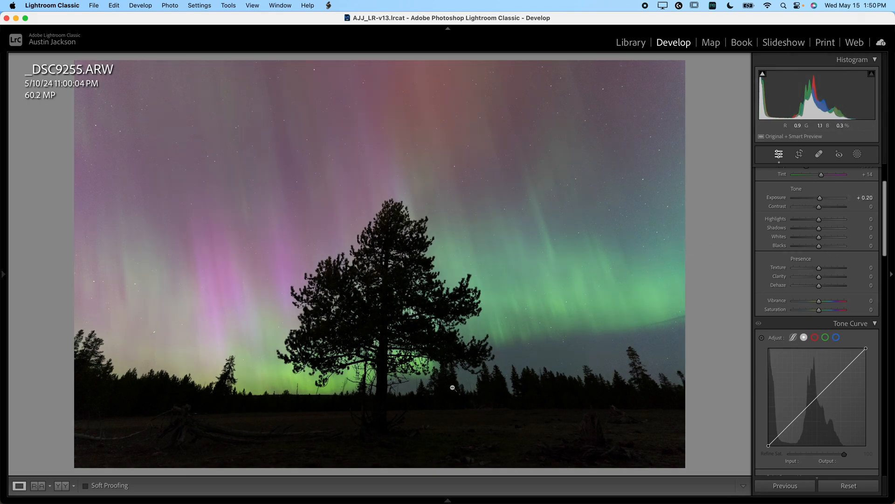
{"action": "scroll", "scroll_direction": "down", "scroll_amount": 3}
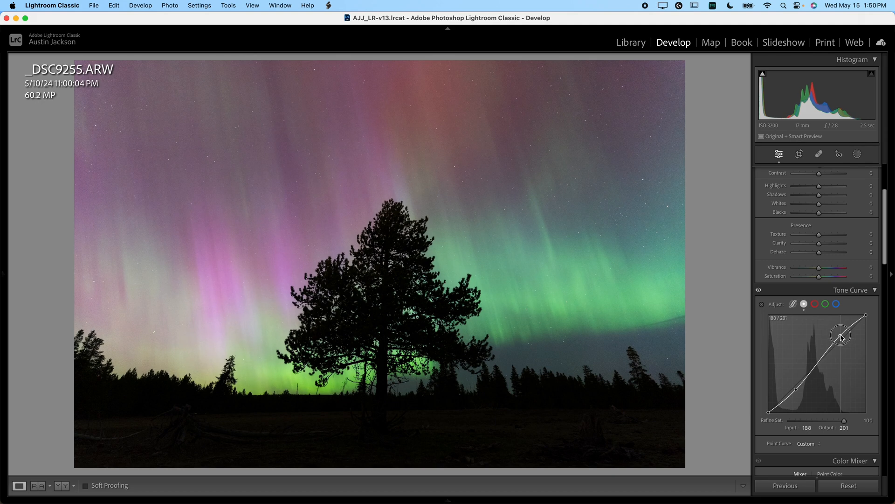
Step: Shape an S-curve with raised highlights and deeper shadows, toggling the curve to compare
{"action": "left_click_drag", "start_coordinate": [841, 335], "coordinate": [800, 393]}
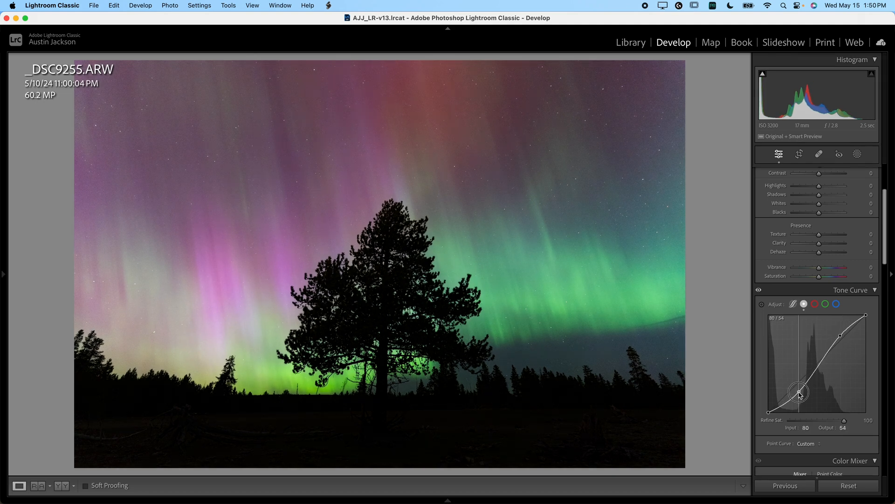
{"action": "left_click_drag", "start_coordinate": [798, 393], "coordinate": [797, 391]}
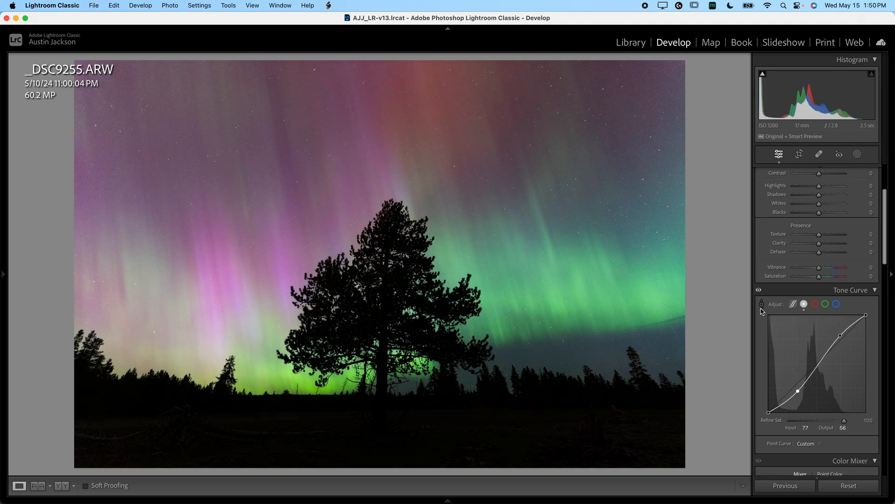
{"action": "left_click", "coordinate": [759, 291]}
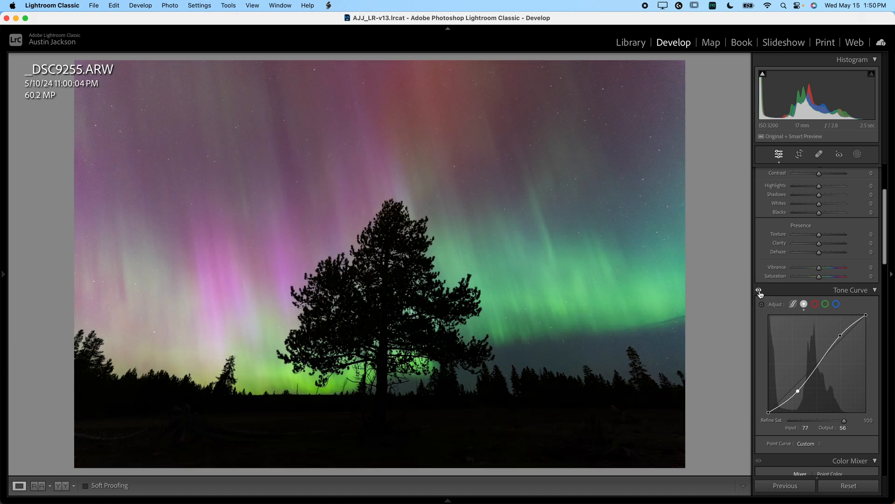
{"action": "left_click", "coordinate": [759, 291]}
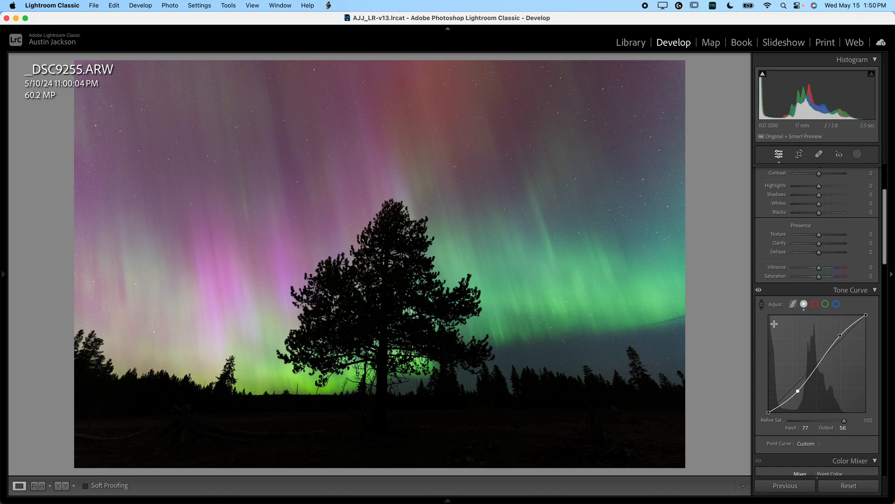
{"action": "mouse_move", "coordinate": [767, 413]}
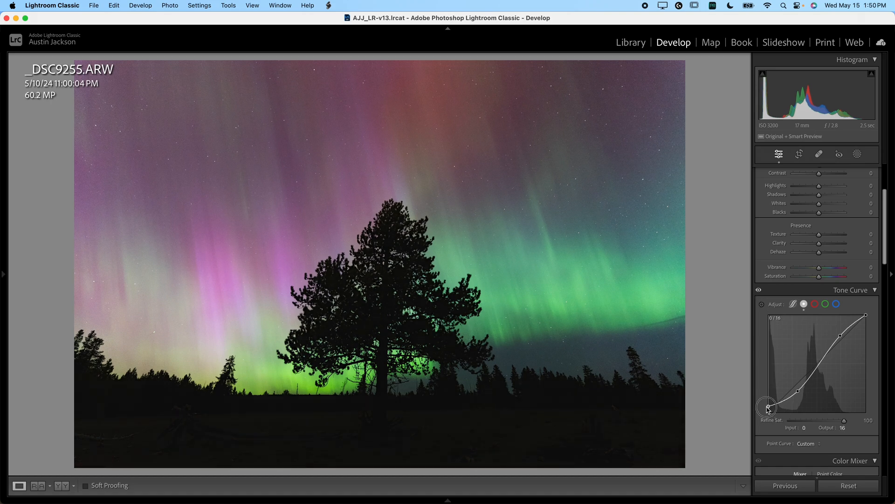
Step: Lift the tone curve's black point slightly to about 12 for softer darkest shadows
{"action": "left_click_drag", "start_coordinate": [768, 409], "coordinate": [764, 396]}
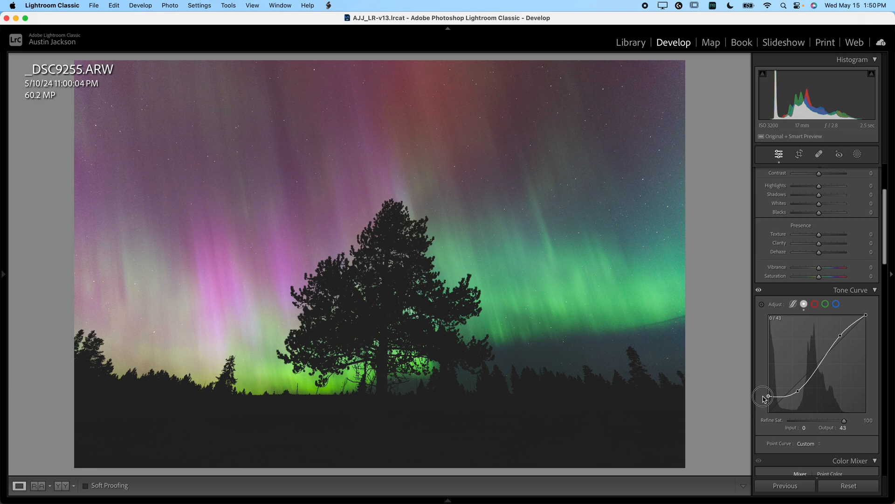
{"action": "left_click_drag", "start_coordinate": [764, 397], "coordinate": [764, 414]}
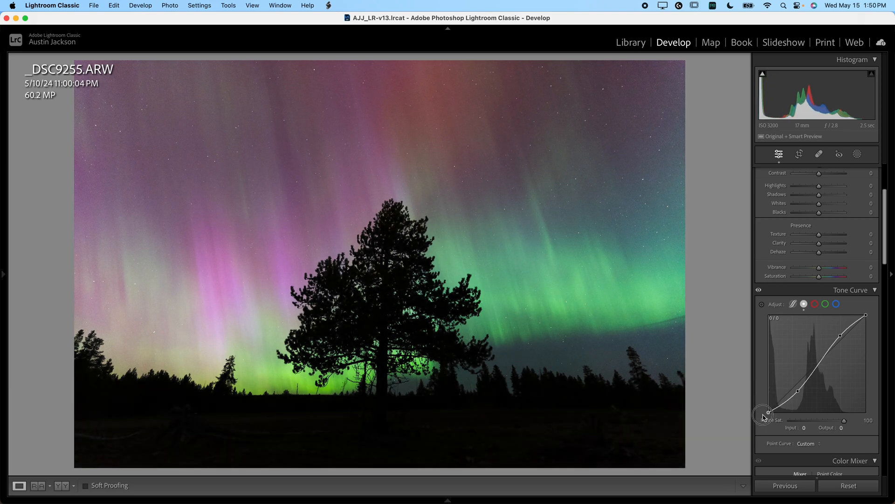
{"action": "left_click_drag", "start_coordinate": [765, 414], "coordinate": [765, 409]}
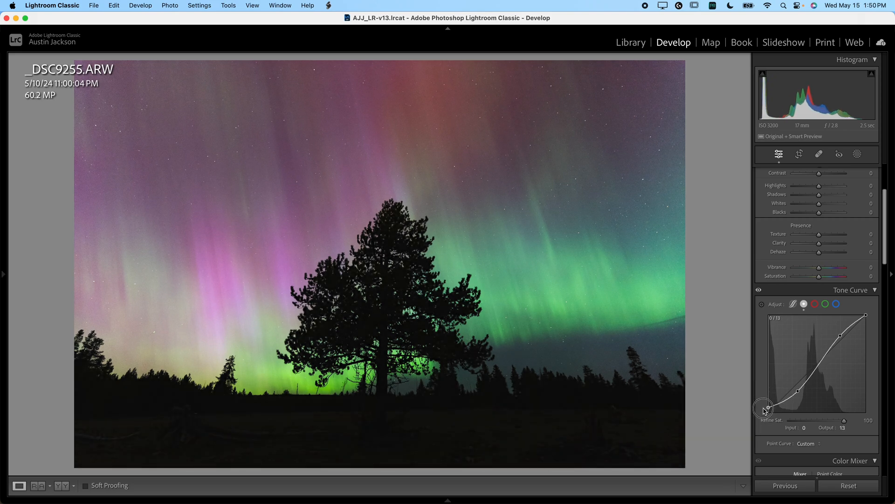
{"action": "left_click_drag", "start_coordinate": [765, 408], "coordinate": [768, 411]}
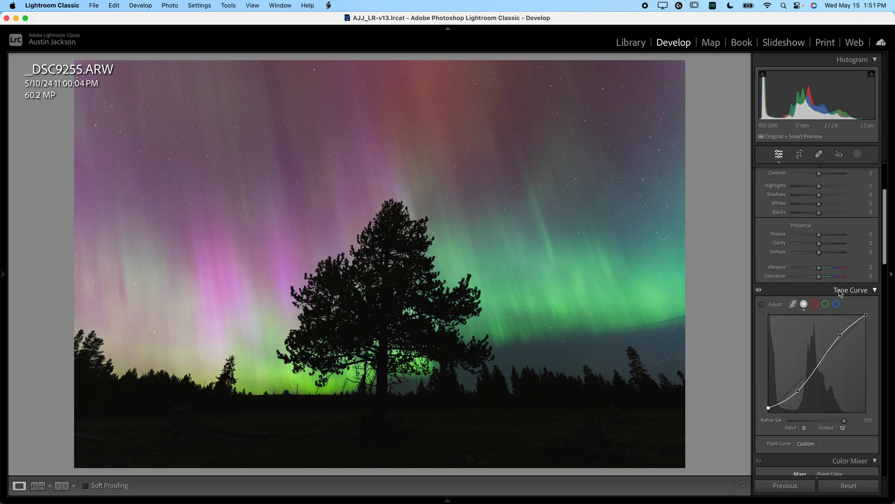
Step: Test the Shadows slider at its extremes and settle it at +29 to reveal the foreground
{"action": "left_click", "coordinate": [875, 289]}
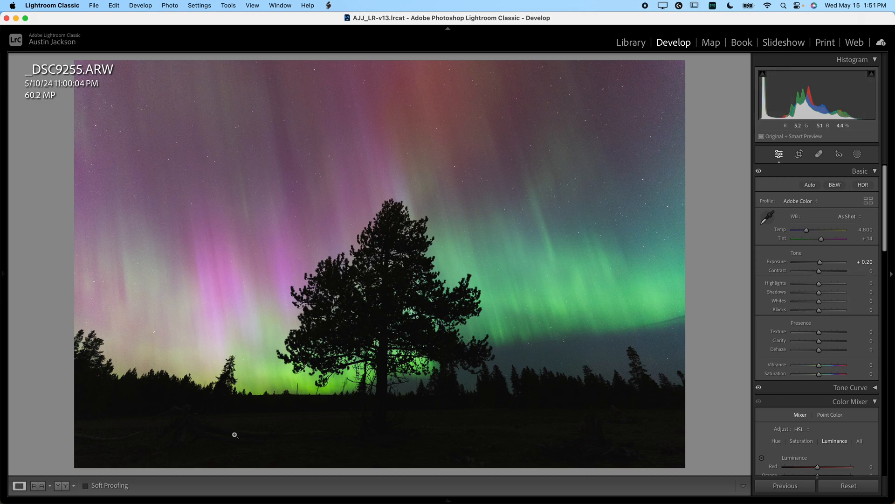
{"action": "left_click_drag", "start_coordinate": [819, 301], "coordinate": [851, 301]}
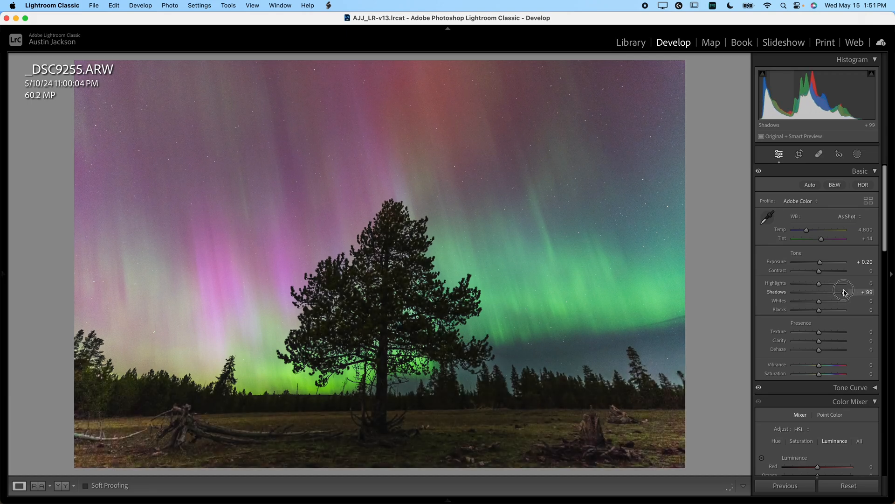
{"action": "left_click_drag", "start_coordinate": [840, 292], "coordinate": [845, 292]}
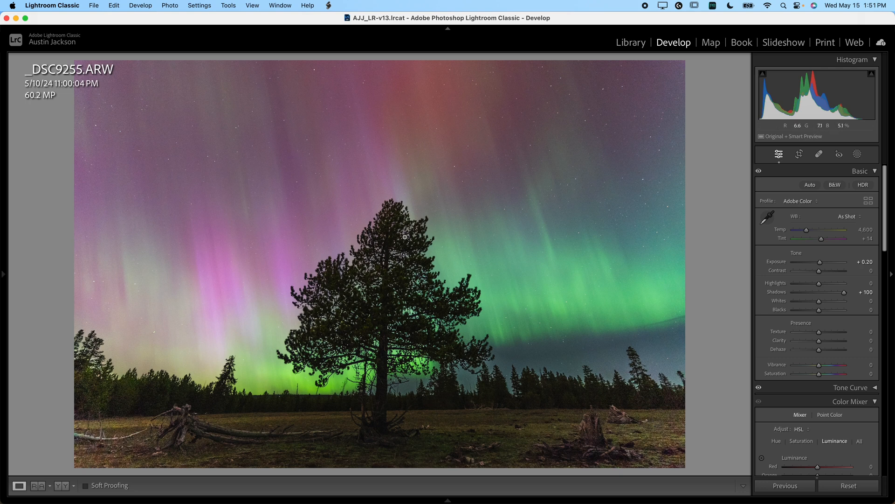
{"action": "mouse_move", "coordinate": [190, 410]}
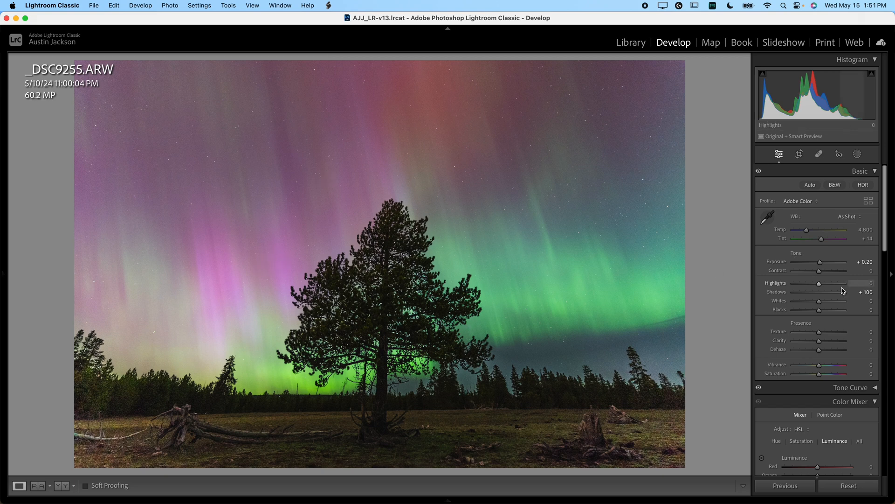
{"action": "left_click_drag", "start_coordinate": [847, 301], "coordinate": [828, 301]}
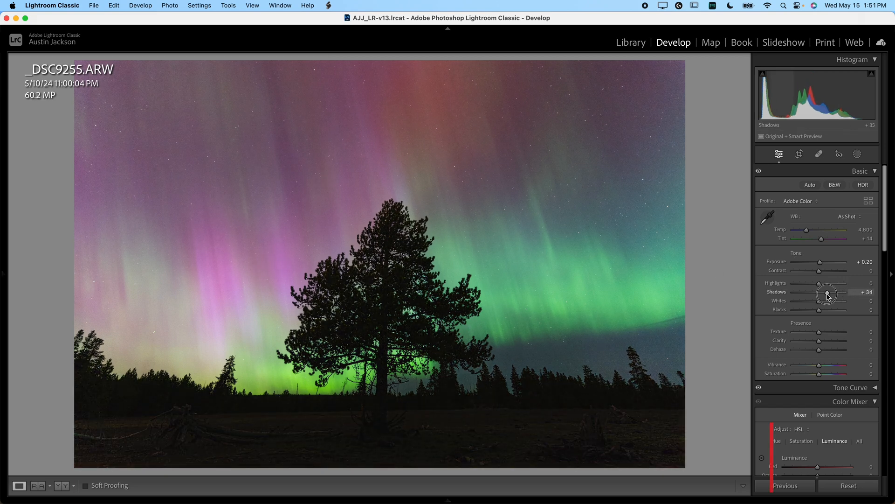
{"action": "left_click_drag", "start_coordinate": [827, 293], "coordinate": [810, 293]}
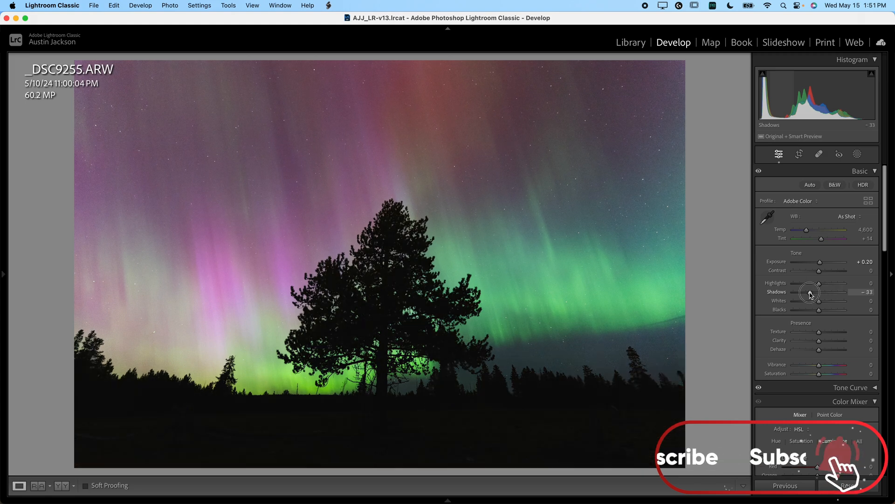
{"action": "left_click_drag", "start_coordinate": [809, 291], "coordinate": [828, 291]}
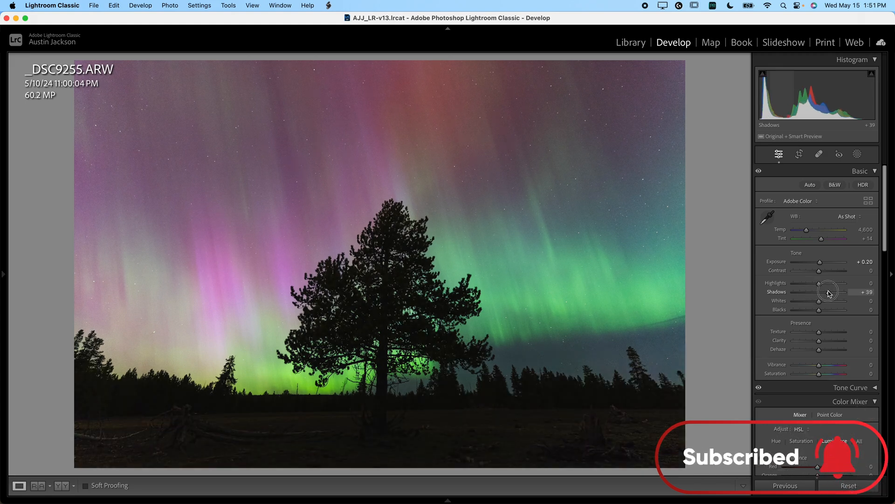
{"action": "left_click_drag", "start_coordinate": [834, 291], "coordinate": [827, 291]}
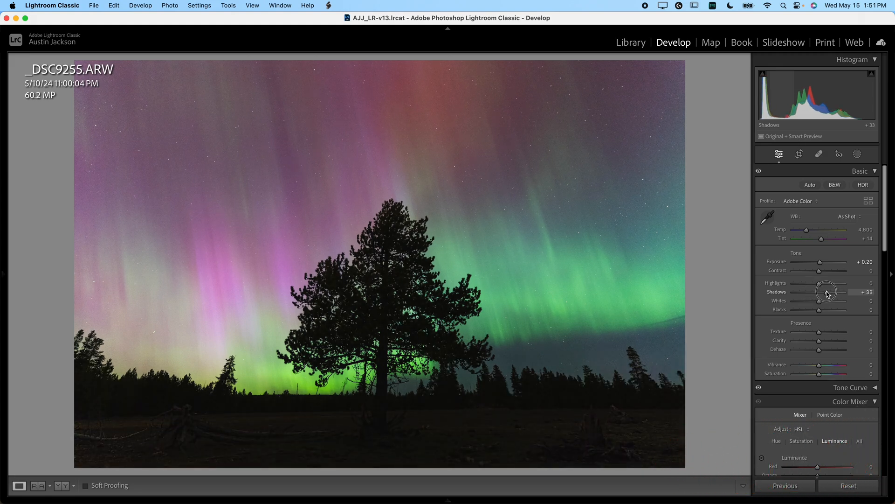
{"action": "left_click_drag", "start_coordinate": [834, 291], "coordinate": [829, 291]}
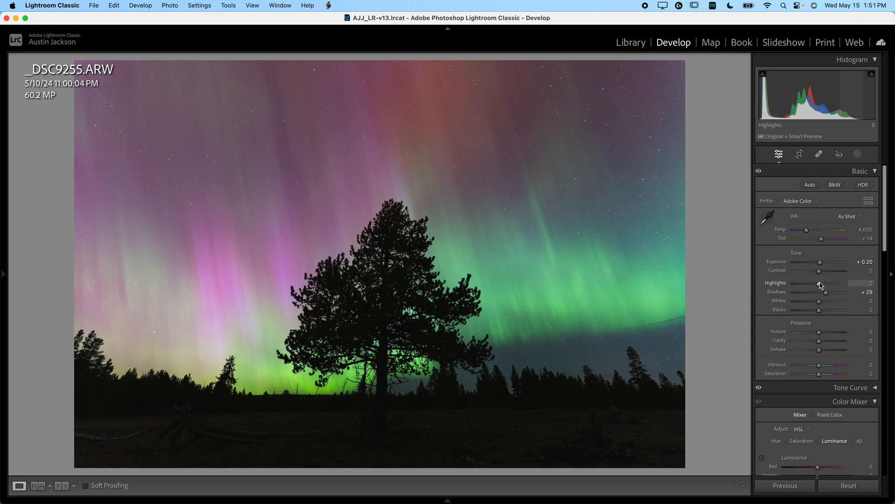
Step: Preview Highlights at both extremes and settle them at -21
{"action": "left_click_drag", "start_coordinate": [828, 284], "coordinate": [799, 284]}
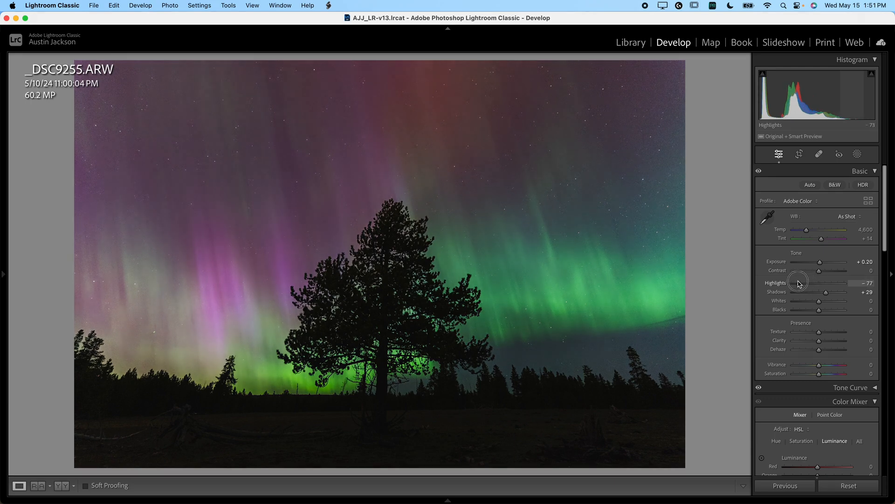
{"action": "left_click_drag", "start_coordinate": [822, 283], "coordinate": [793, 282]}
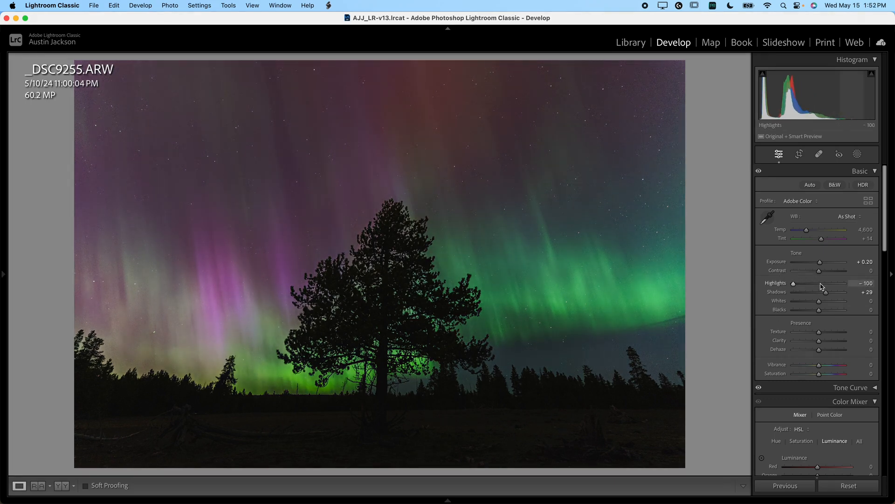
{"action": "left_click_drag", "start_coordinate": [794, 282], "coordinate": [835, 282]}
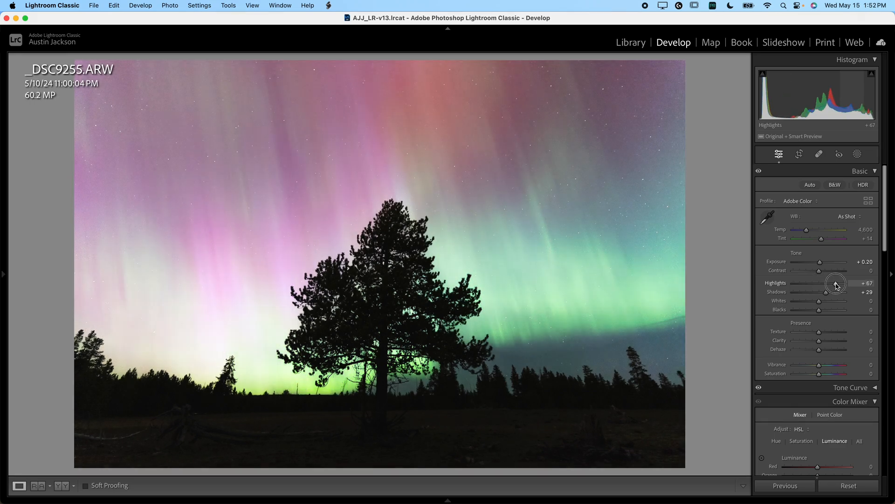
{"action": "left_click_drag", "start_coordinate": [834, 284], "coordinate": [840, 284]}
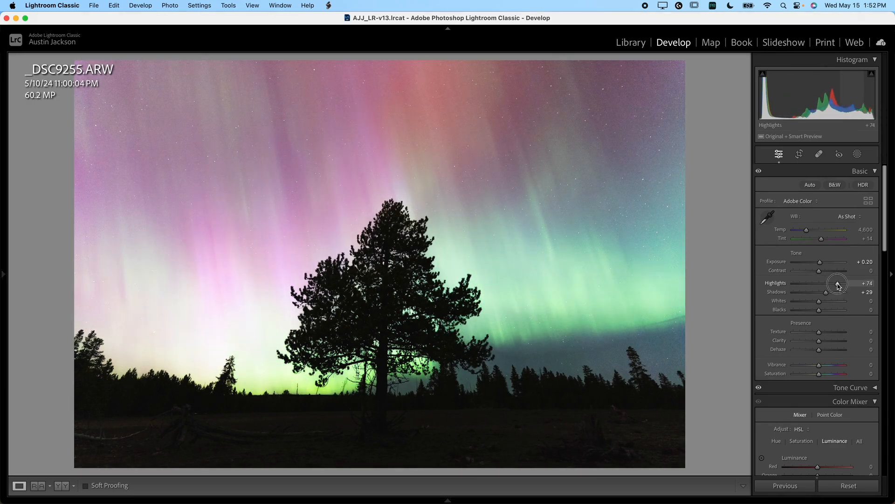
{"action": "left_click_drag", "start_coordinate": [838, 283], "coordinate": [821, 284]}
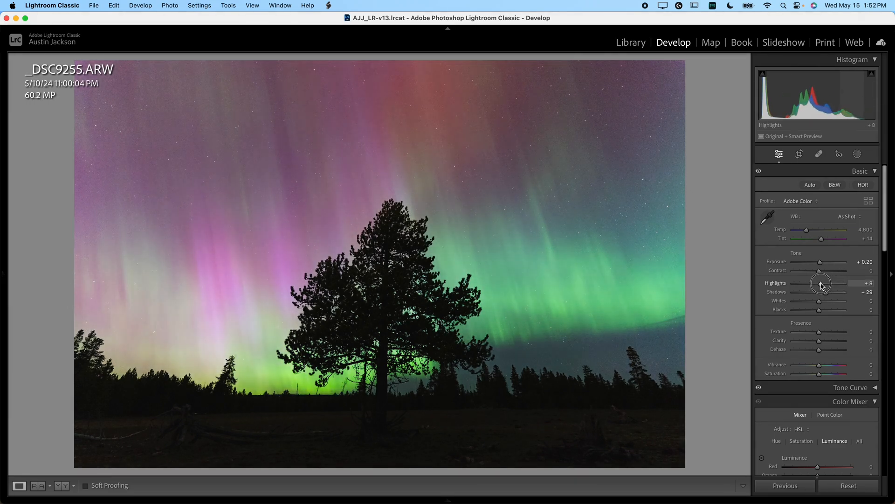
{"action": "left_click_drag", "start_coordinate": [821, 283], "coordinate": [814, 283]}
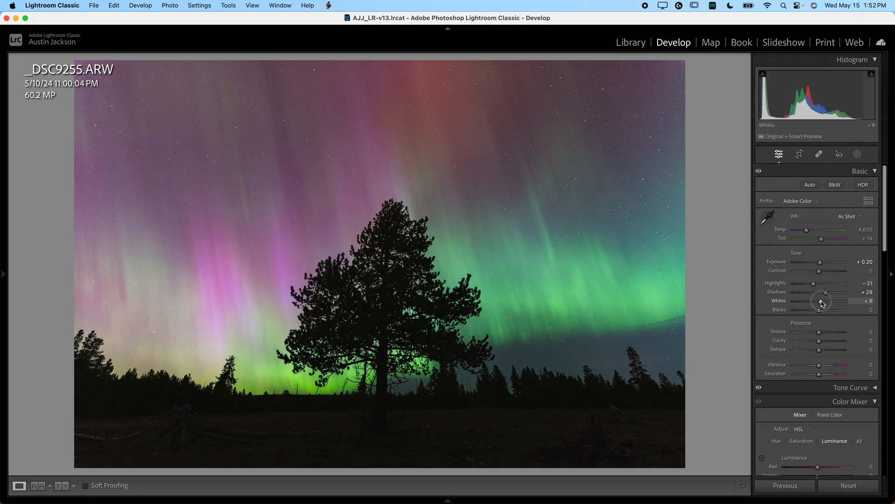
Step: Set Whites to +27, Blacks to -24 and Shadows to +48, then preview a texture increase
{"action": "left_click_drag", "start_coordinate": [821, 301], "coordinate": [827, 301]}
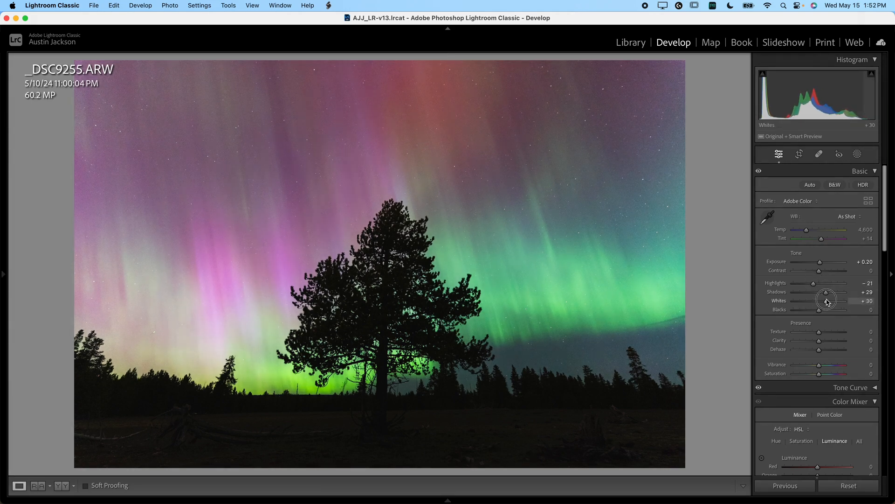
{"action": "left_click_drag", "start_coordinate": [831, 302], "coordinate": [826, 302]}
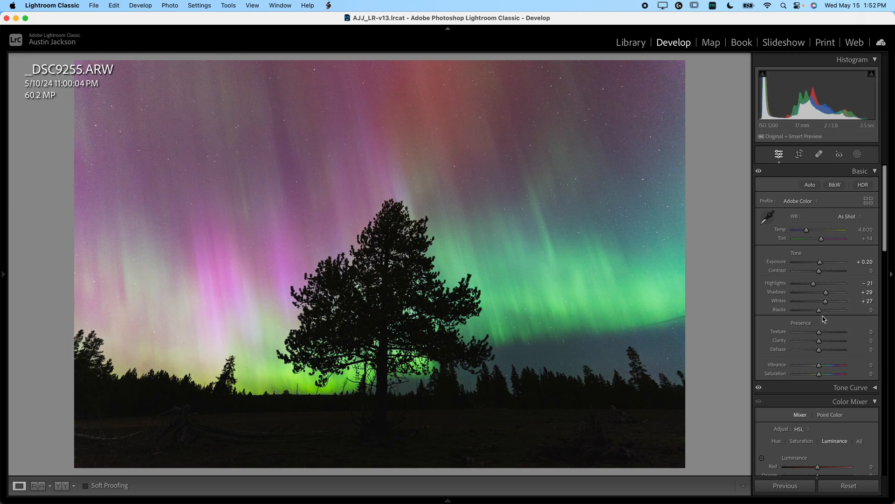
{"action": "left_click_drag", "start_coordinate": [820, 308], "coordinate": [851, 309]}
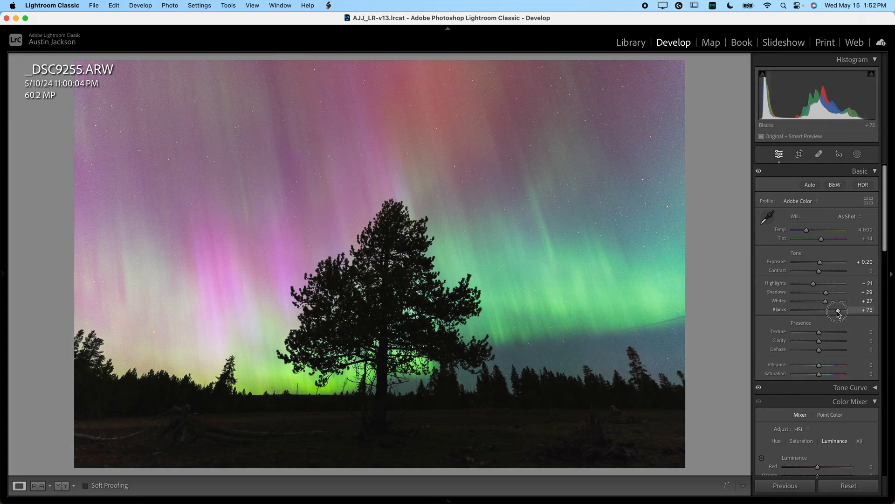
{"action": "left_click_drag", "start_coordinate": [838, 310], "coordinate": [823, 309]}
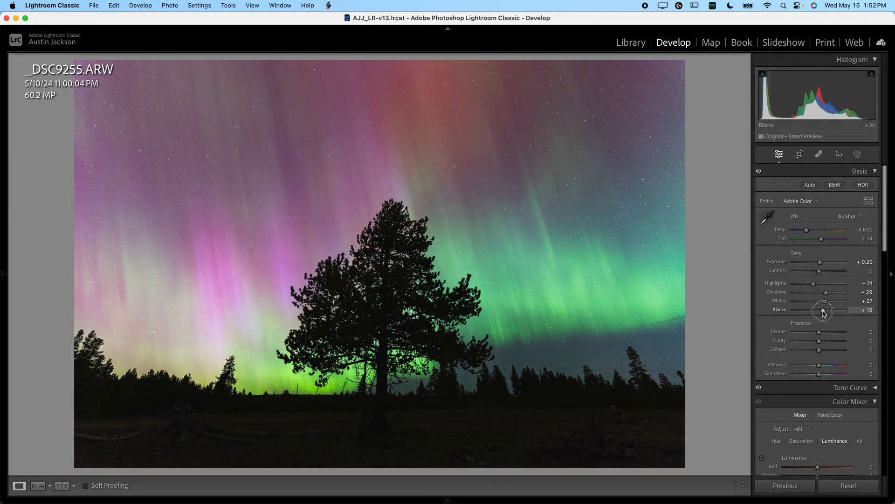
{"action": "left_click_drag", "start_coordinate": [824, 309], "coordinate": [810, 309]}
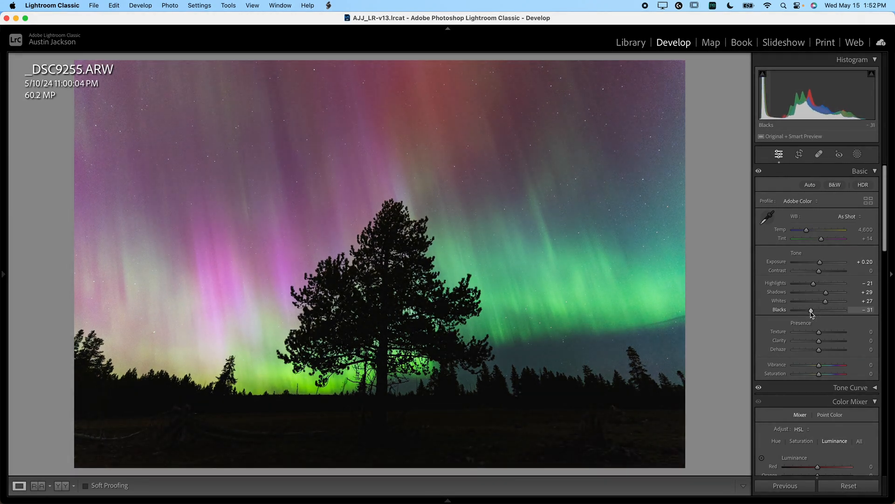
{"action": "left_click_drag", "start_coordinate": [825, 300], "coordinate": [832, 292]}
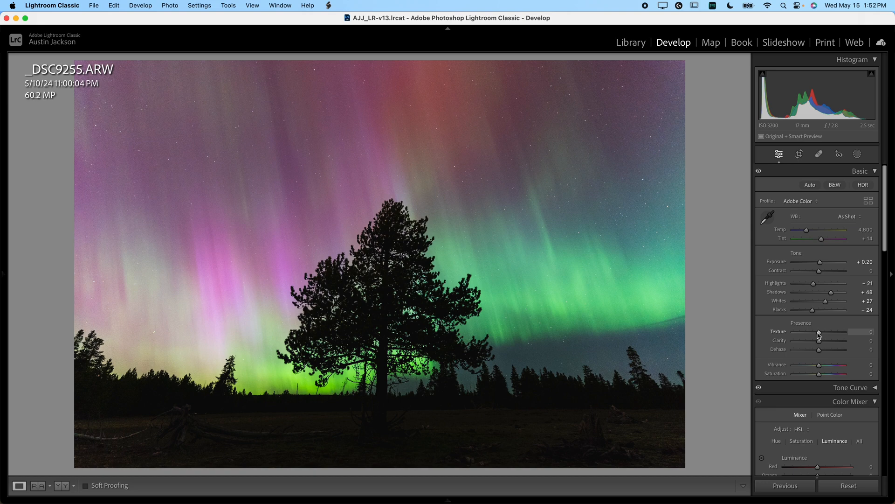
{"action": "left_click_drag", "start_coordinate": [818, 332], "coordinate": [827, 332]}
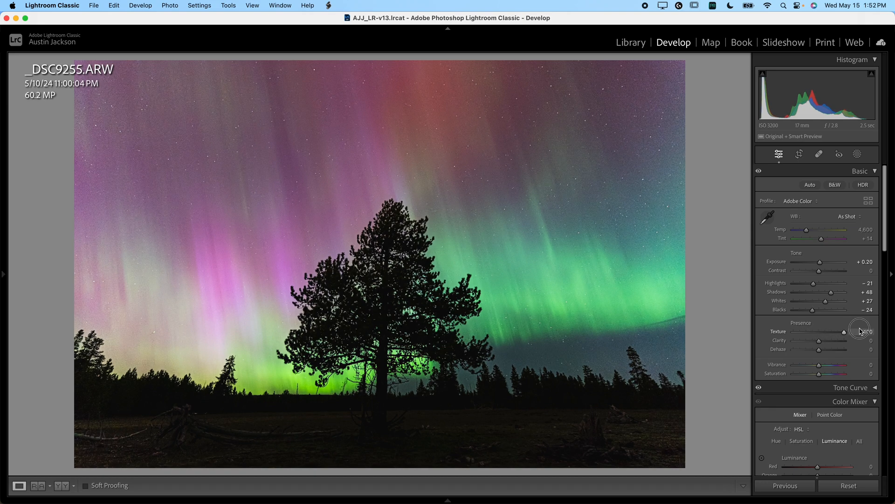
Step: Soften fine detail with Texture at -14 and Clarity at -9
{"action": "left_click_drag", "start_coordinate": [837, 331], "coordinate": [793, 331]}
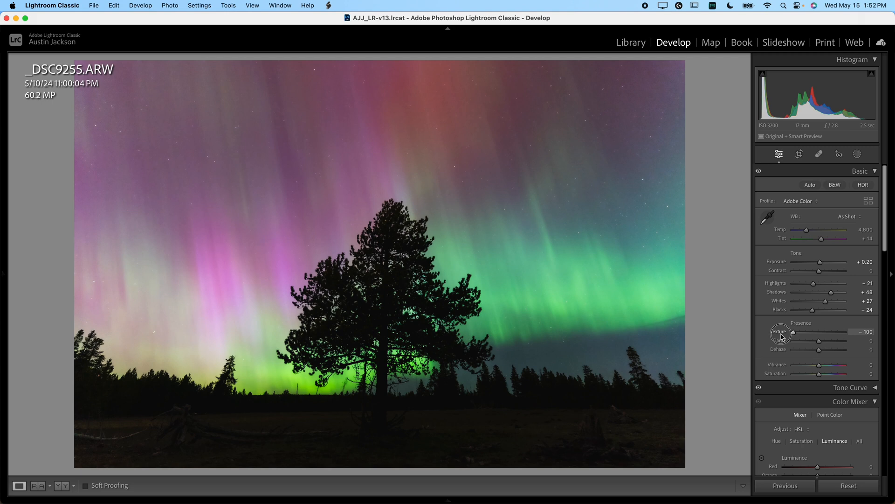
{"action": "left_click_drag", "start_coordinate": [792, 332], "coordinate": [815, 332]}
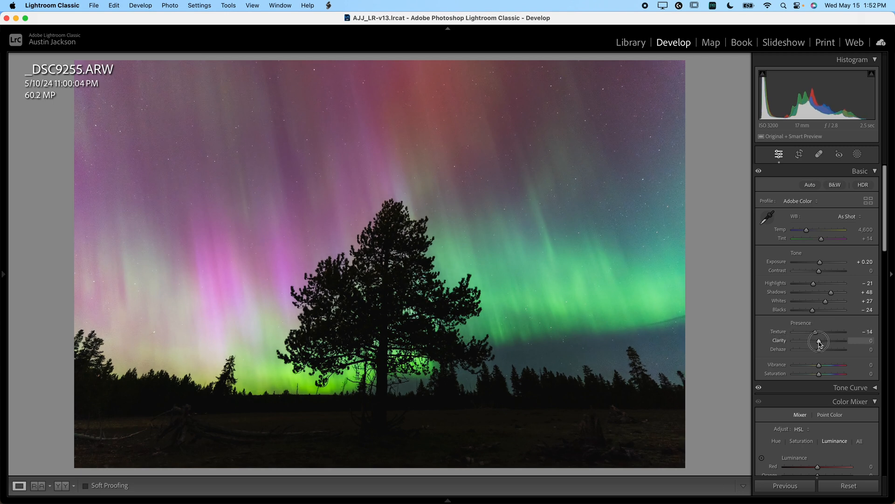
{"action": "left_click_drag", "start_coordinate": [819, 341], "coordinate": [811, 340]}
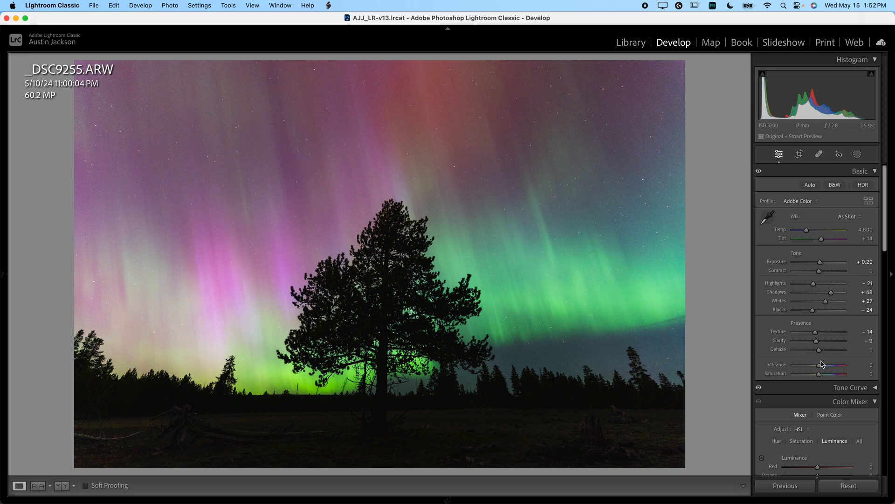
{"action": "mouse_move", "coordinate": [826, 365]}
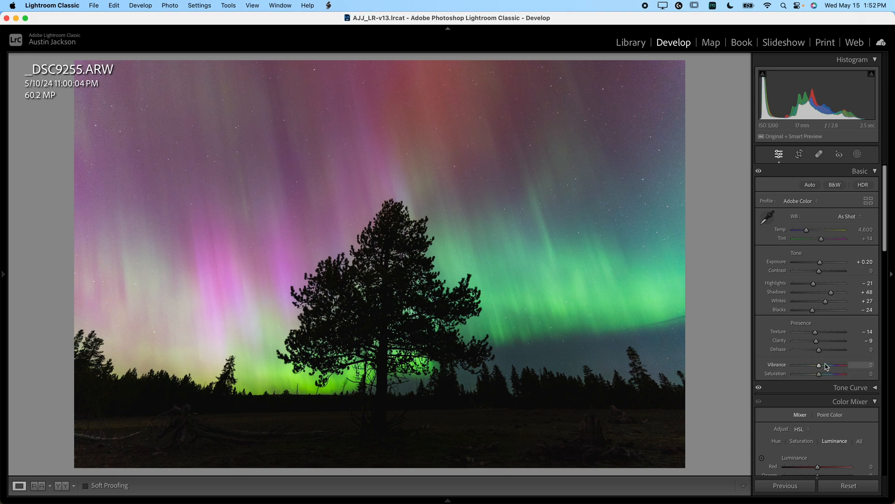
{"action": "mouse_move", "coordinate": [821, 369]}
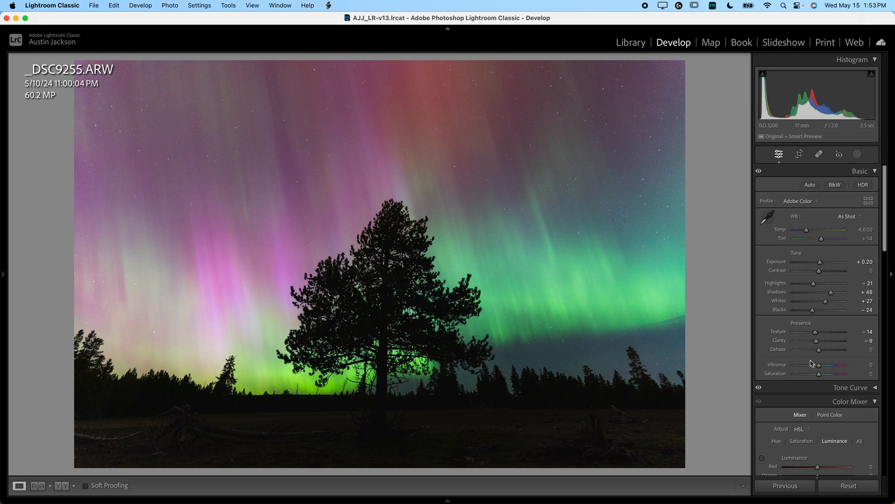
Step: Try Vibrance and reset it to 0, then set Saturation to +5
{"action": "left_click_drag", "start_coordinate": [818, 364], "coordinate": [832, 365]}
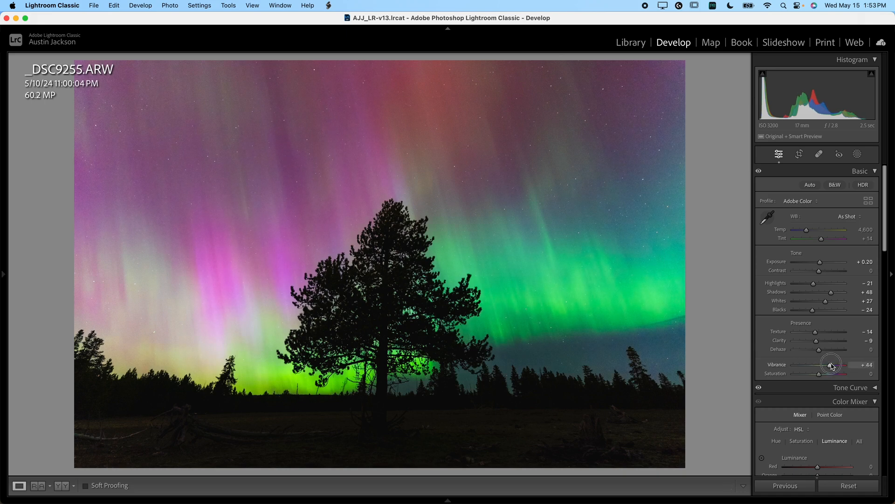
{"action": "left_click_drag", "start_coordinate": [808, 373], "coordinate": [840, 374]}
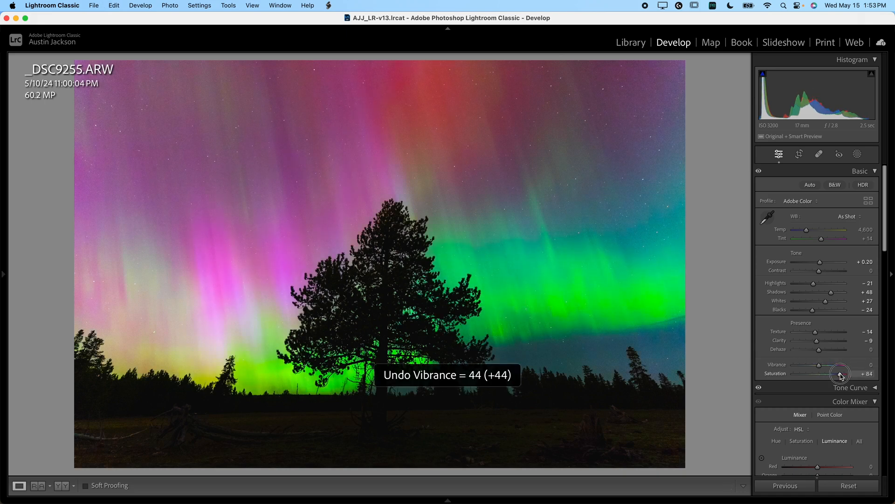
{"action": "left_click_drag", "start_coordinate": [840, 373], "coordinate": [818, 373]}
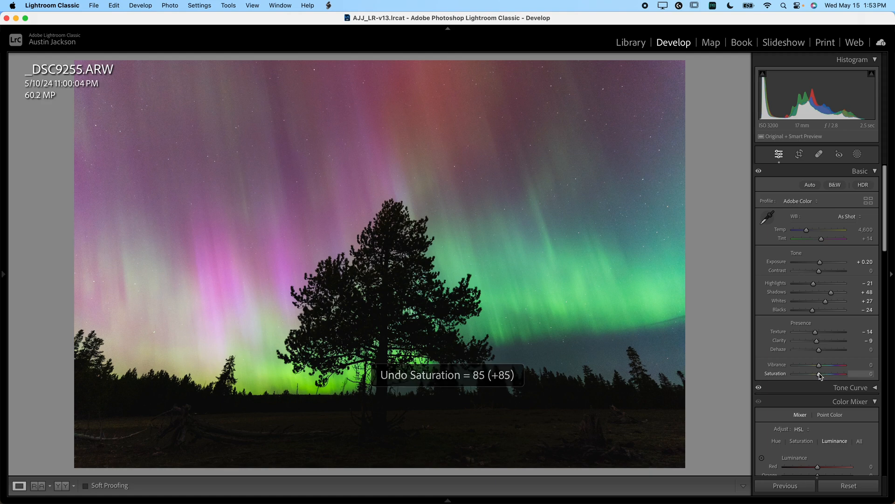
{"action": "left_click_drag", "start_coordinate": [815, 374], "coordinate": [821, 374]}
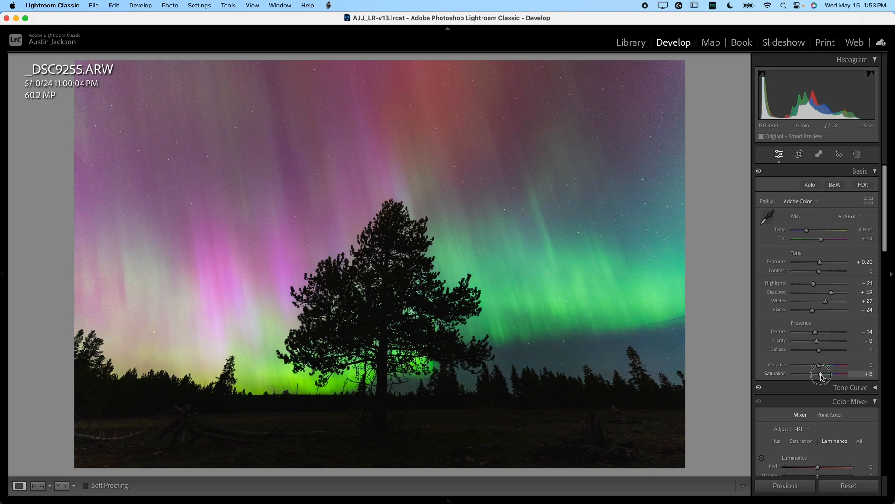
{"action": "left_click_drag", "start_coordinate": [821, 373], "coordinate": [820, 373]}
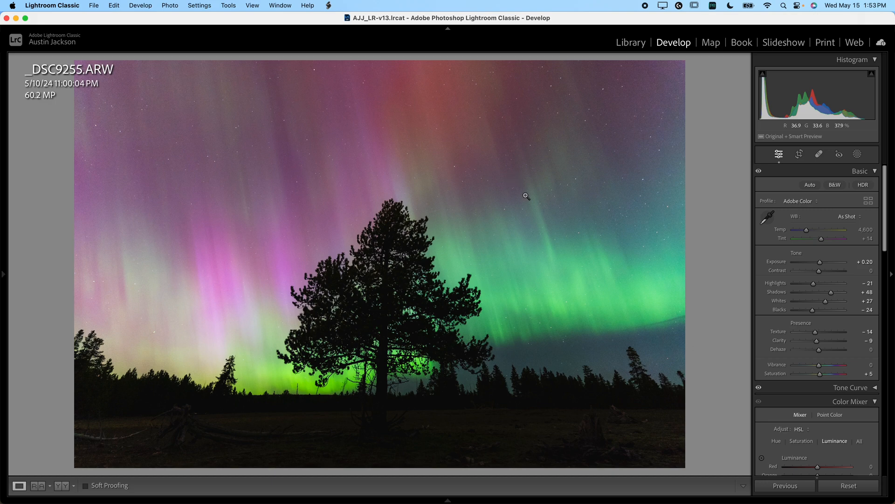
{"action": "mouse_move", "coordinate": [550, 141]}
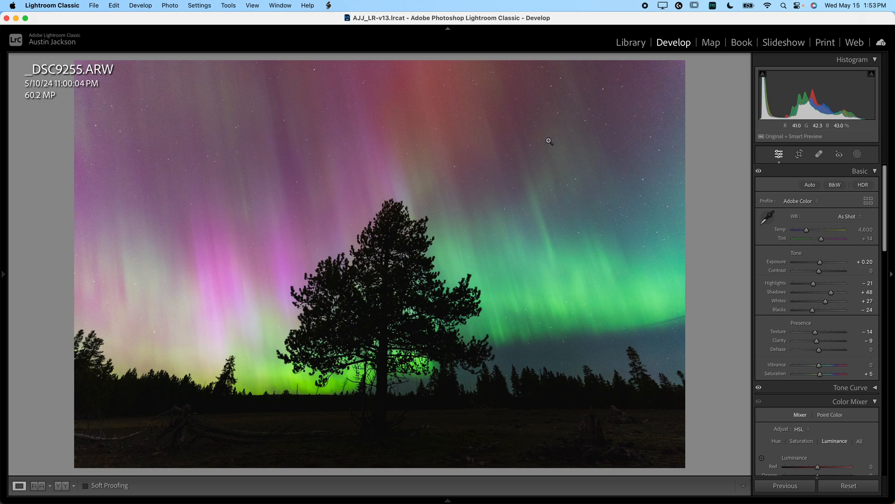
{"action": "mouse_move", "coordinate": [541, 133]}
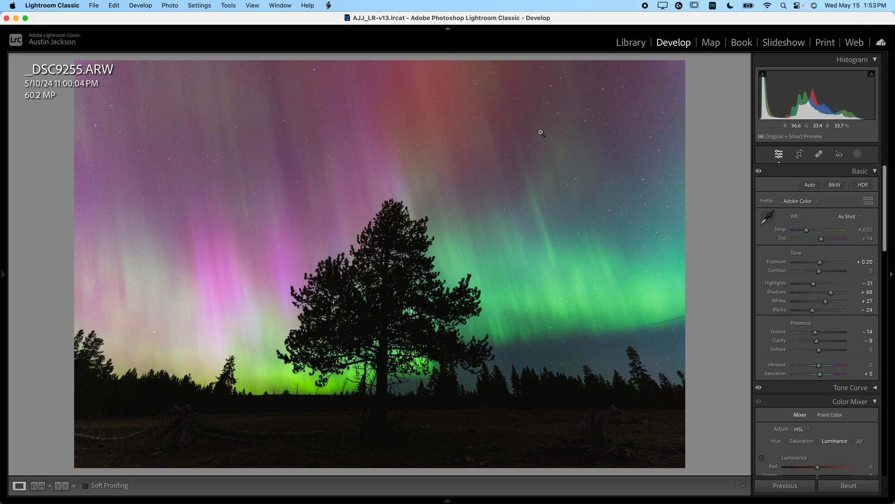
{"action": "mouse_move", "coordinate": [571, 205]}
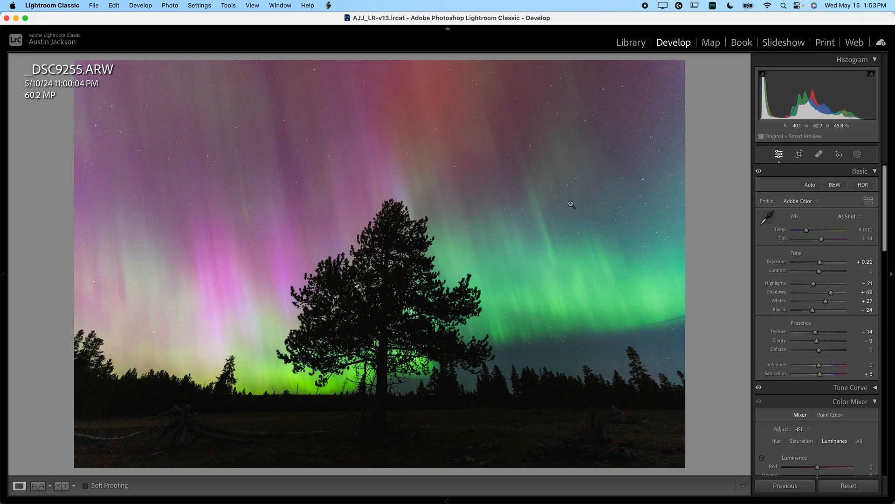
{"action": "mouse_move", "coordinate": [581, 199]}
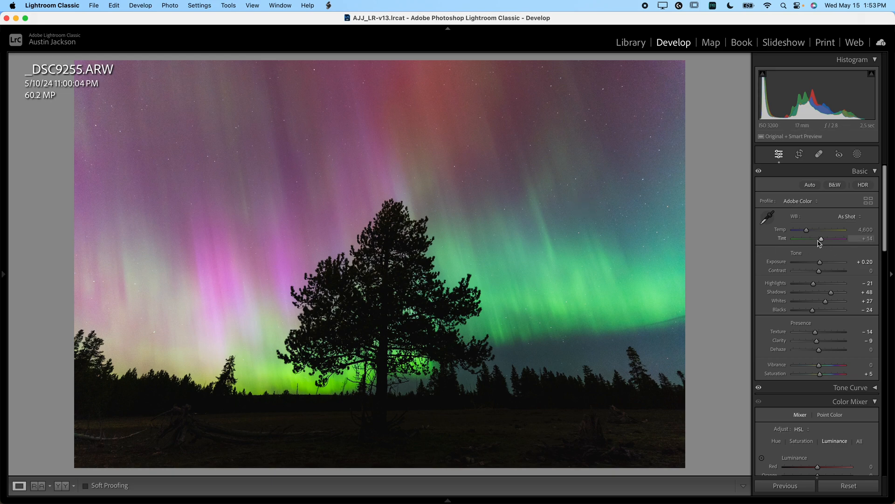
{"action": "mouse_move", "coordinate": [787, 238]}
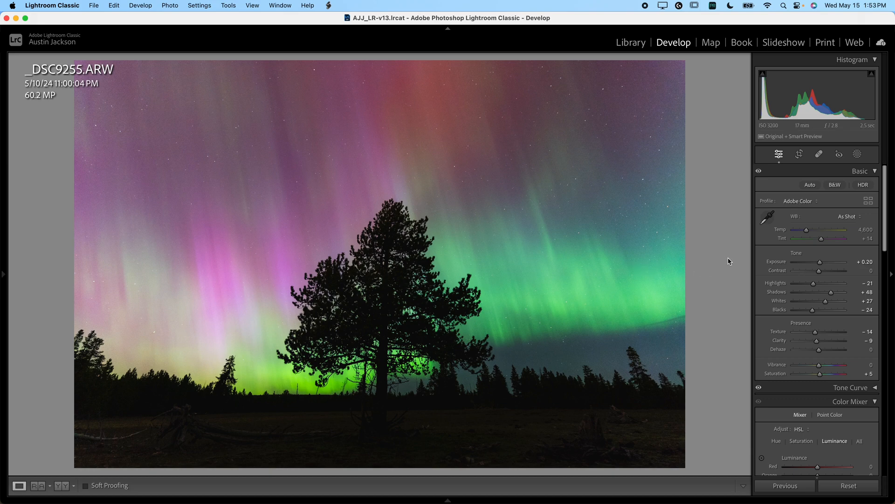
{"action": "mouse_move", "coordinate": [513, 279]}
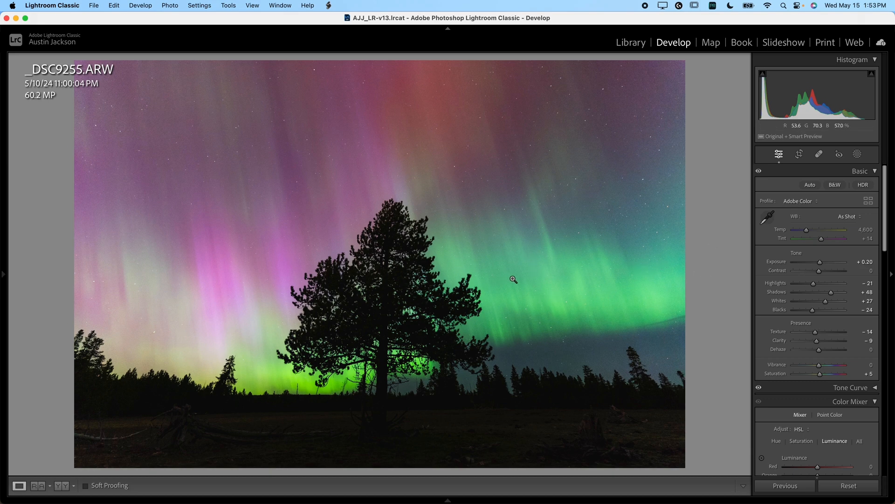
{"action": "mouse_move", "coordinate": [536, 281]}
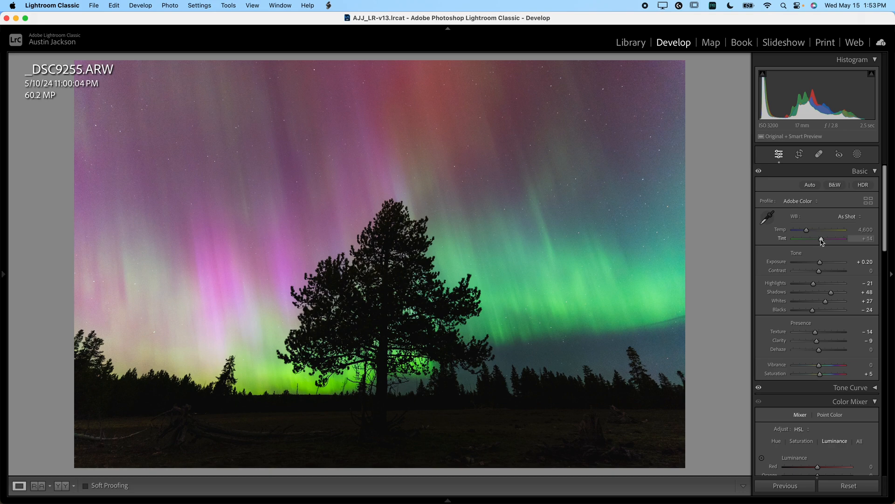
Step: Try the Tint slider toward magenta and green, undoing and nudging back near +14
{"action": "left_click_drag", "start_coordinate": [833, 238], "coordinate": [842, 238]}
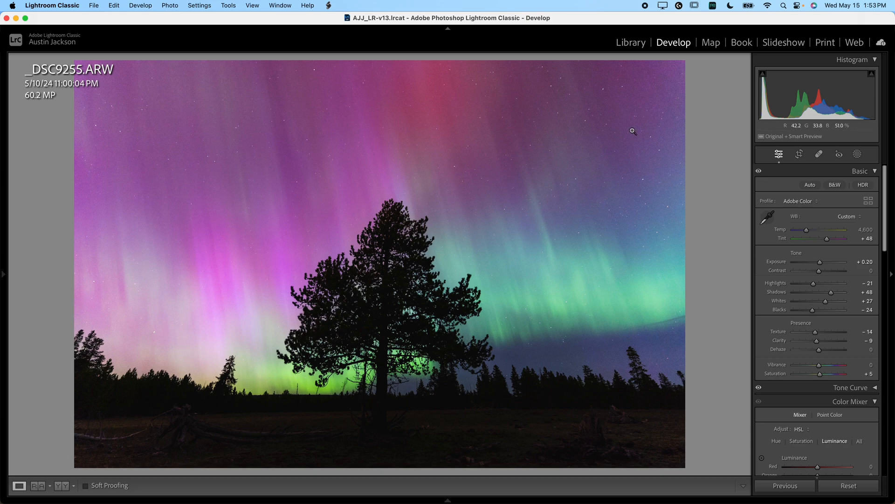
{"action": "key", "text": "cmd+z"}
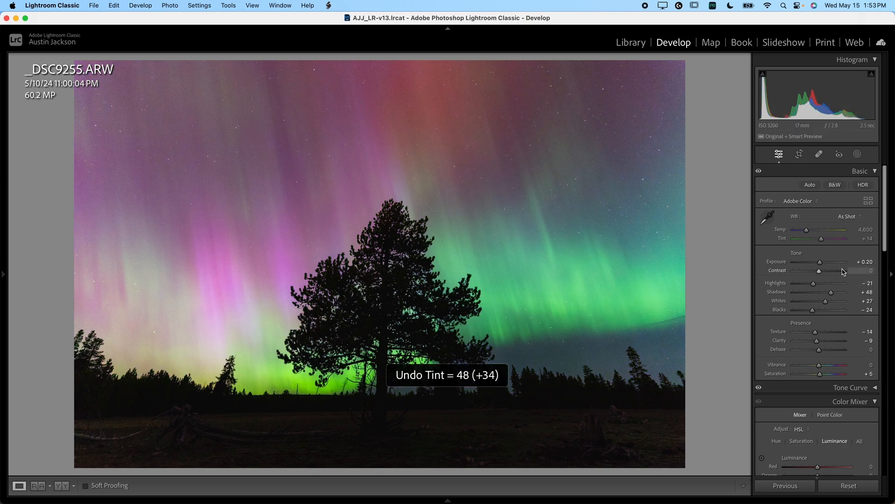
{"action": "left_click_drag", "start_coordinate": [821, 238], "coordinate": [815, 238]}
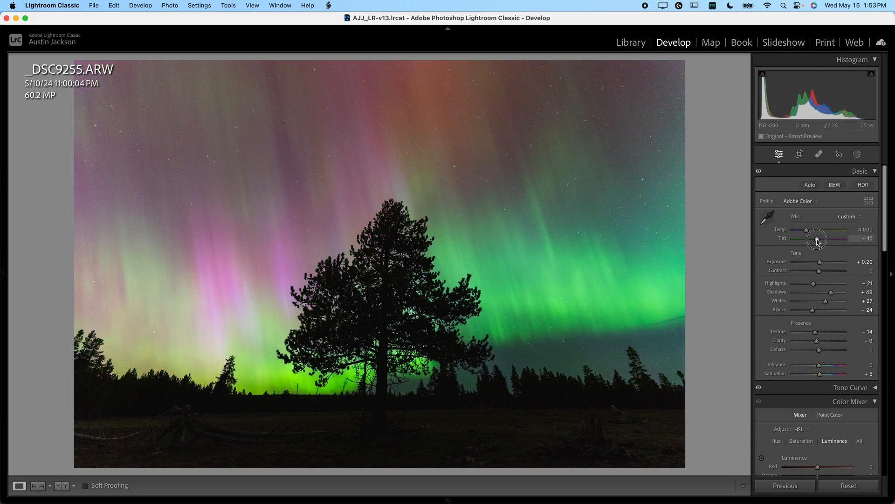
{"action": "left_click_drag", "start_coordinate": [817, 237], "coordinate": [814, 238]}
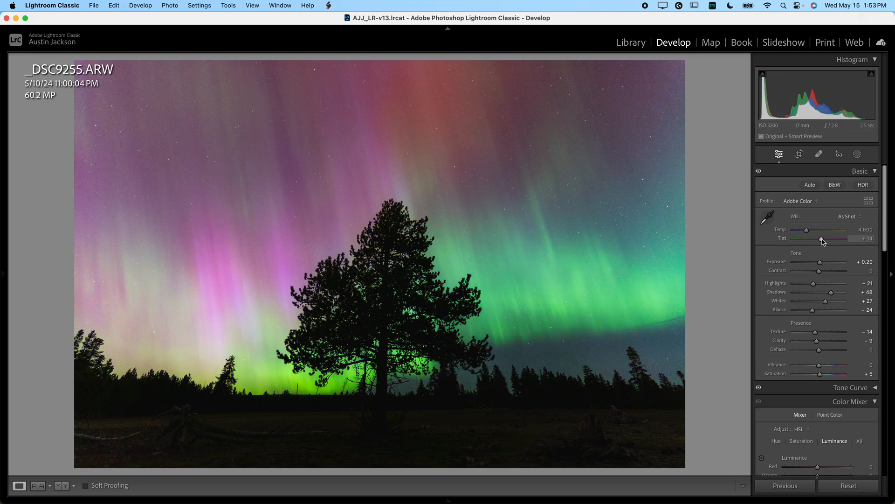
{"action": "left_click_drag", "start_coordinate": [823, 238], "coordinate": [821, 238]}
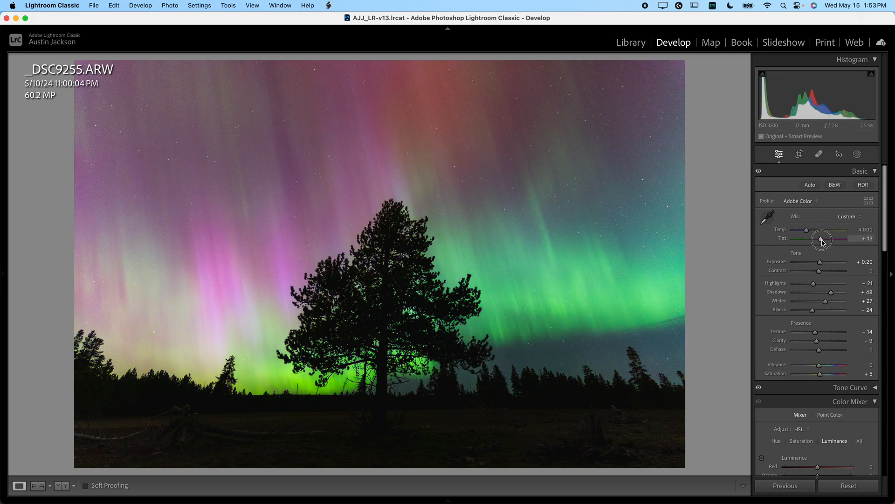
{"action": "left_click_drag", "start_coordinate": [820, 239], "coordinate": [826, 239]}
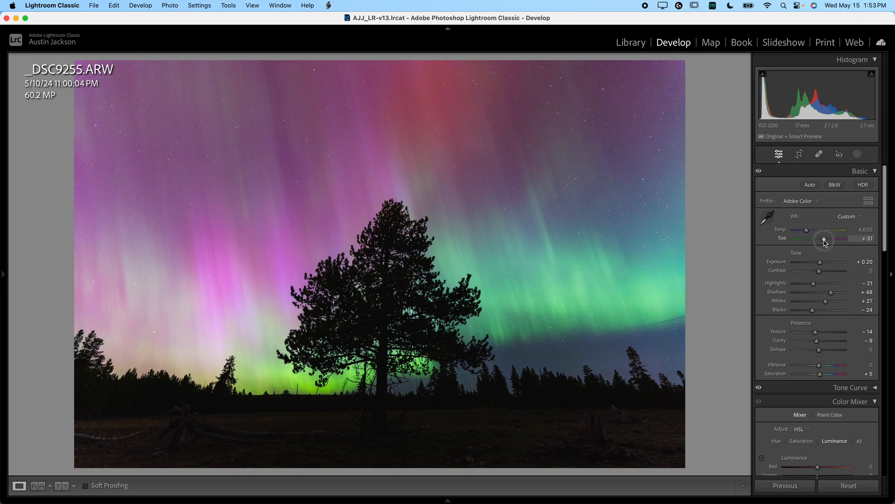
{"action": "left_click_drag", "start_coordinate": [824, 239], "coordinate": [824, 239]}
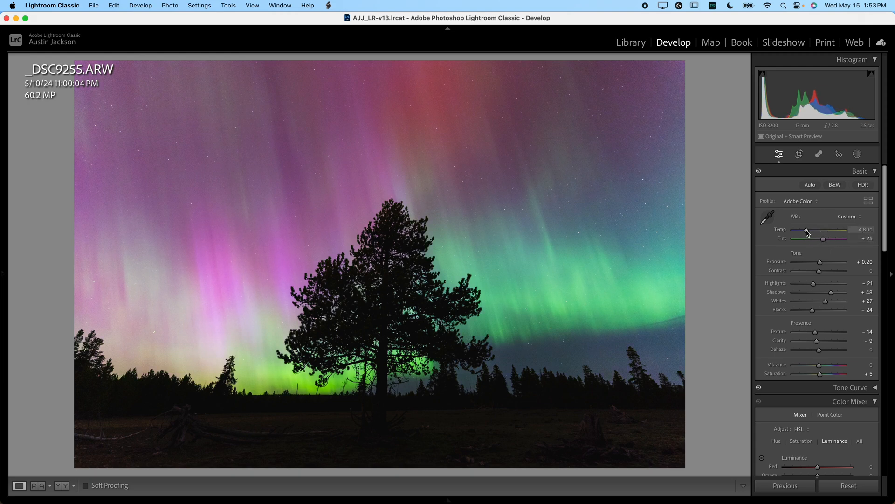
Step: Cool and rewarm Temperature to about 4,545 and reset Tint to as shot
{"action": "left_click_drag", "start_coordinate": [806, 229], "coordinate": [803, 230]}
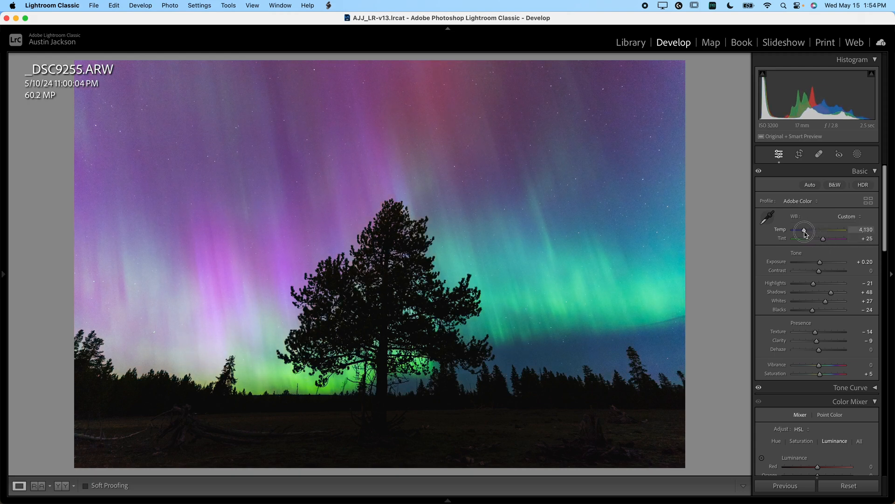
{"action": "left_click_drag", "start_coordinate": [805, 230], "coordinate": [801, 231]}
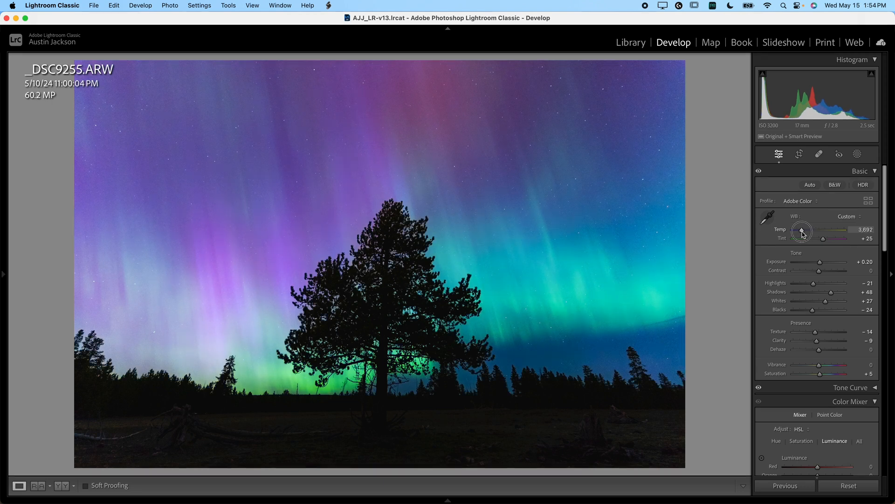
{"action": "left_click_drag", "start_coordinate": [800, 231], "coordinate": [806, 231]}
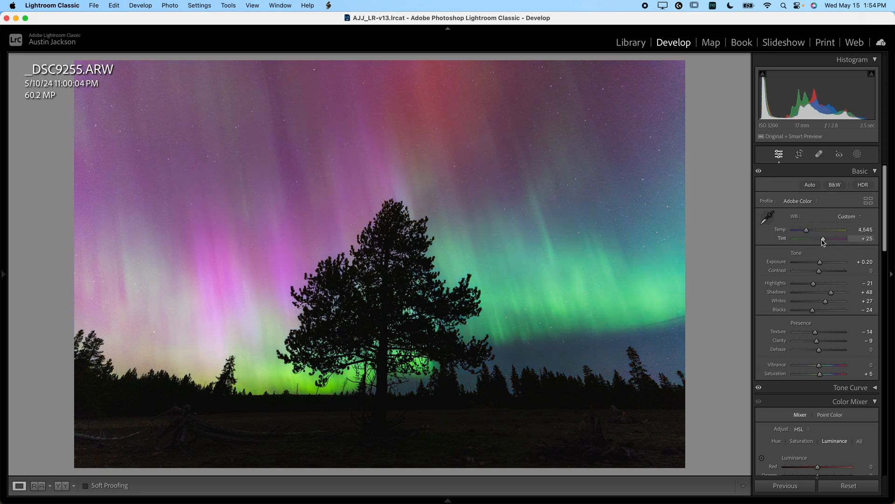
{"action": "left_click_drag", "start_coordinate": [829, 238], "coordinate": [821, 238]}
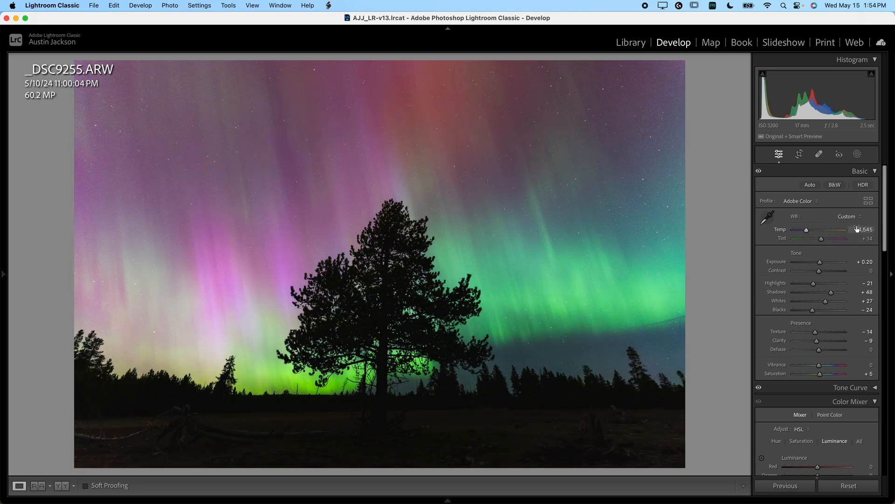
{"action": "mouse_move", "coordinate": [567, 302]}
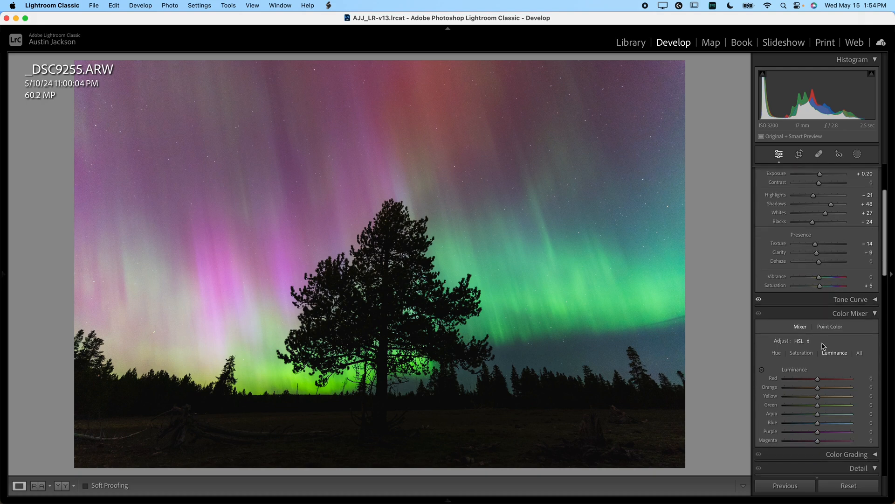
{"action": "scroll", "scroll_direction": "down", "scroll_amount": 3}
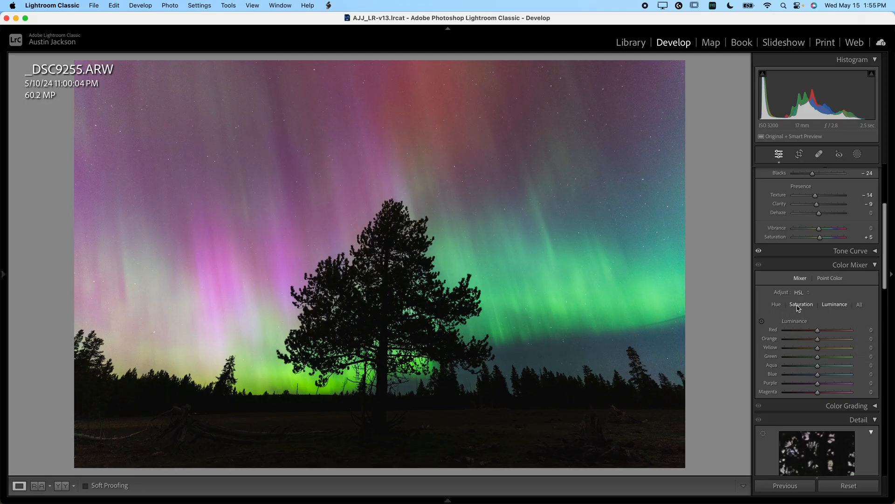
{"action": "left_click_drag", "start_coordinate": [817, 356], "coordinate": [846, 356]}
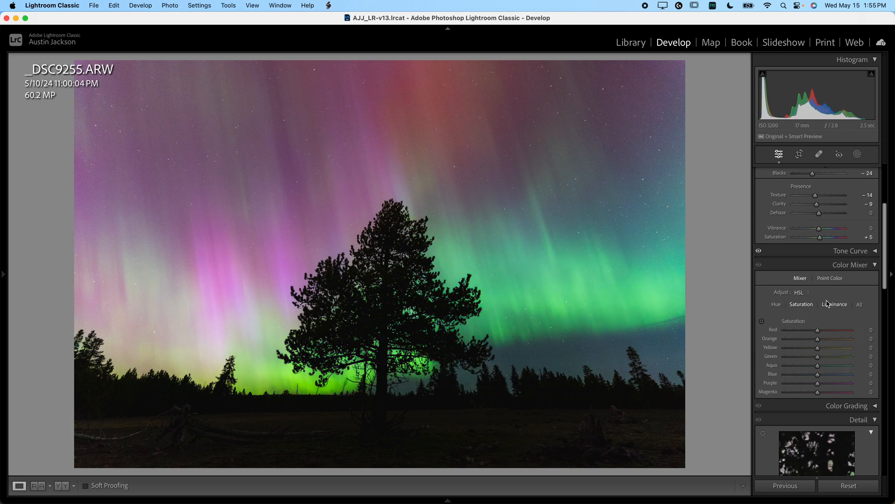
{"action": "left_click", "coordinate": [835, 304]}
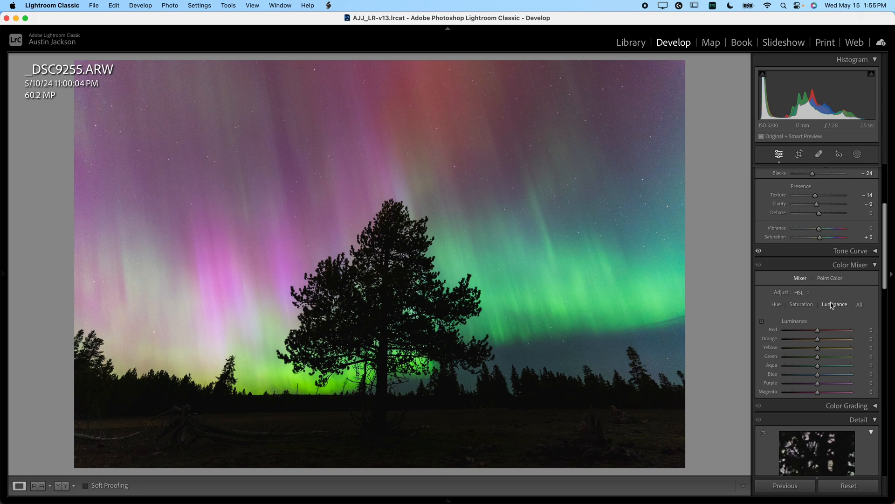
{"action": "mouse_move", "coordinate": [315, 224]}
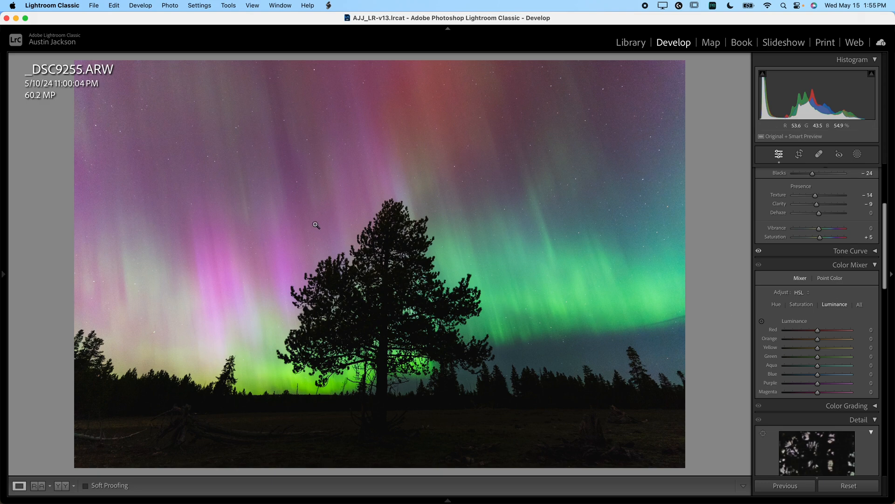
Step: Try Green luminance at both extremes and reset it to zero
{"action": "left_click_drag", "start_coordinate": [817, 356], "coordinate": [835, 355]}
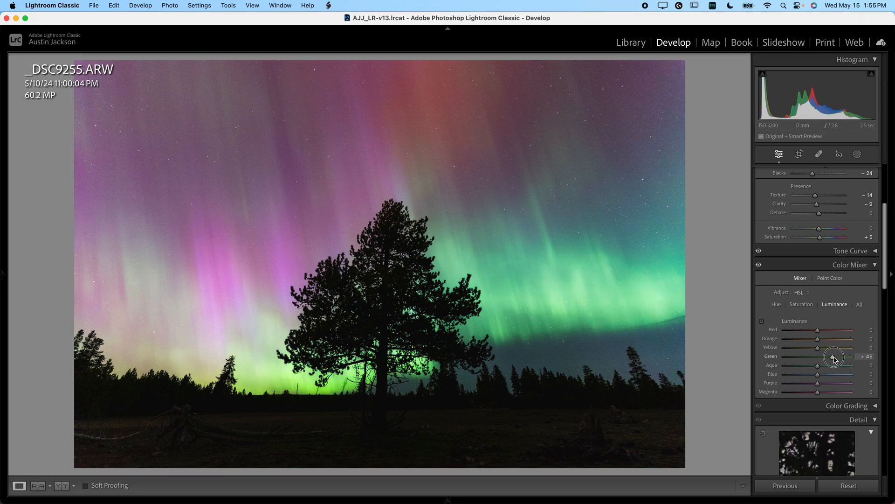
{"action": "left_click_drag", "start_coordinate": [833, 356], "coordinate": [793, 355]}
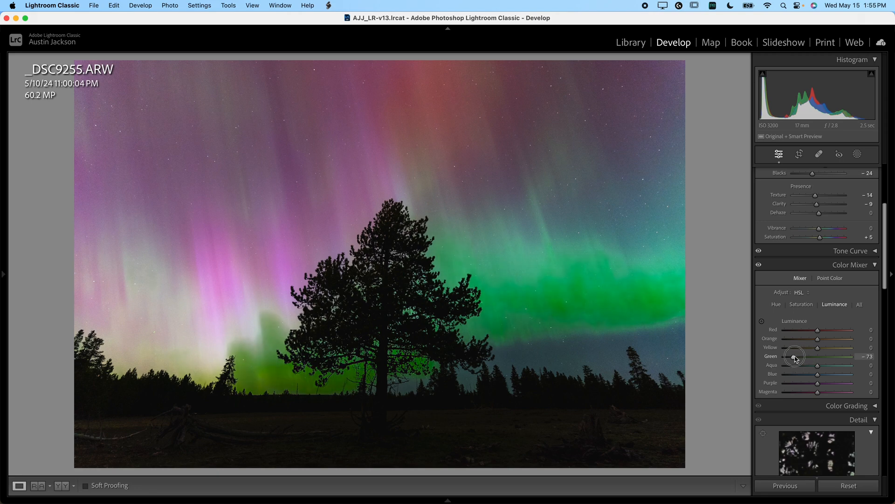
{"action": "left_click_drag", "start_coordinate": [794, 356], "coordinate": [851, 355]}
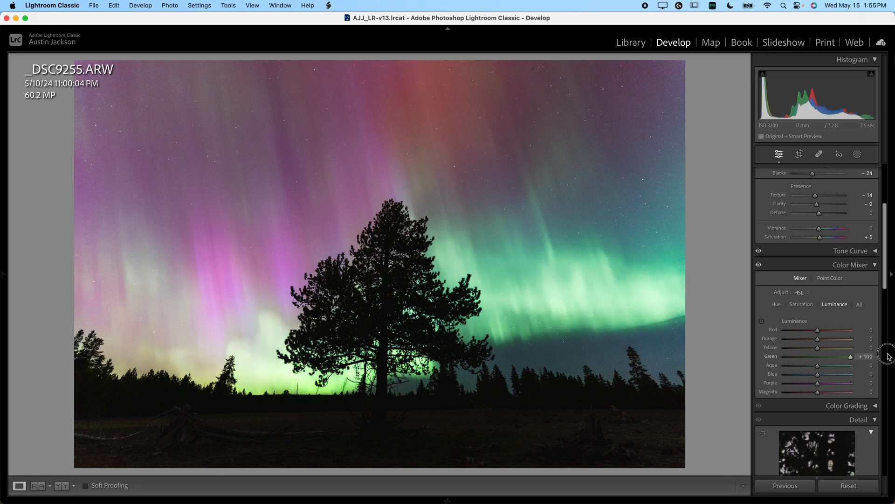
{"action": "left_click_drag", "start_coordinate": [851, 356], "coordinate": [847, 356]}
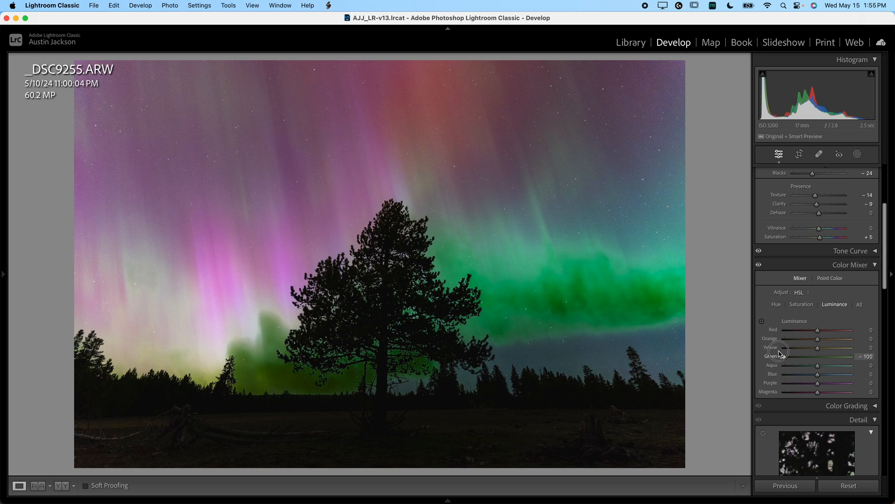
{"action": "left_click_drag", "start_coordinate": [783, 356], "coordinate": [786, 356]}
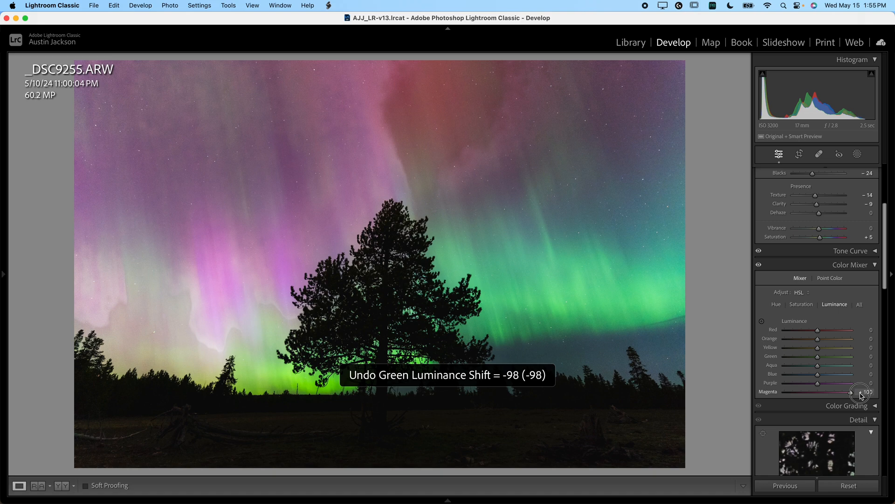
Step: Try Magenta, Blue, Green and Purple luminance shifts and return them all to neutral
{"action": "left_click_drag", "start_coordinate": [859, 391], "coordinate": [851, 392]}
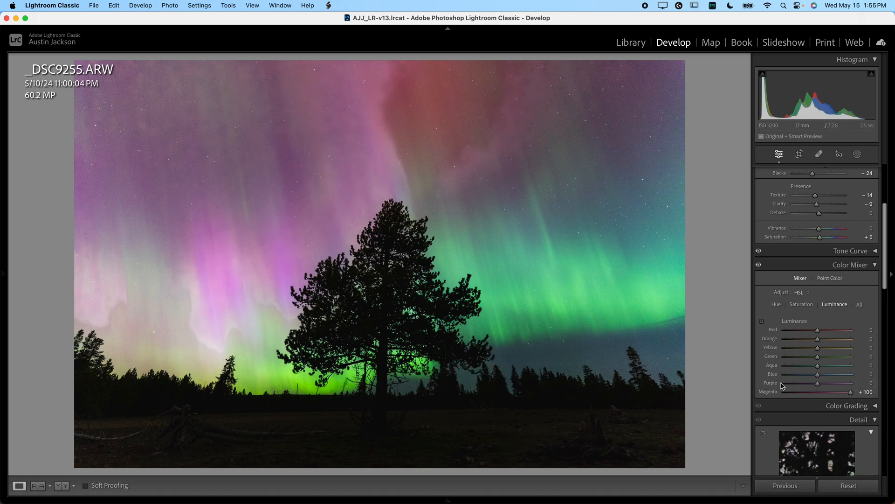
{"action": "left_click_drag", "start_coordinate": [850, 391], "coordinate": [817, 391]}
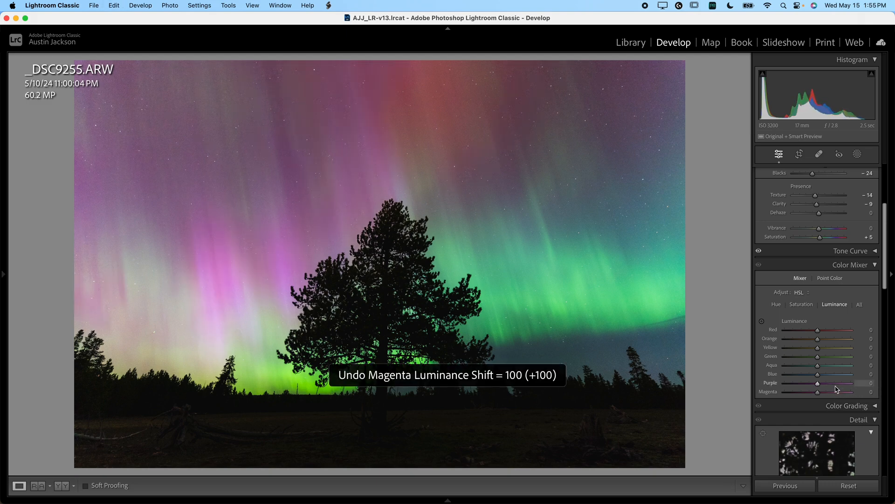
{"action": "left_click_drag", "start_coordinate": [817, 383], "coordinate": [851, 383]}
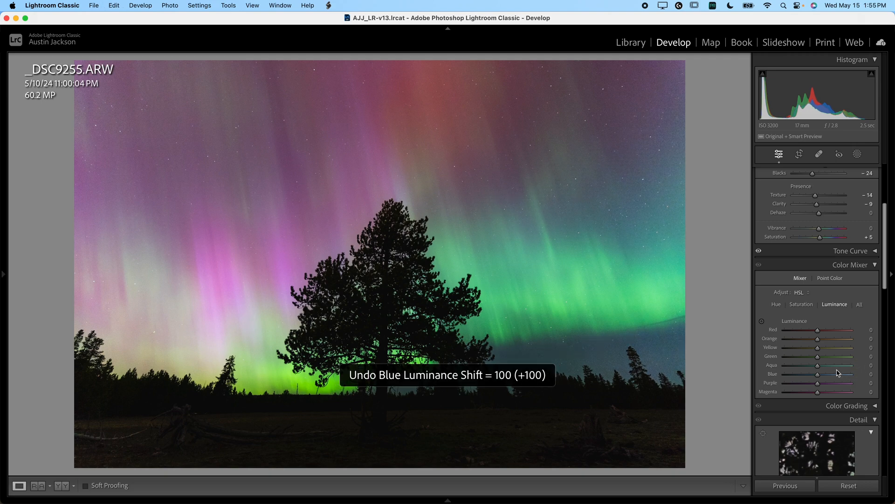
{"action": "left_click_drag", "start_coordinate": [817, 356], "coordinate": [827, 355]}
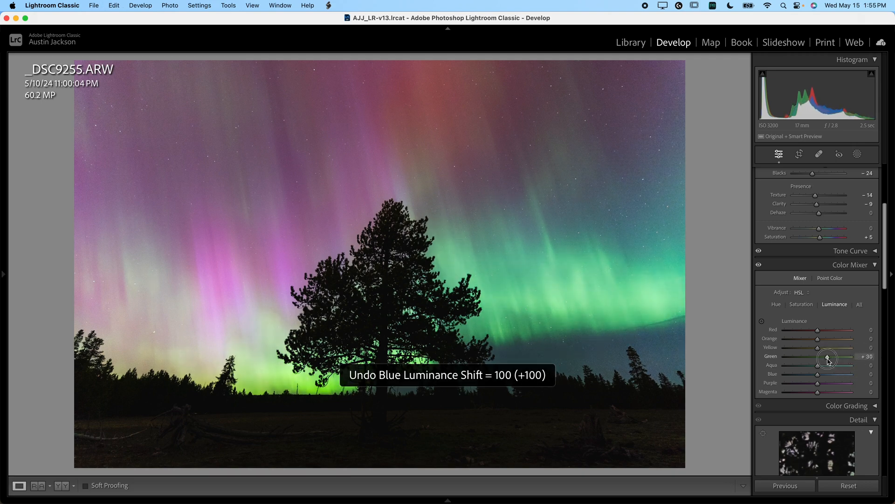
{"action": "left_click_drag", "start_coordinate": [828, 357], "coordinate": [852, 347]}
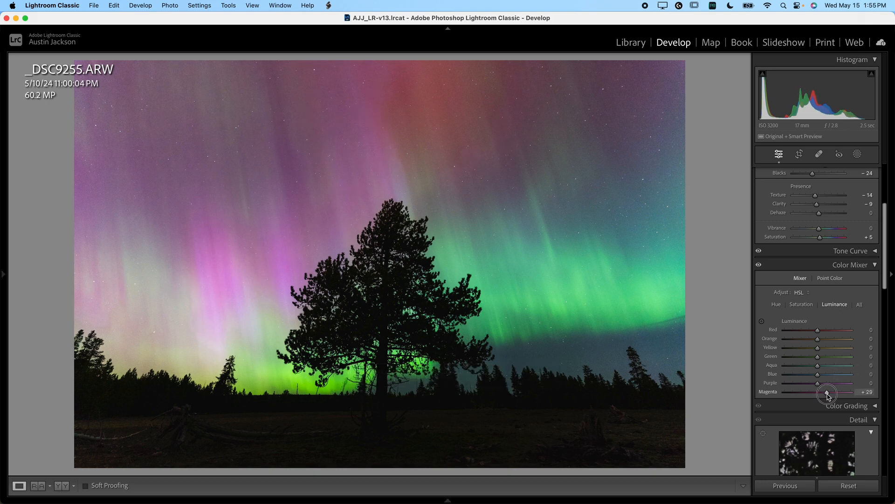
{"action": "left_click_drag", "start_coordinate": [828, 393], "coordinate": [815, 383]}
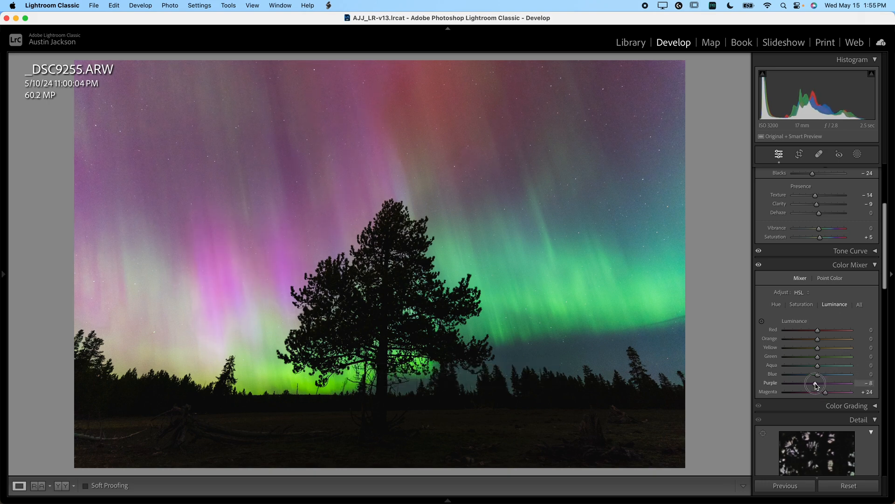
{"action": "left_click_drag", "start_coordinate": [814, 384], "coordinate": [818, 384]}
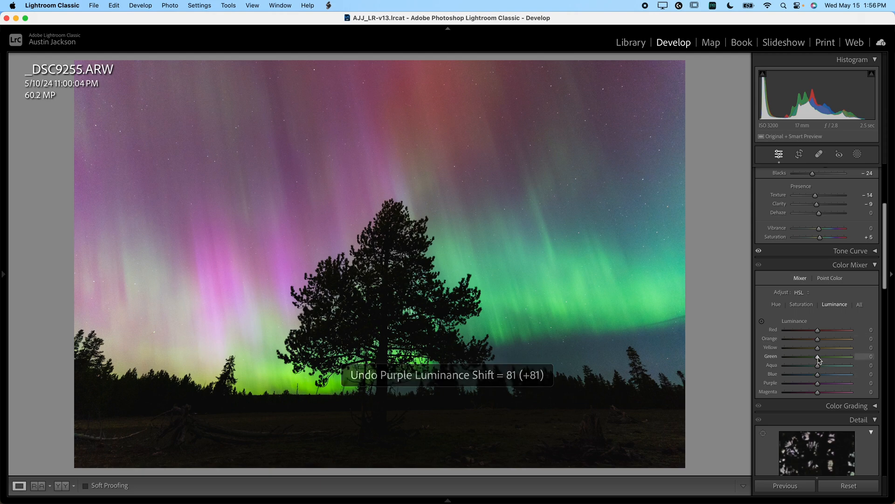
Step: Brighten Green luminance, then set Green saturation to +25 in the Saturation tab
{"action": "left_click_drag", "start_coordinate": [817, 356], "coordinate": [827, 355]}
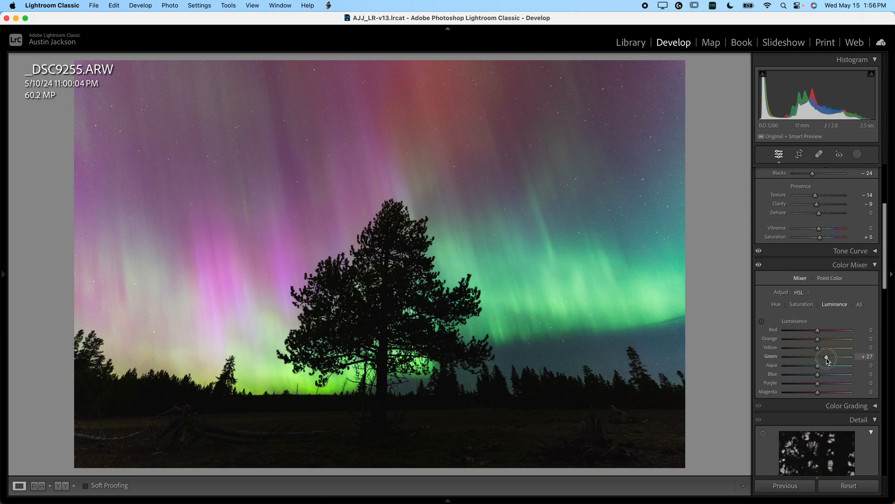
{"action": "left_click_drag", "start_coordinate": [827, 355], "coordinate": [831, 355]}
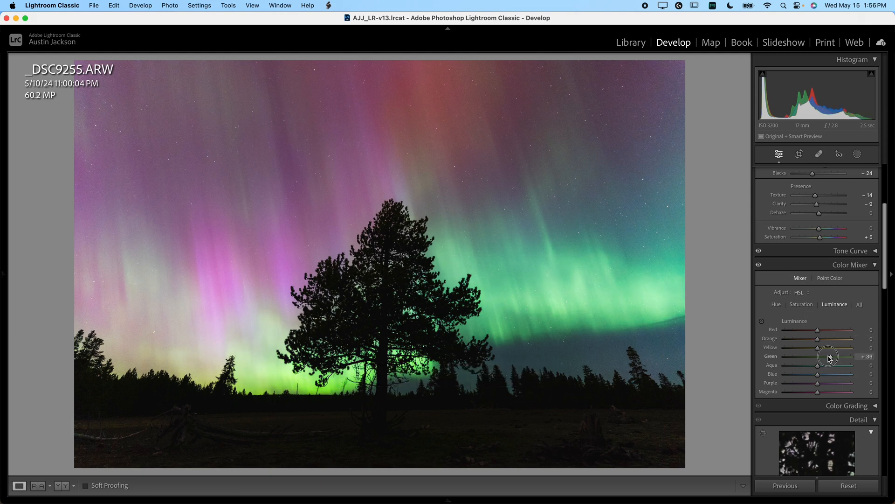
{"action": "left_click", "coordinate": [802, 304]}
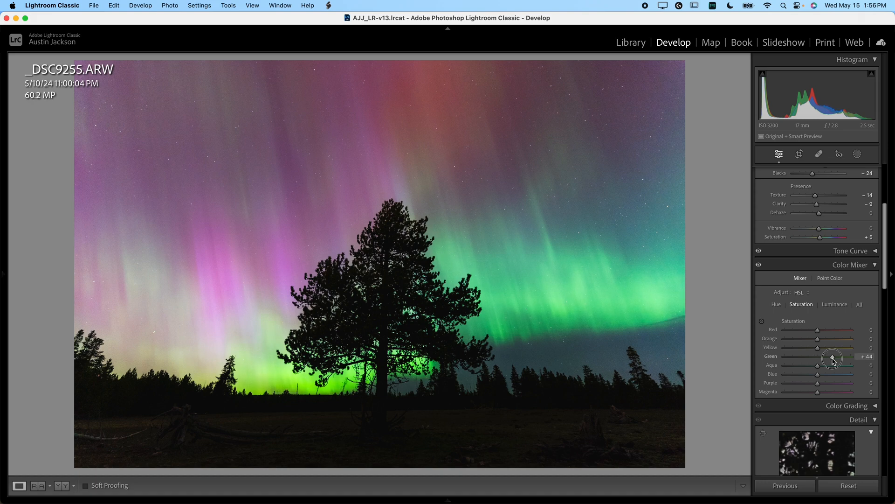
{"action": "left_click_drag", "start_coordinate": [833, 356], "coordinate": [831, 356]}
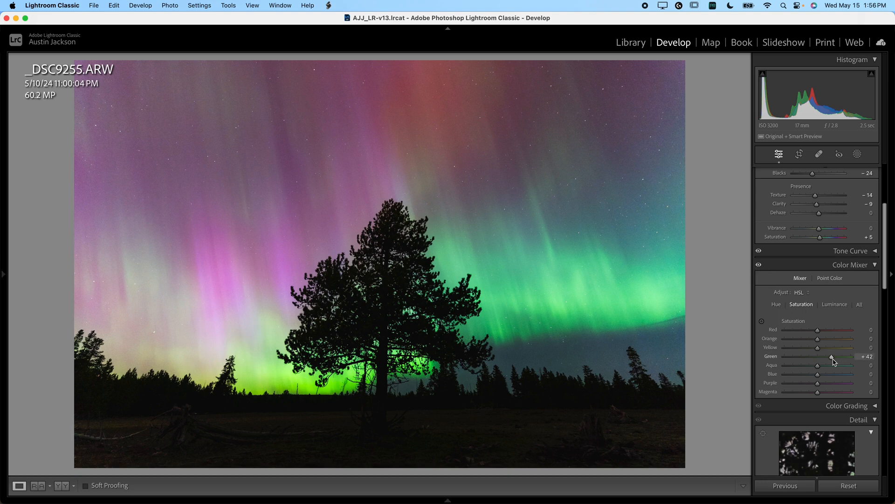
{"action": "left_click_drag", "start_coordinate": [833, 357], "coordinate": [824, 357]}
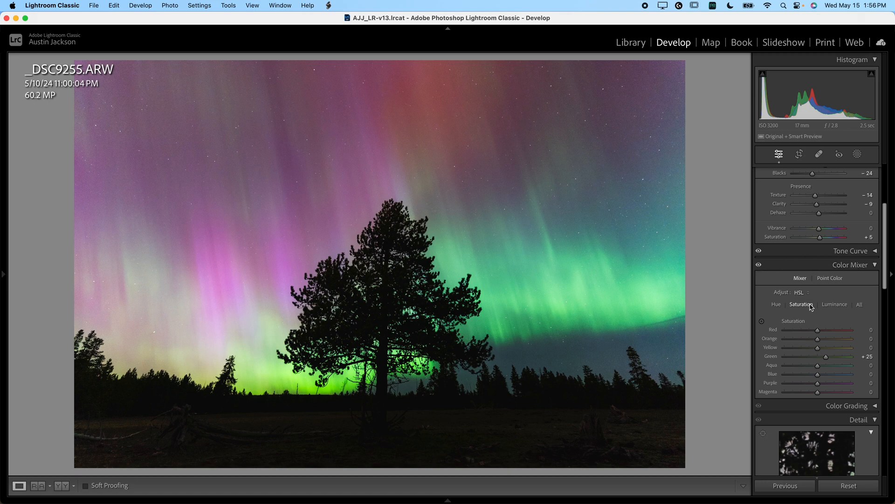
Step: Try boosting Blue saturation and return it to 0
{"action": "left_click_drag", "start_coordinate": [818, 374], "coordinate": [833, 374]}
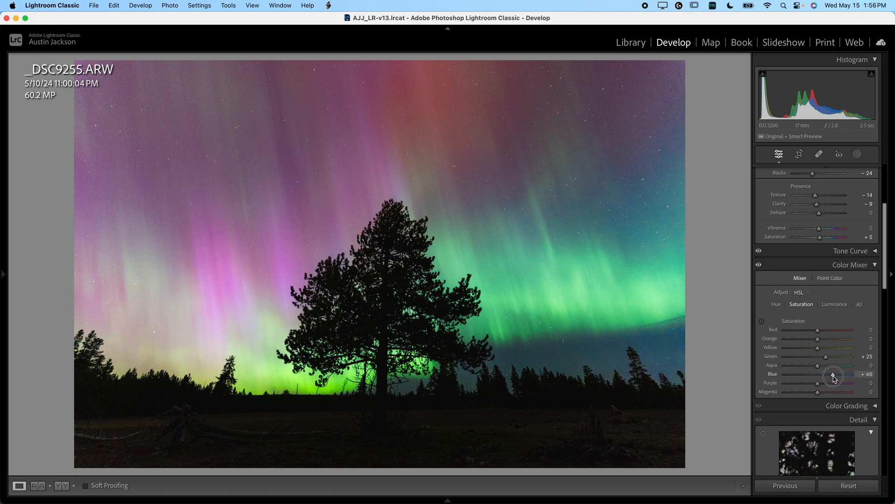
{"action": "left_click_drag", "start_coordinate": [833, 374], "coordinate": [850, 374]}
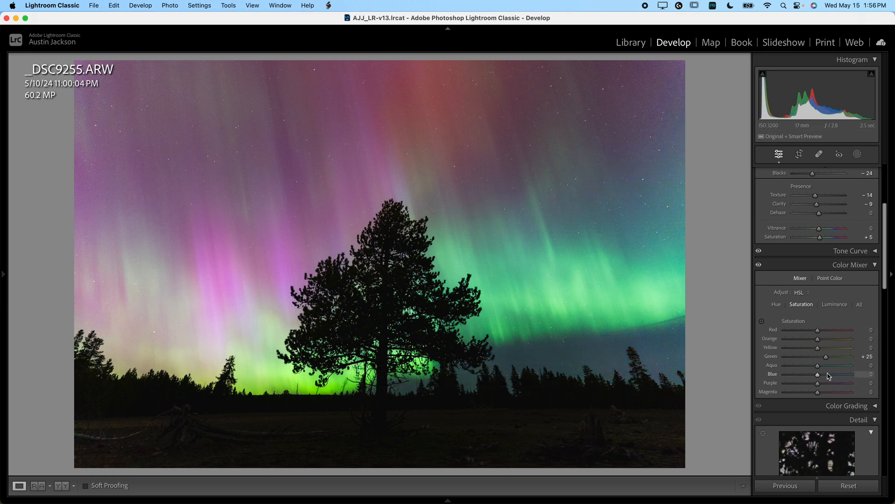
{"action": "mouse_move", "coordinate": [622, 288]}
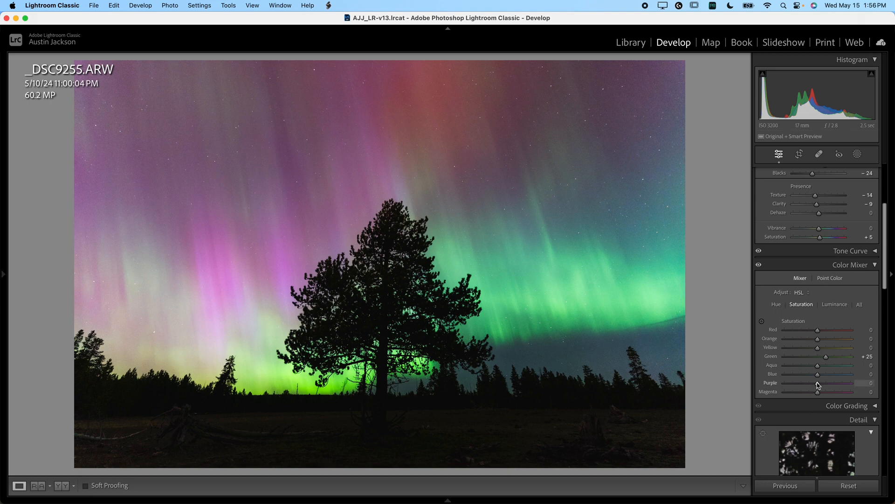
{"action": "scroll", "scroll_direction": "down", "scroll_amount": 3}
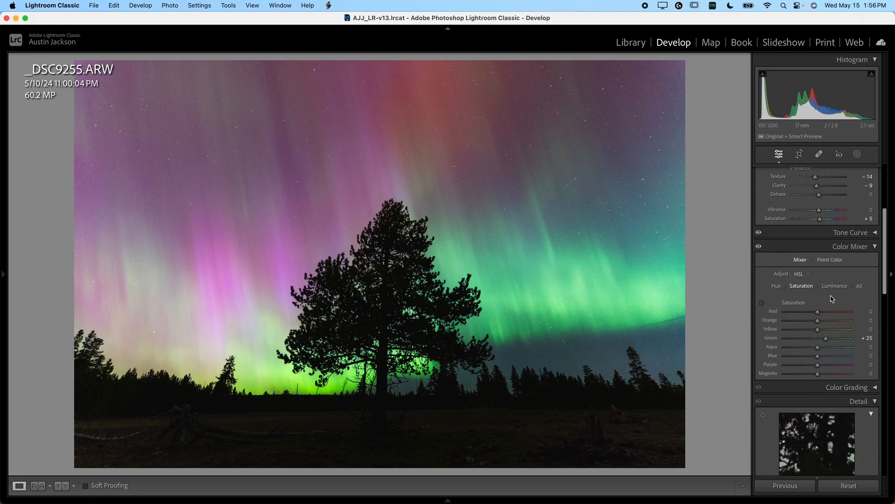
Step: Switch the Color Mixer to its Point Color sampling controls
{"action": "left_click", "coordinate": [830, 259]}
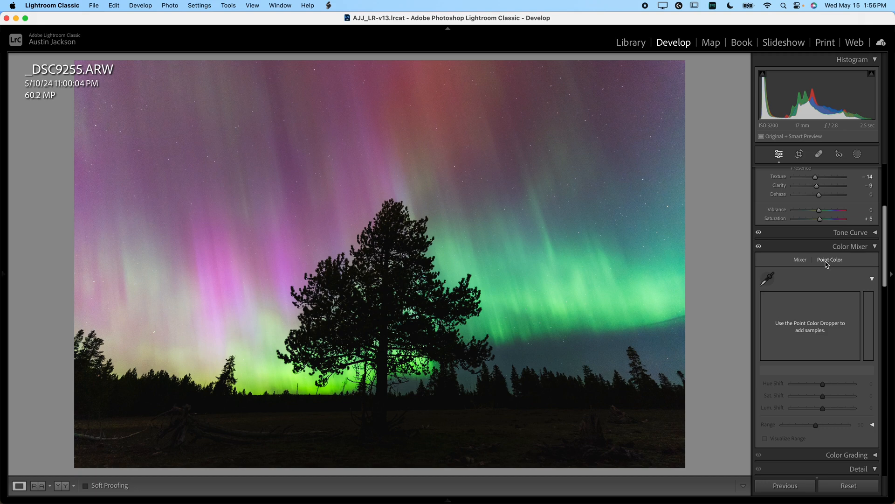
{"action": "mouse_move", "coordinate": [758, 265]}
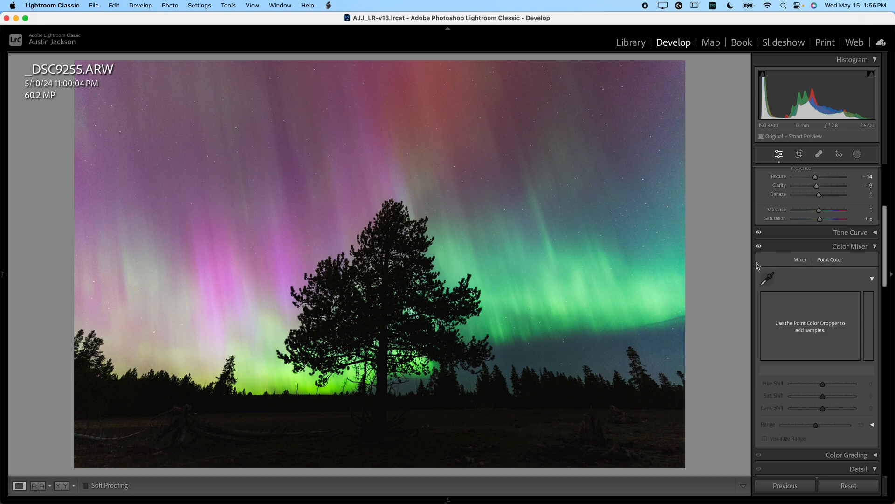
{"action": "mouse_move", "coordinate": [829, 250]}
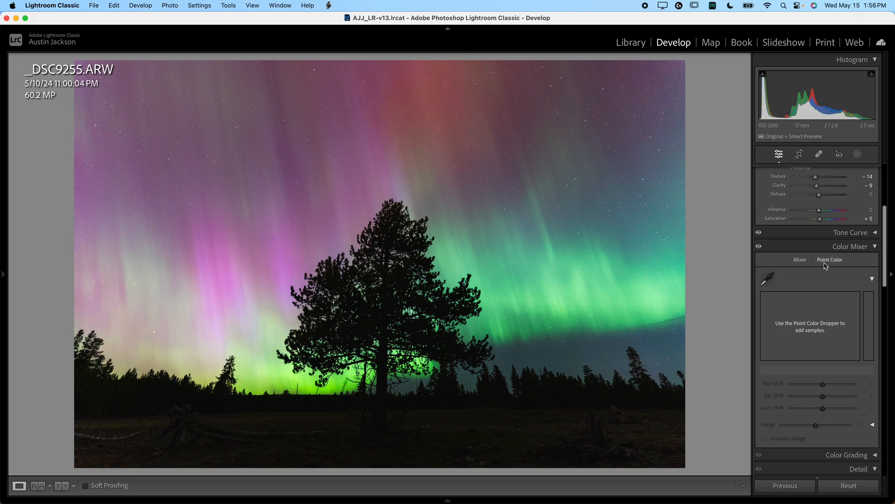
{"action": "mouse_move", "coordinate": [823, 268]}
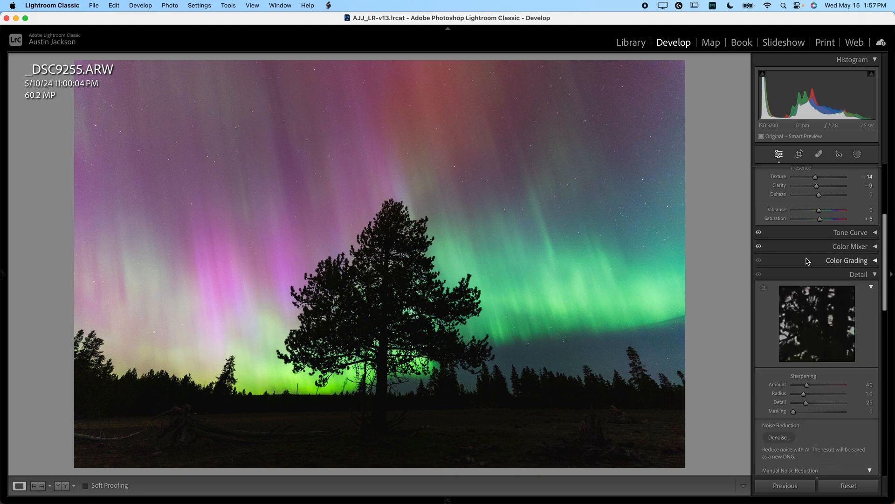
{"action": "left_click", "coordinate": [847, 260]}
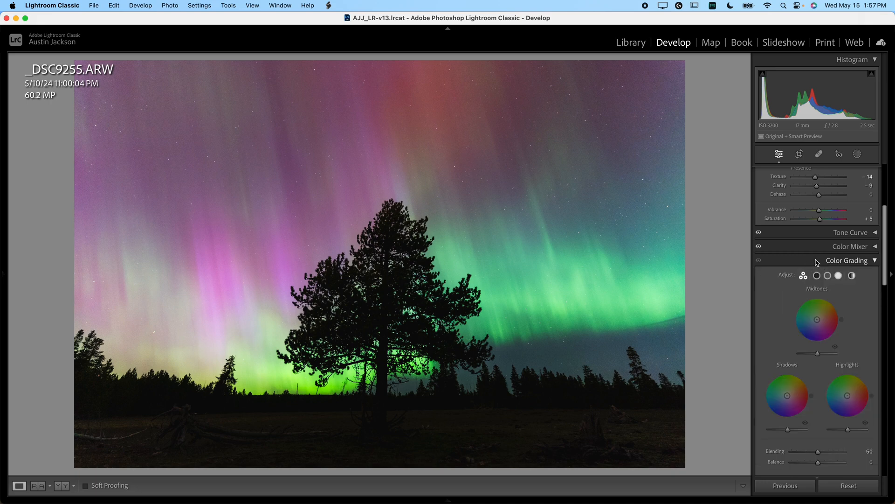
{"action": "left_click", "coordinate": [847, 260]}
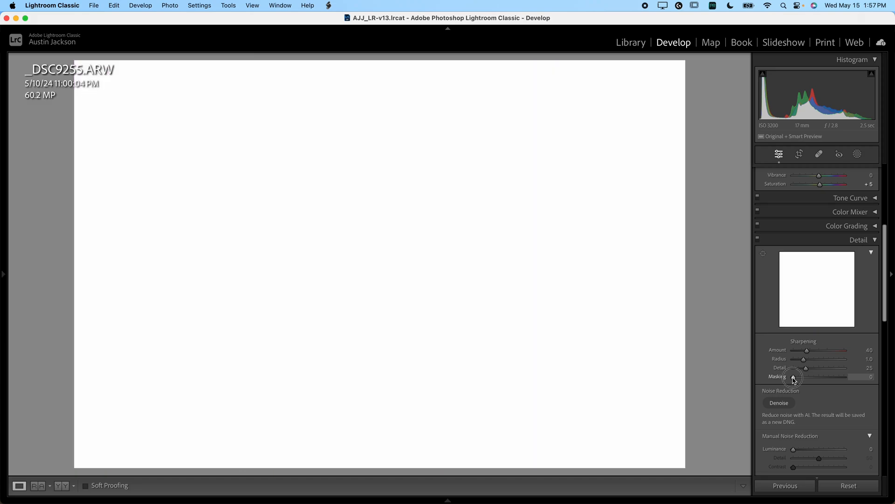
Step: Alt-drag the Sharpening Masking slider through several previews and settle it at 79
{"action": "left_click_drag", "start_coordinate": [793, 375], "coordinate": [808, 376]}
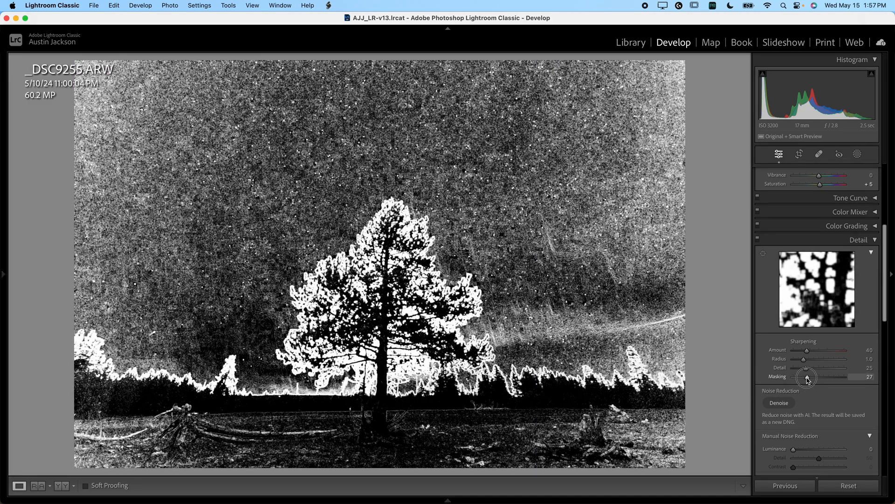
{"action": "left_click_drag", "start_coordinate": [807, 376], "coordinate": [814, 376]}
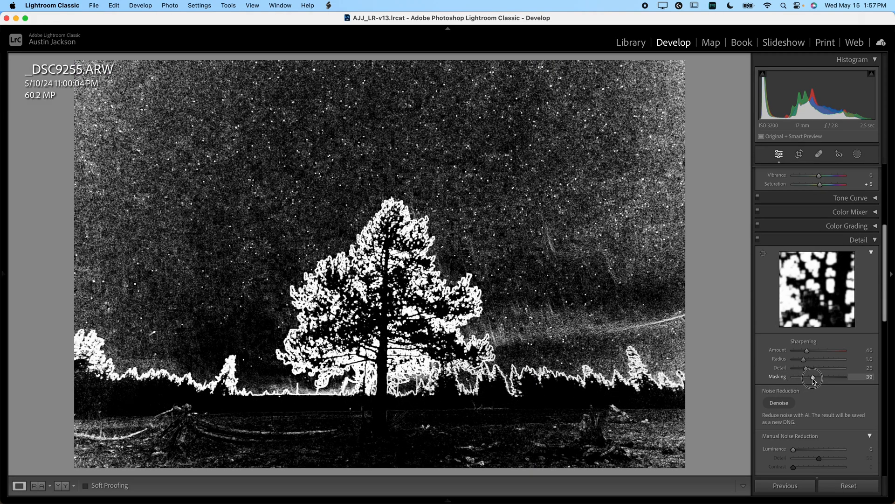
{"action": "left_click_drag", "start_coordinate": [811, 376], "coordinate": [817, 376]}
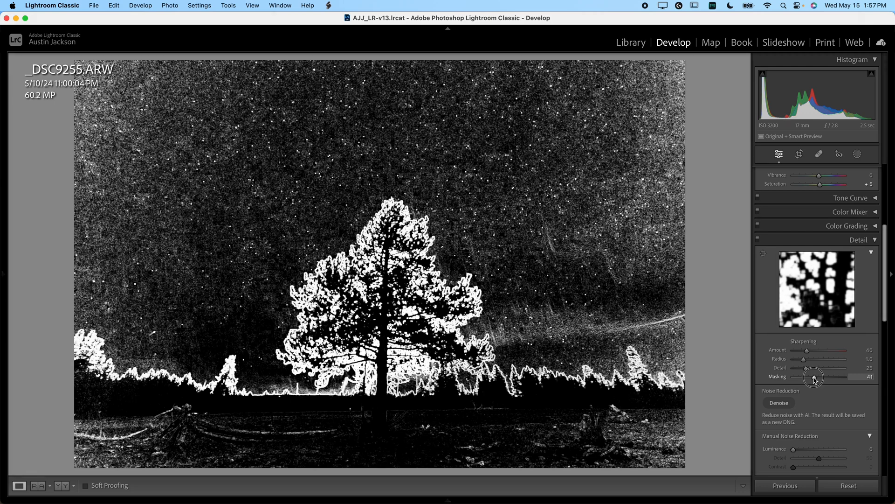
{"action": "left_click_drag", "start_coordinate": [811, 375], "coordinate": [813, 375]}
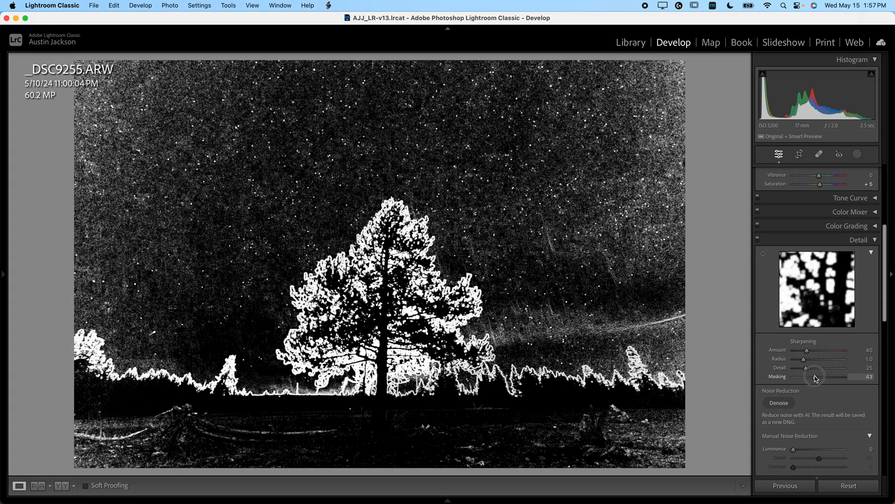
{"action": "left_click_drag", "start_coordinate": [816, 376], "coordinate": [827, 376]}
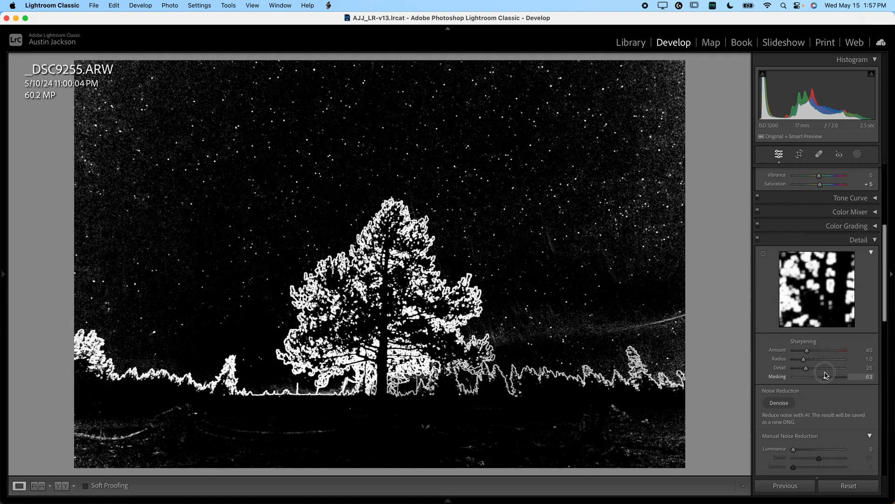
{"action": "left_click_drag", "start_coordinate": [827, 376], "coordinate": [815, 376]}
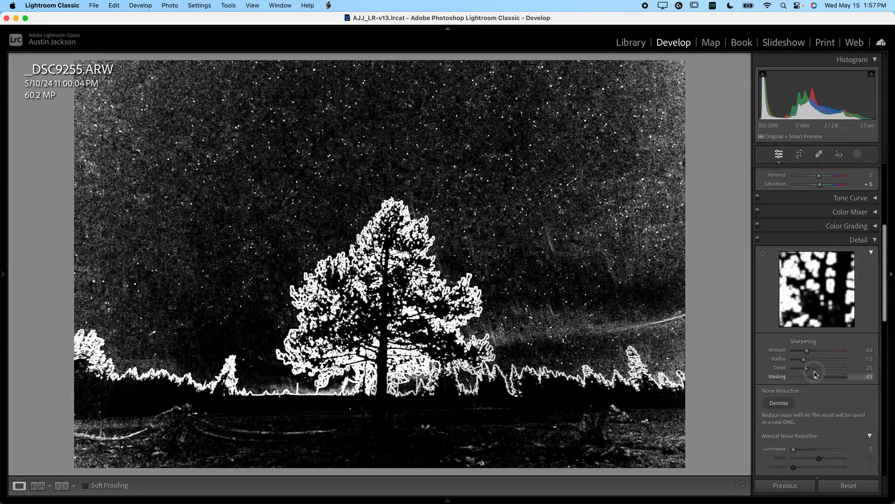
{"action": "left_click_drag", "start_coordinate": [817, 376], "coordinate": [810, 369]}
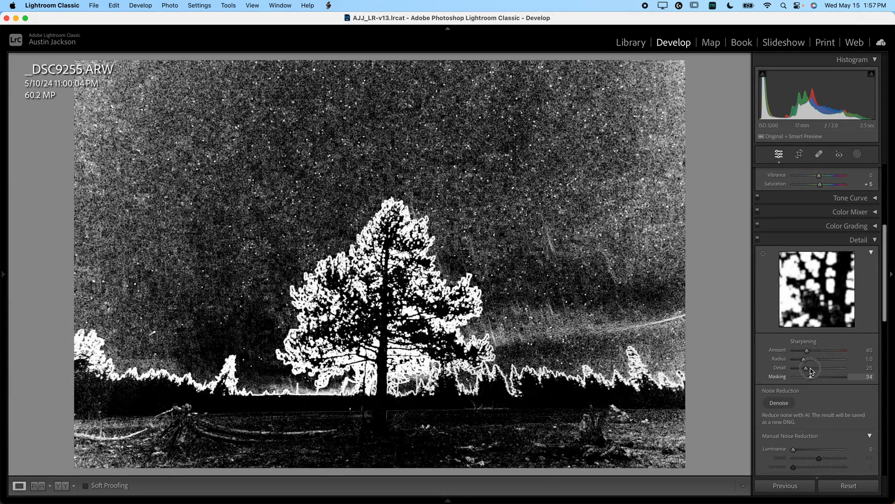
{"action": "left_click_drag", "start_coordinate": [810, 368], "coordinate": [823, 367]}
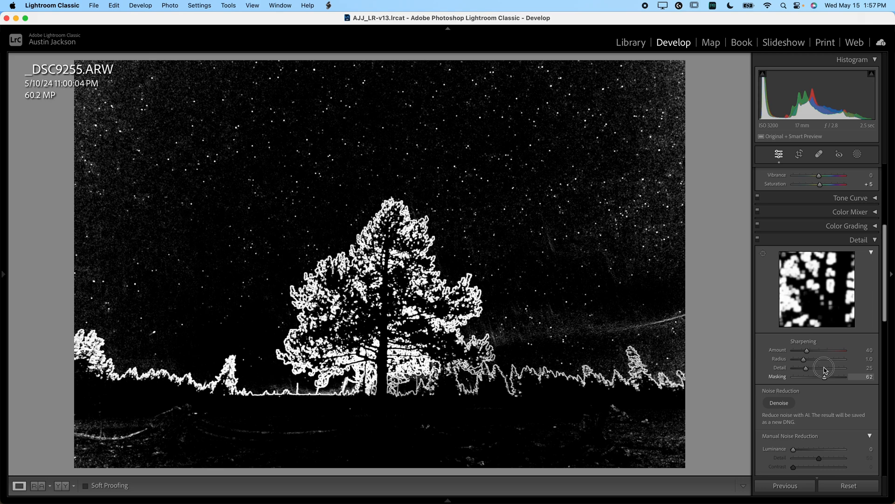
{"action": "left_click_drag", "start_coordinate": [829, 376], "coordinate": [827, 376]}
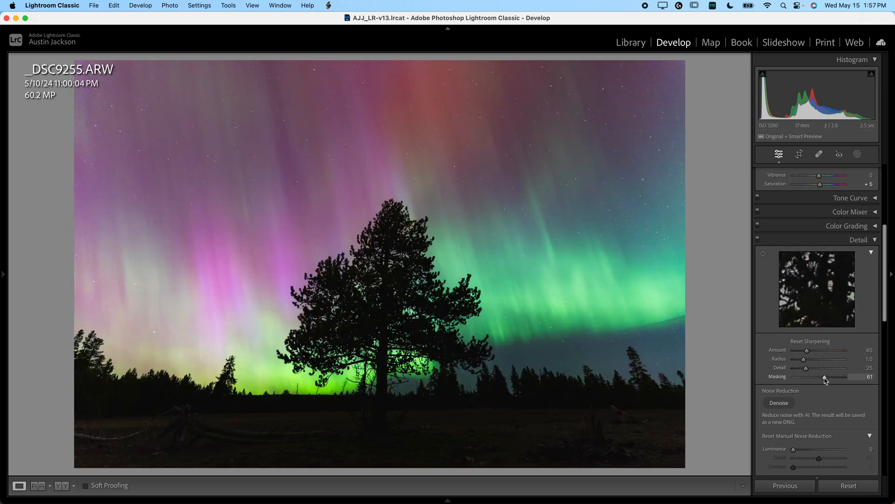
{"action": "left_click_drag", "start_coordinate": [824, 376], "coordinate": [836, 376]}
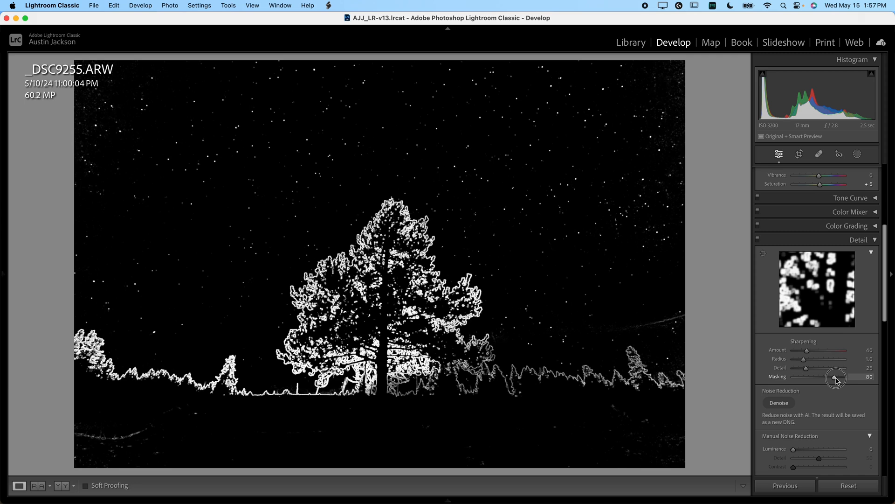
{"action": "left_click_drag", "start_coordinate": [837, 376], "coordinate": [836, 376]}
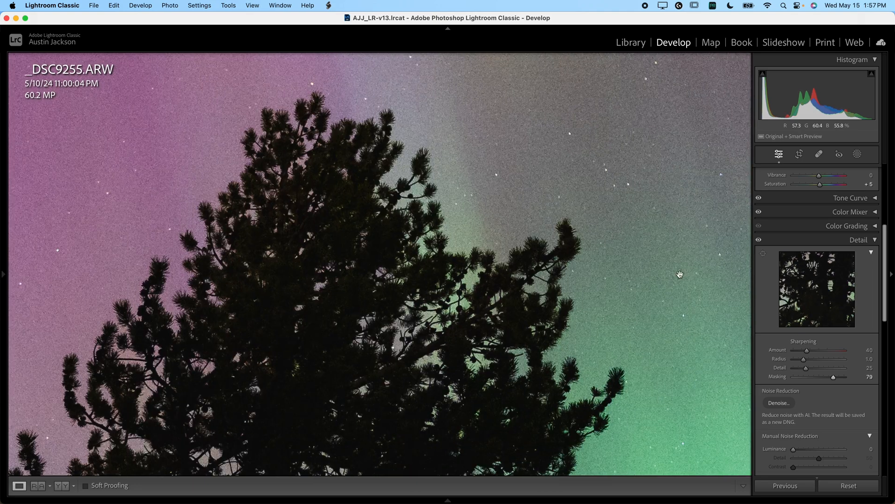
Step: Set sharpening masking to 79 and radius to 0.5, previewing the sky at low amounts
{"action": "left_click_drag", "start_coordinate": [807, 368], "coordinate": [843, 367]}
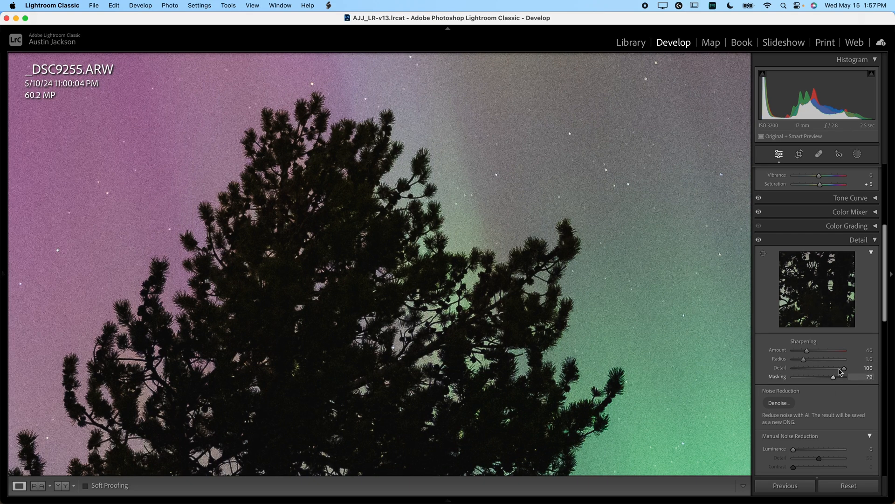
{"action": "left_click_drag", "start_coordinate": [803, 358], "coordinate": [793, 358]}
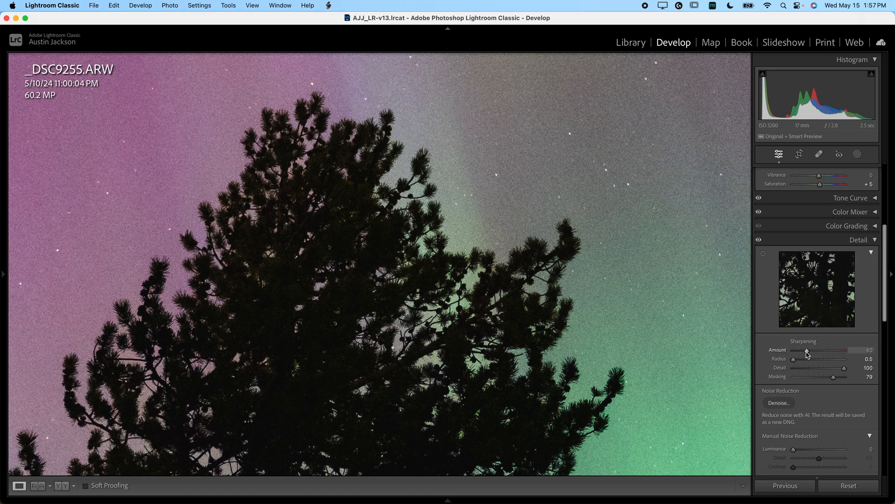
{"action": "left_click_drag", "start_coordinate": [807, 350], "coordinate": [870, 350]}
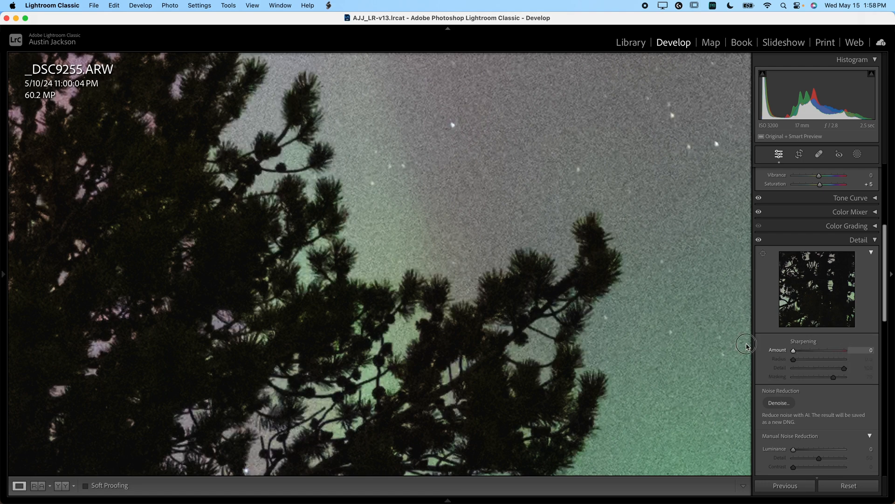
{"action": "left_click_drag", "start_coordinate": [793, 350], "coordinate": [845, 350]}
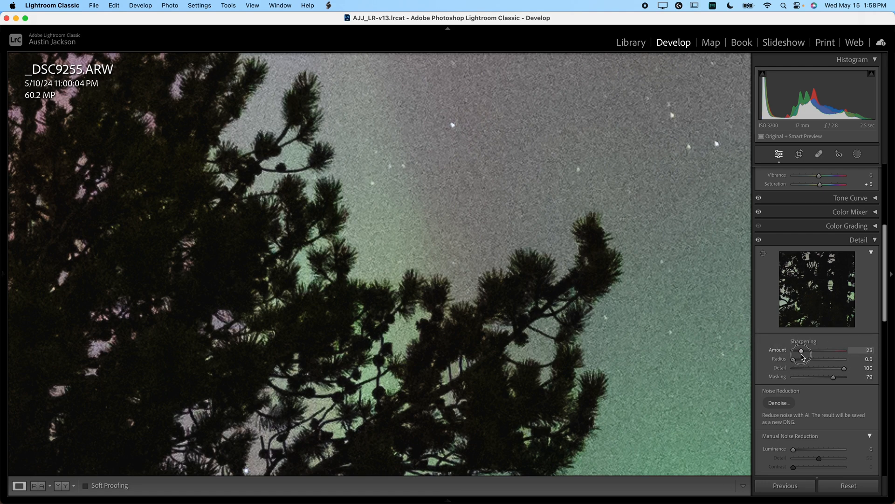
Step: Compare strong and zero sharpening, settle the amount at 50, and collapse Manual Noise Reduction
{"action": "left_click_drag", "start_coordinate": [802, 352], "coordinate": [859, 352]}
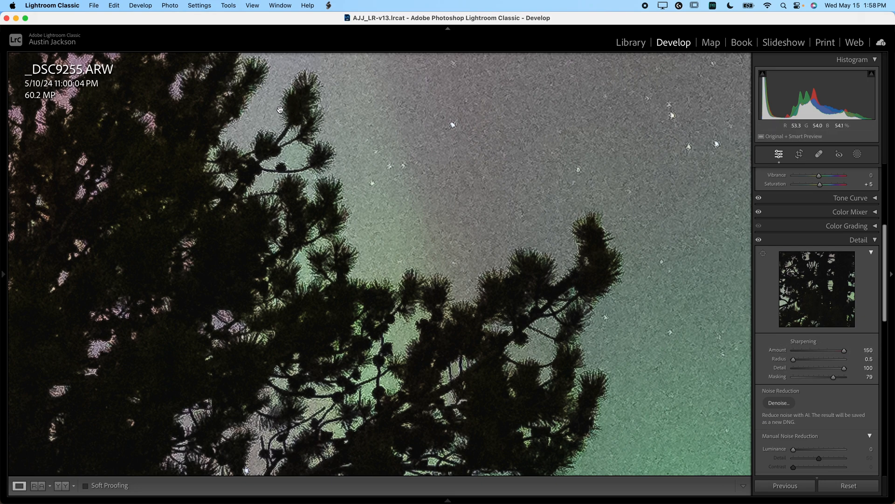
{"action": "left_click_drag", "start_coordinate": [855, 350], "coordinate": [832, 352]}
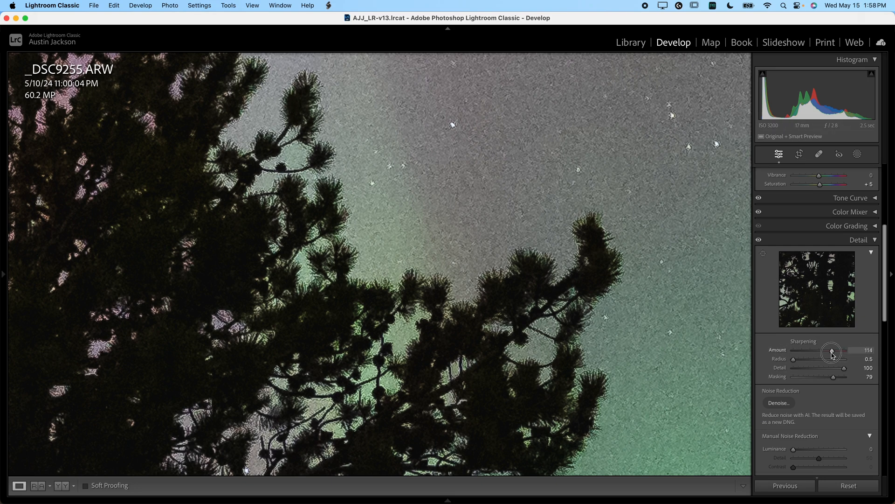
{"action": "left_click_drag", "start_coordinate": [831, 352], "coordinate": [793, 350]}
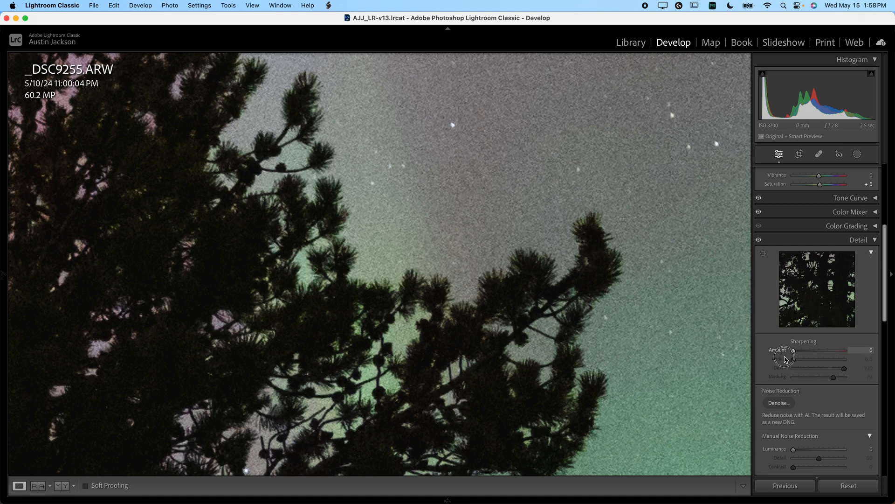
{"action": "left_click_drag", "start_coordinate": [793, 350], "coordinate": [813, 349]}
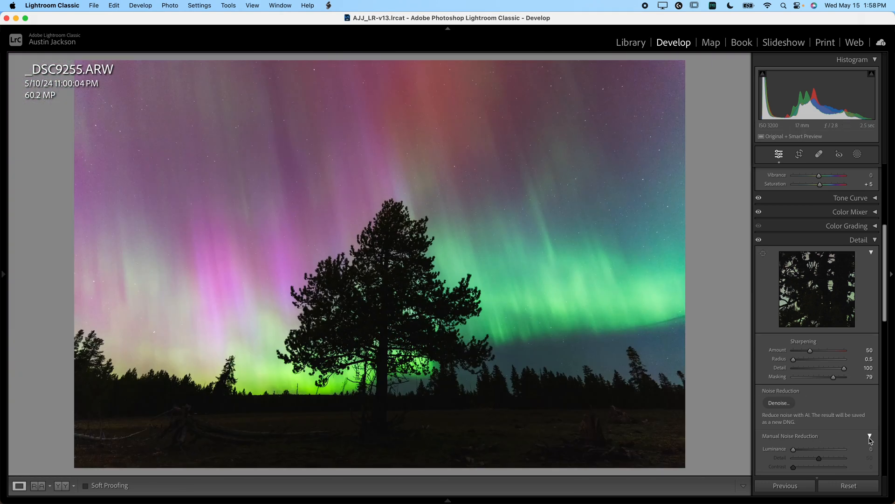
{"action": "left_click", "coordinate": [869, 436]}
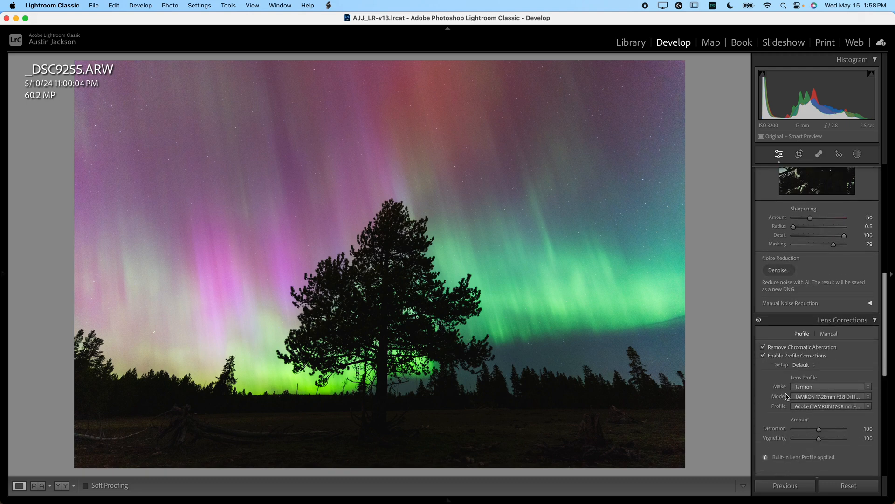
{"action": "scroll", "scroll_direction": "down", "scroll_amount": 3}
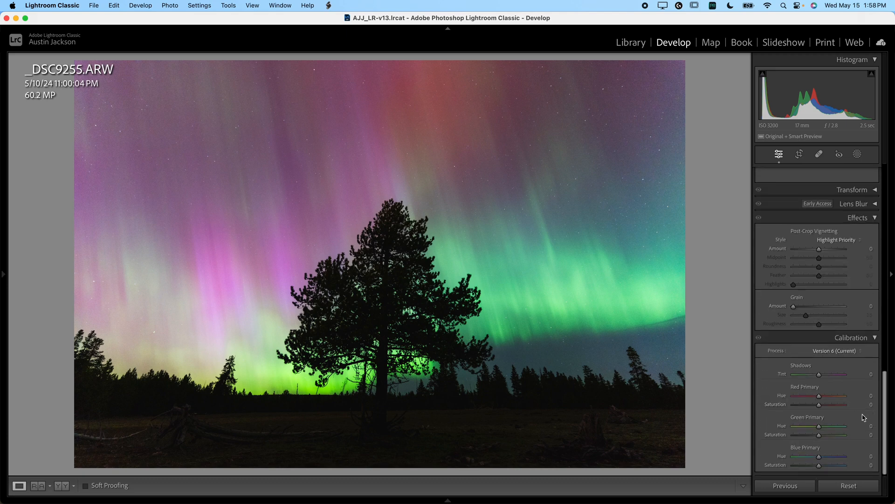
{"action": "left_click", "coordinate": [779, 154]}
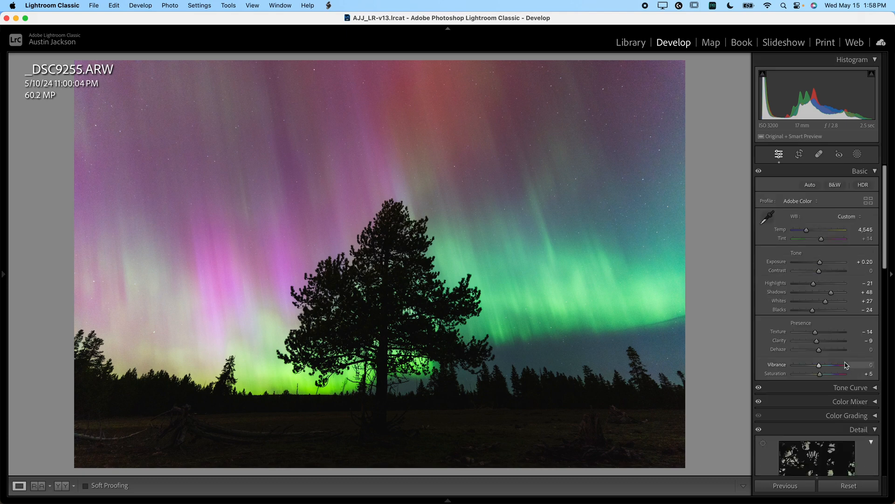
{"action": "left_click", "coordinate": [856, 155]}
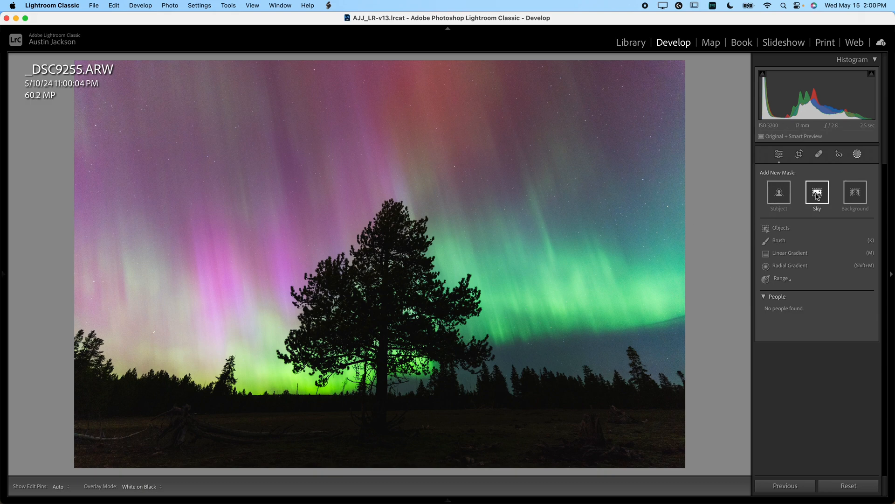
Step: Create a new Sky mask that selects the aurora sky above the pine and treeline
{"action": "left_click", "coordinate": [817, 194]}
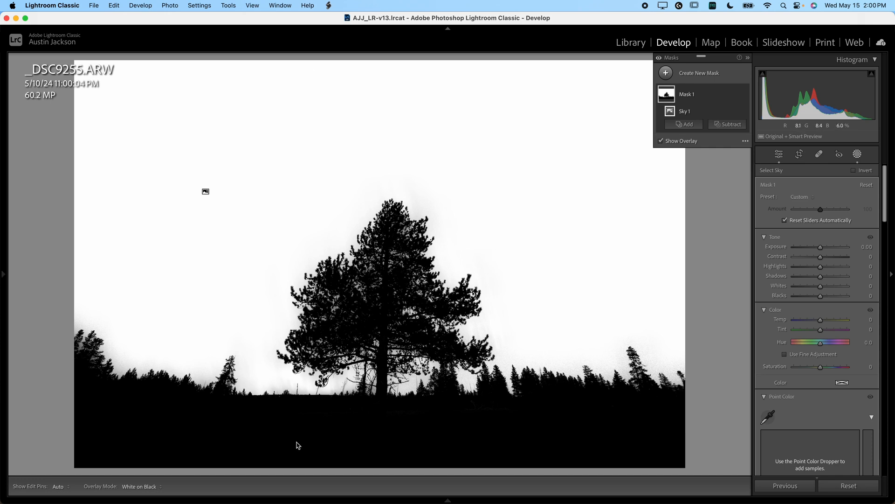
{"action": "mouse_move", "coordinate": [506, 373]}
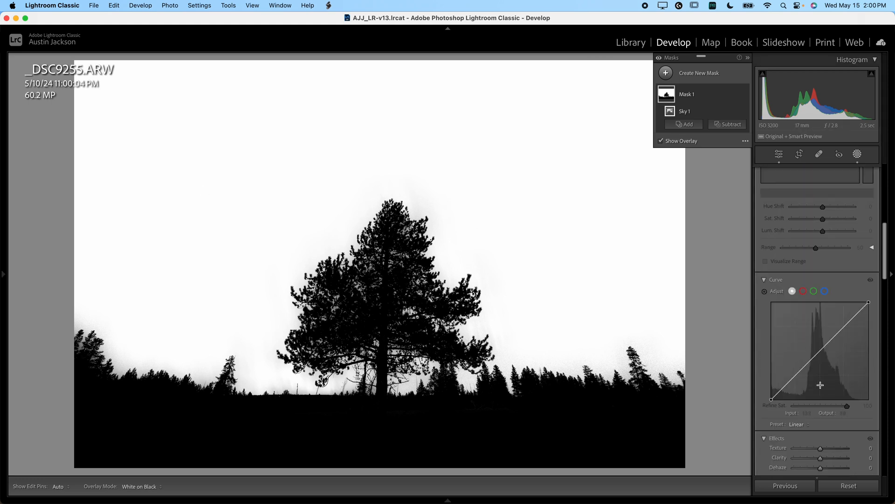
Step: Shape the sky mask's tone curve: darker shadows, brighter highlights, black point restored
{"action": "left_click_drag", "start_coordinate": [820, 384], "coordinate": [800, 377]}
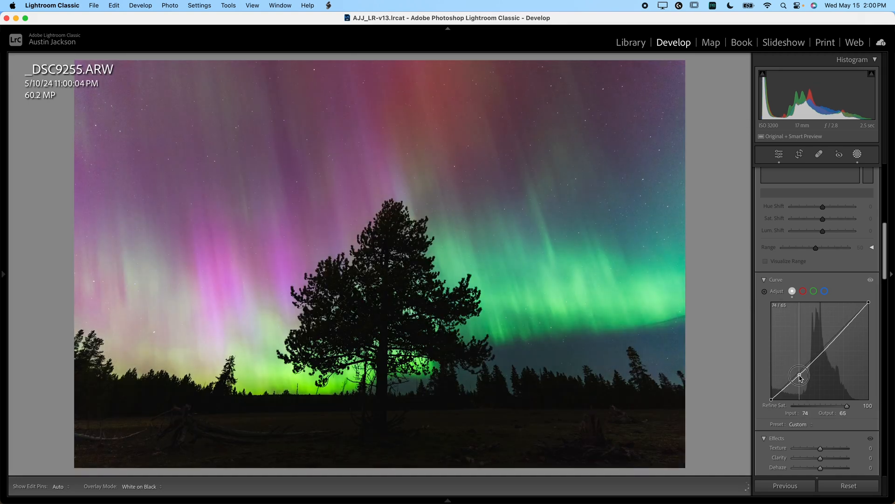
{"action": "left_click_drag", "start_coordinate": [799, 375], "coordinate": [850, 328]}
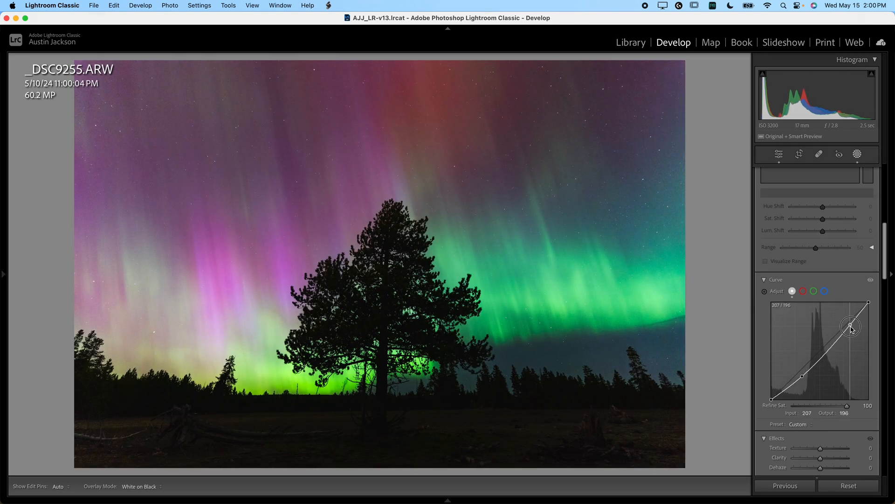
{"action": "left_click_drag", "start_coordinate": [851, 326], "coordinate": [836, 302]}
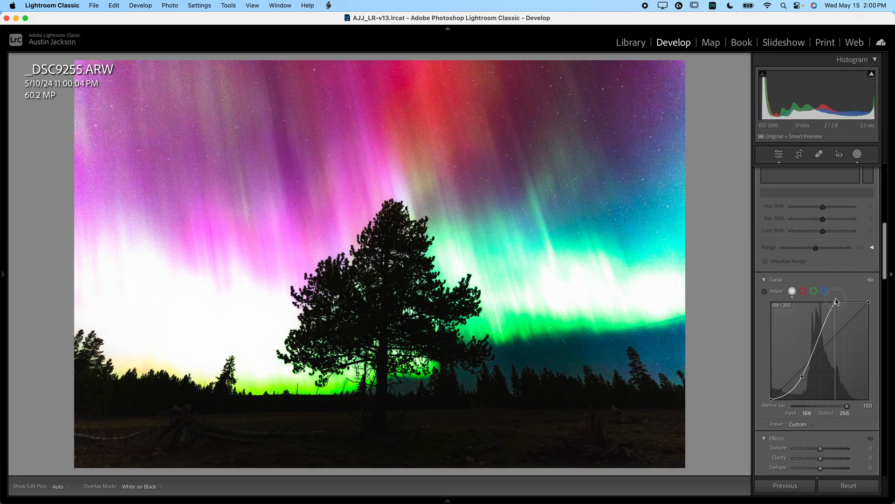
{"action": "left_click_drag", "start_coordinate": [836, 299], "coordinate": [849, 320]}
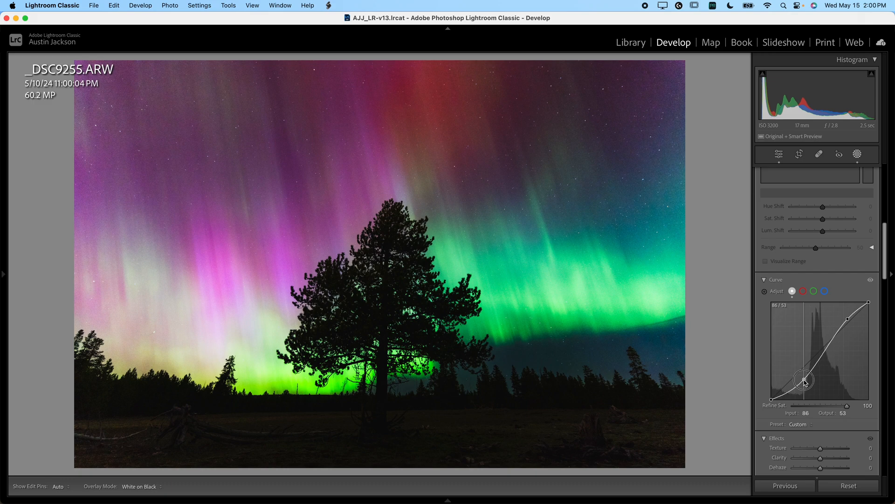
{"action": "left_click_drag", "start_coordinate": [804, 380], "coordinate": [800, 375]}
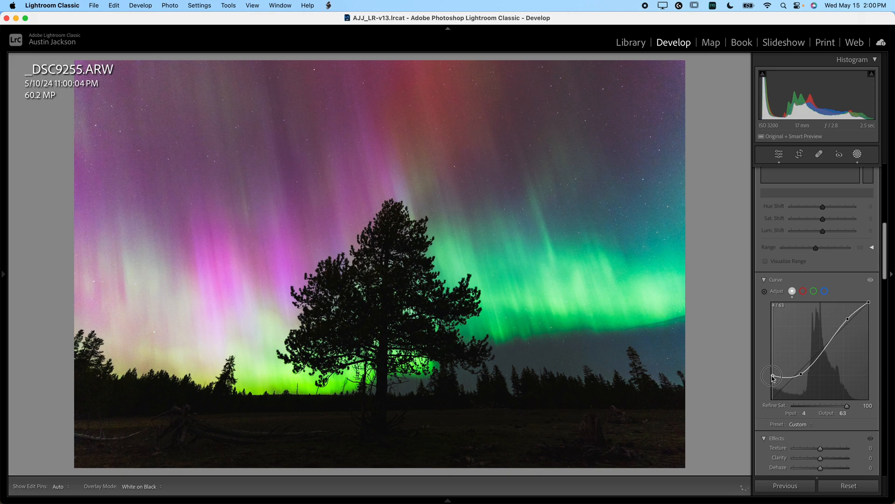
{"action": "left_click_drag", "start_coordinate": [773, 377], "coordinate": [767, 397]}
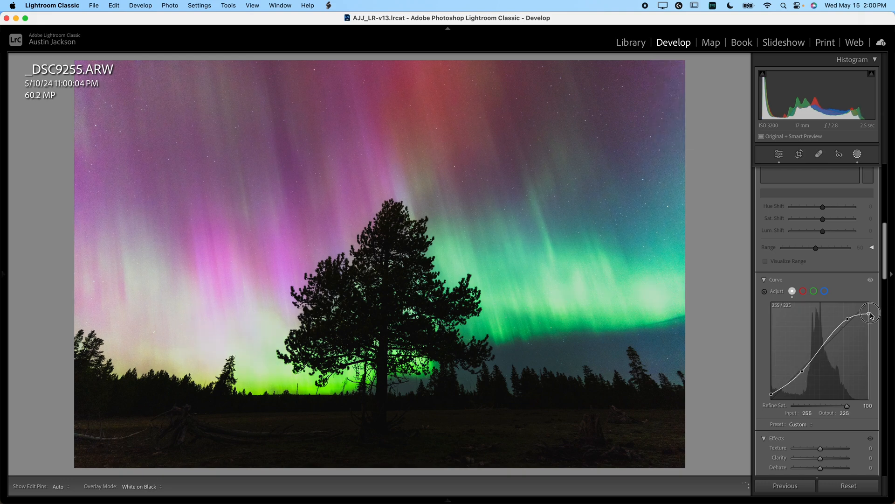
Step: Pull the sky curve's white point in to about input 231, output 255, and compare the effect
{"action": "left_click_drag", "start_coordinate": [871, 314], "coordinate": [868, 292]}
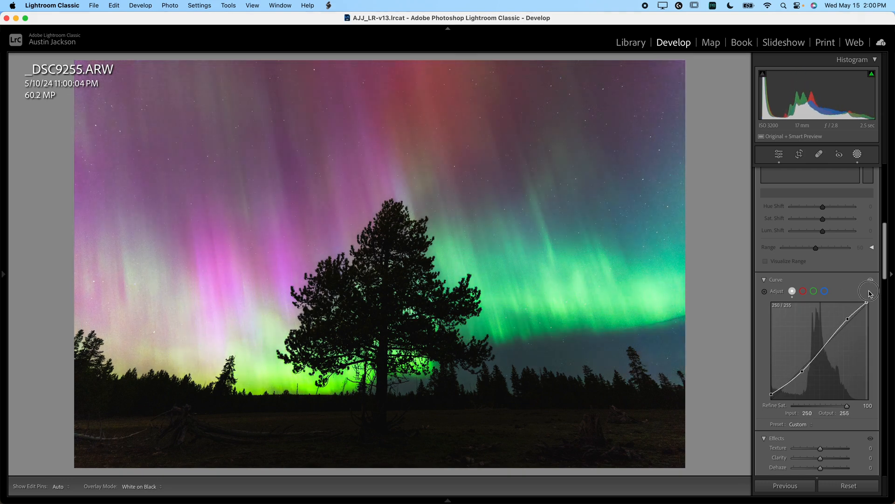
{"action": "left_click_drag", "start_coordinate": [869, 293], "coordinate": [866, 294]}
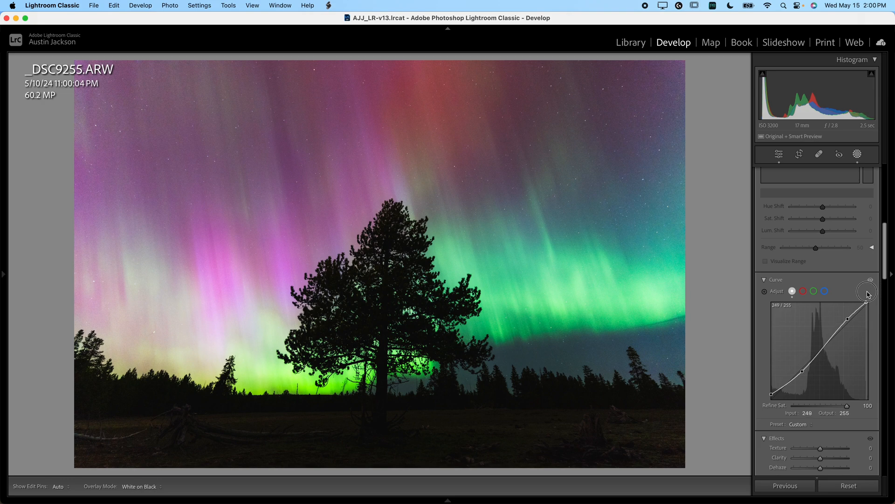
{"action": "left_click_drag", "start_coordinate": [867, 291], "coordinate": [864, 294]}
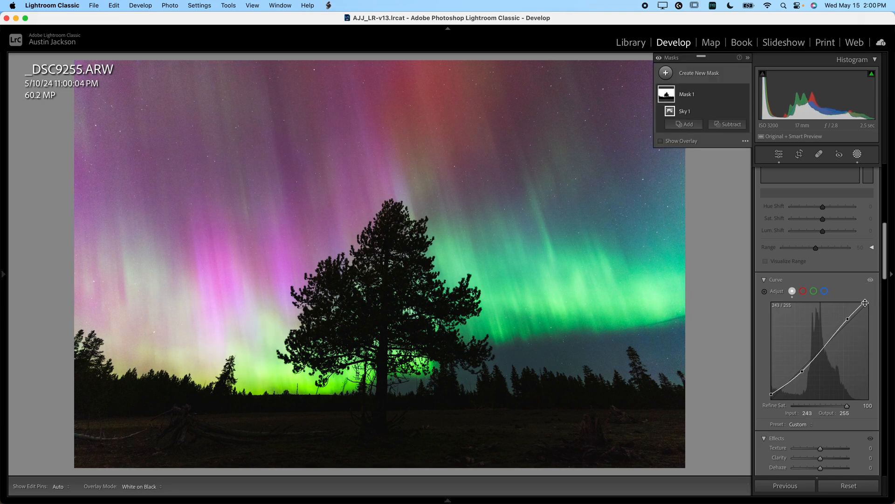
{"action": "left_click", "coordinate": [746, 58]}
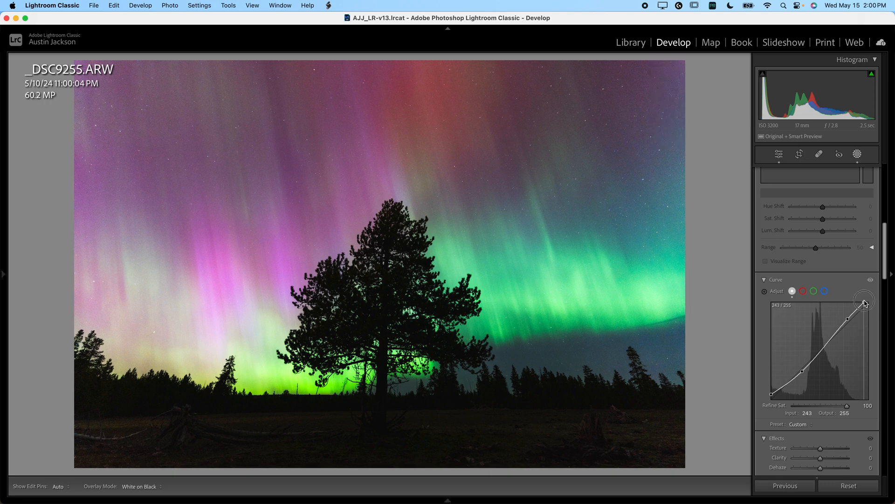
{"action": "left_click_drag", "start_coordinate": [864, 302], "coordinate": [880, 347]}
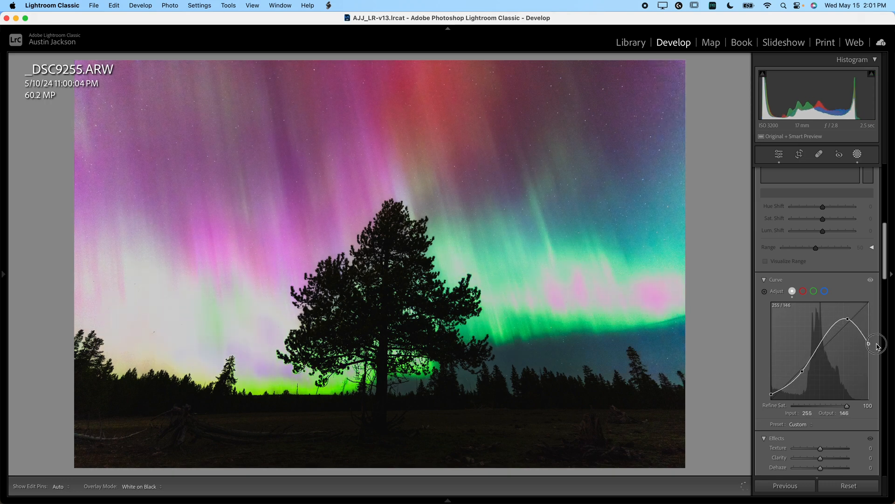
{"action": "left_click_drag", "start_coordinate": [864, 342], "coordinate": [861, 301]}
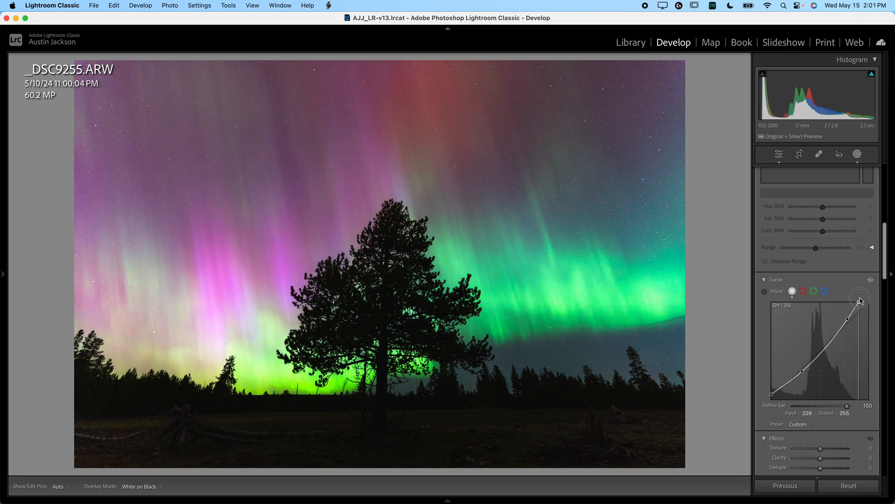
{"action": "left_click_drag", "start_coordinate": [861, 301], "coordinate": [855, 298]}
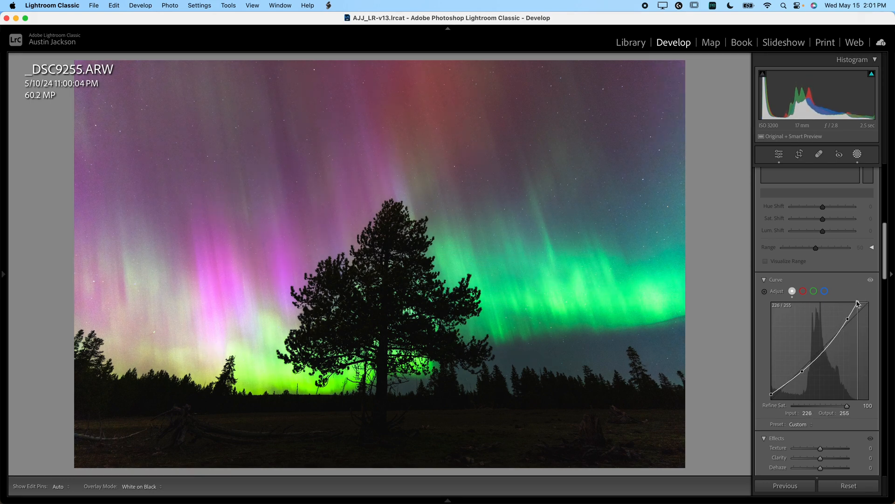
{"action": "left_click_drag", "start_coordinate": [856, 304], "coordinate": [859, 301]}
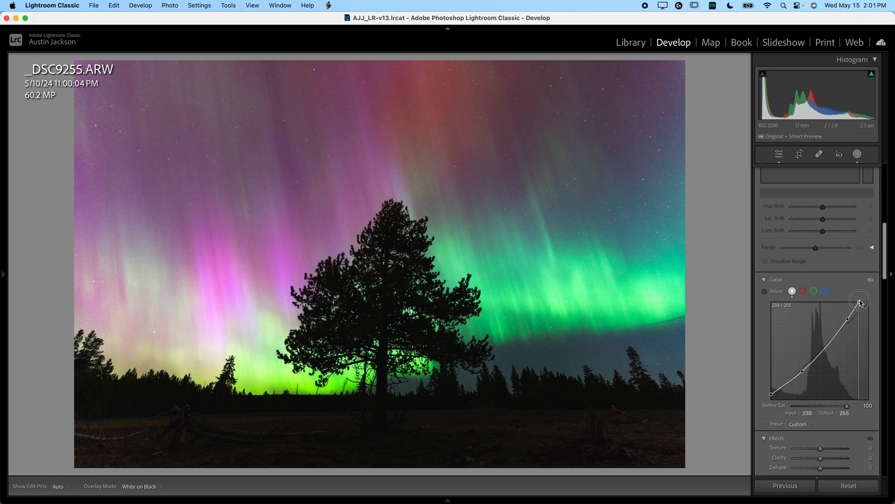
{"action": "left_click_drag", "start_coordinate": [860, 301], "coordinate": [861, 300]}
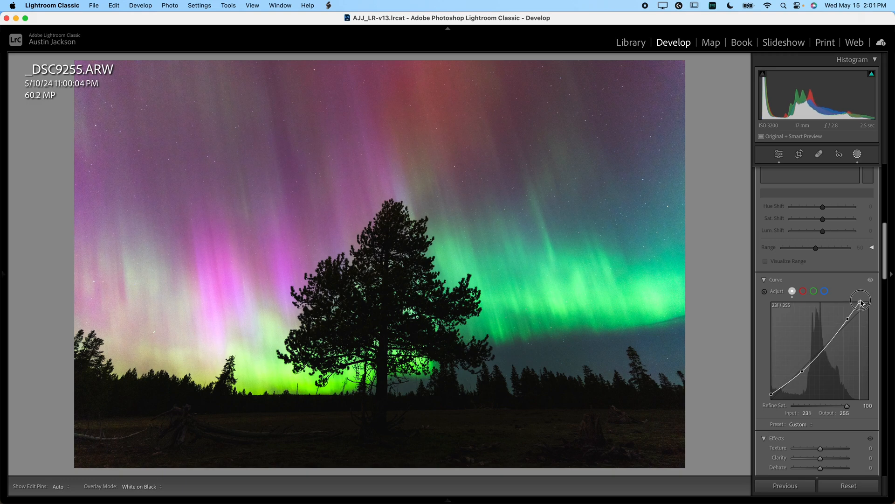
{"action": "left_click", "coordinate": [858, 155]}
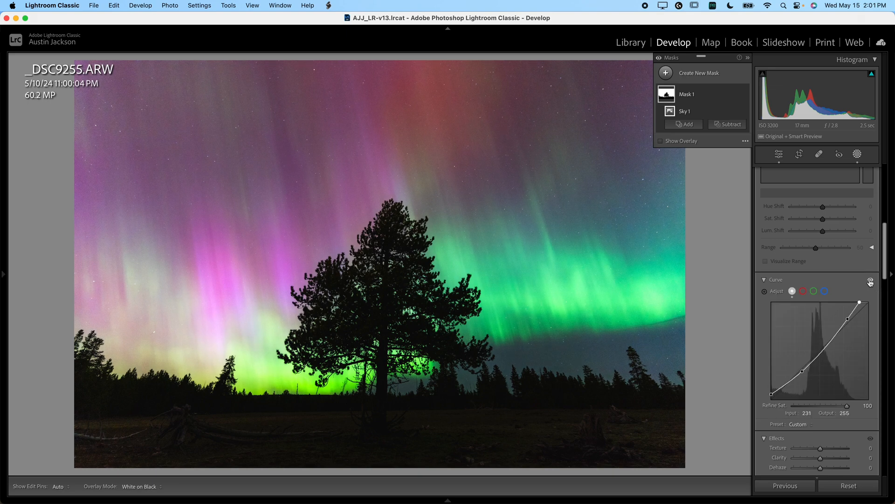
{"action": "mouse_move", "coordinate": [485, 261]}
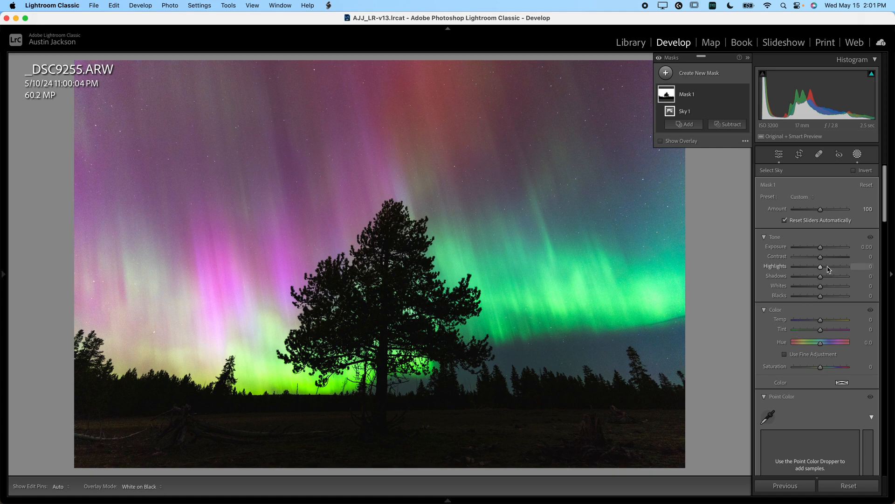
Step: Set the sky mask's highlights to -13 and exposure to 0.06, returning saturation to zero
{"action": "left_click_drag", "start_coordinate": [821, 266], "coordinate": [813, 266]}
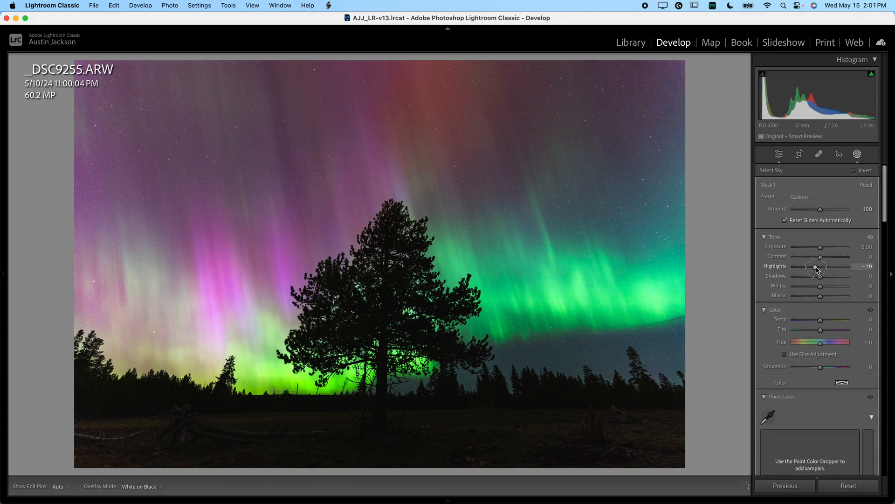
{"action": "left_click_drag", "start_coordinate": [815, 266], "coordinate": [821, 266]}
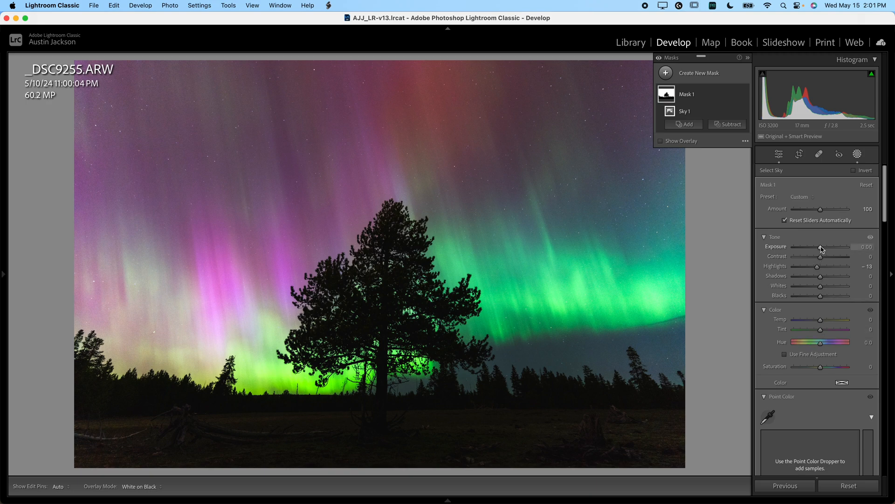
{"action": "left_click_drag", "start_coordinate": [818, 246], "coordinate": [822, 247]}
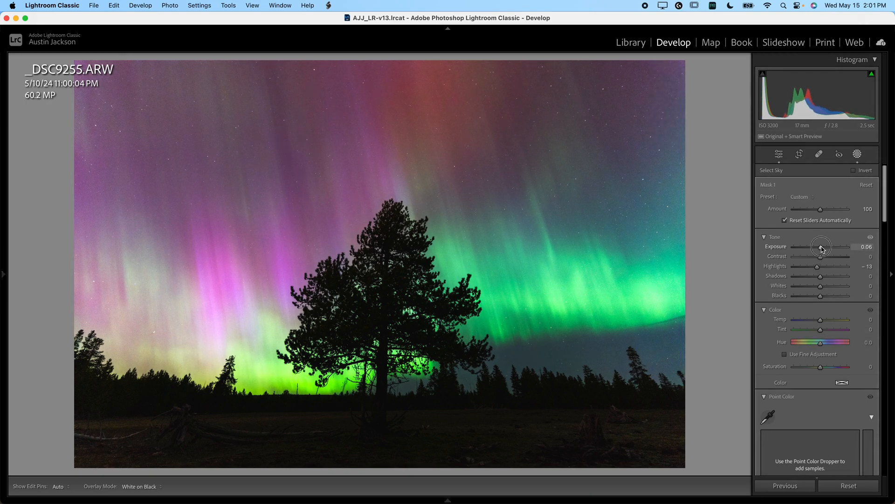
{"action": "left_click_drag", "start_coordinate": [837, 365], "coordinate": [846, 366]}
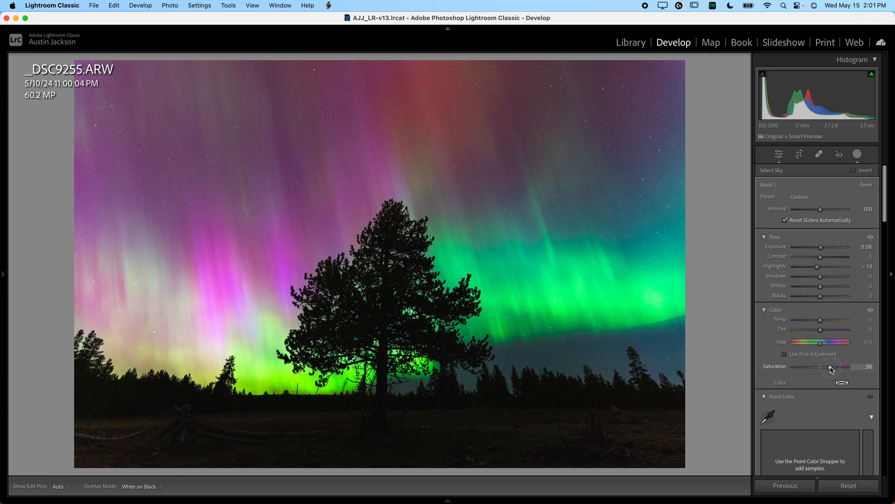
{"action": "left_click_drag", "start_coordinate": [831, 365], "coordinate": [840, 366]}
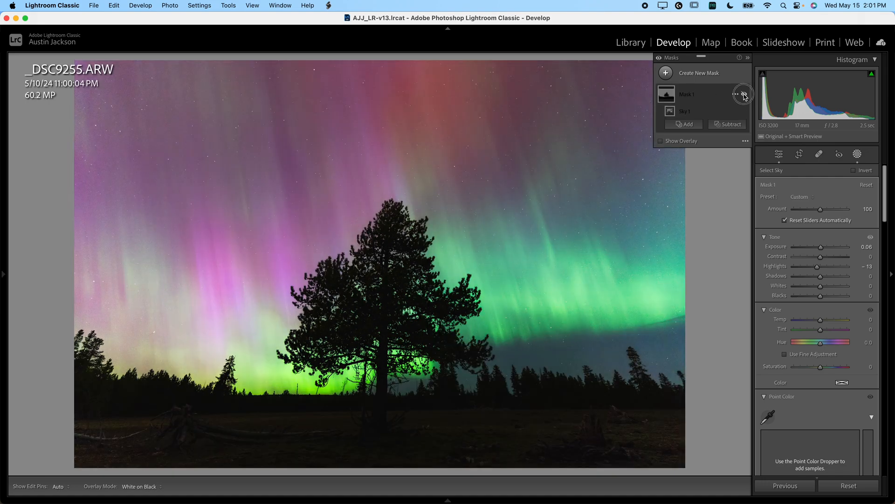
{"action": "left_click", "coordinate": [745, 95]}
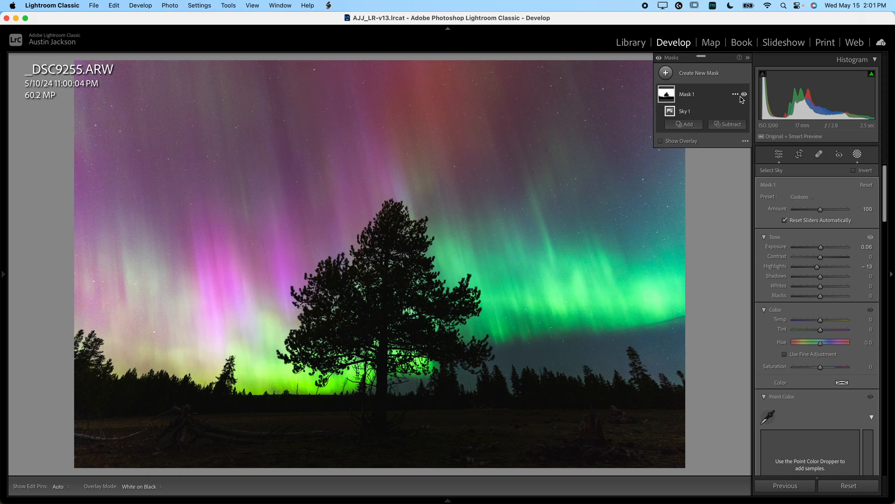
{"action": "mouse_move", "coordinate": [728, 126]}
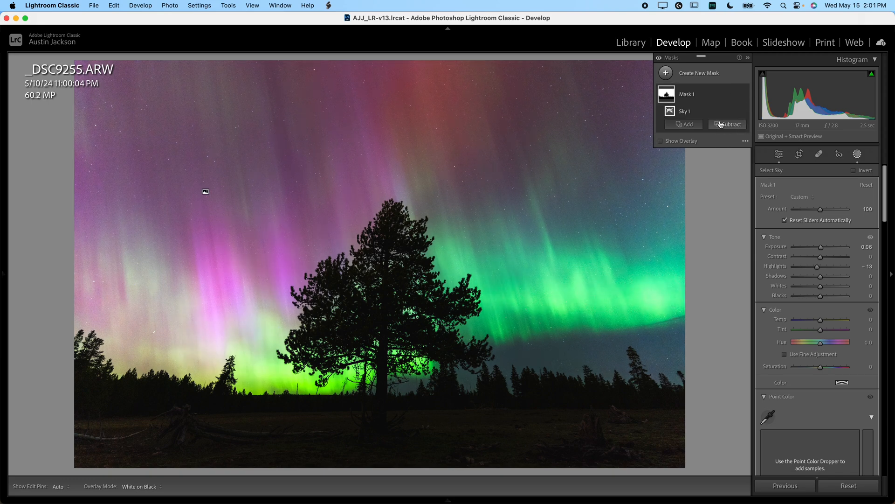
{"action": "mouse_move", "coordinate": [417, 327]}
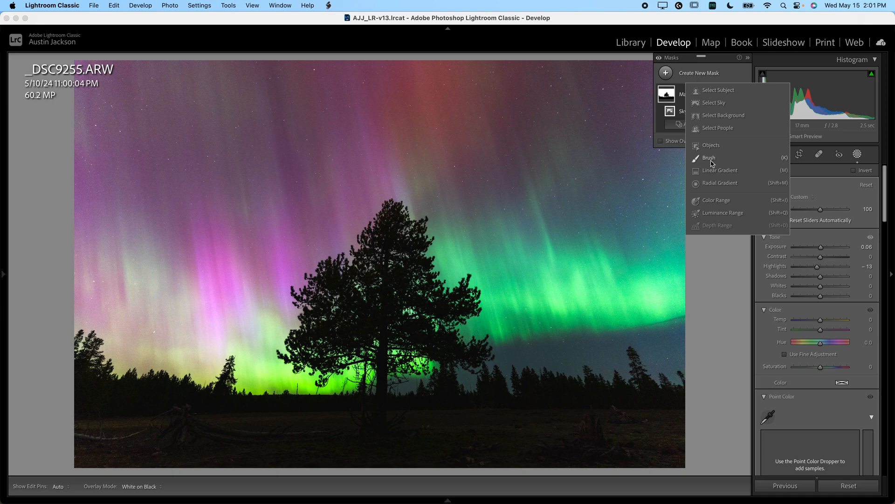
Step: Create a brush mask with exposure 1.02, density 10, small size, and paint a first stroke
{"action": "left_click", "coordinate": [708, 158]}
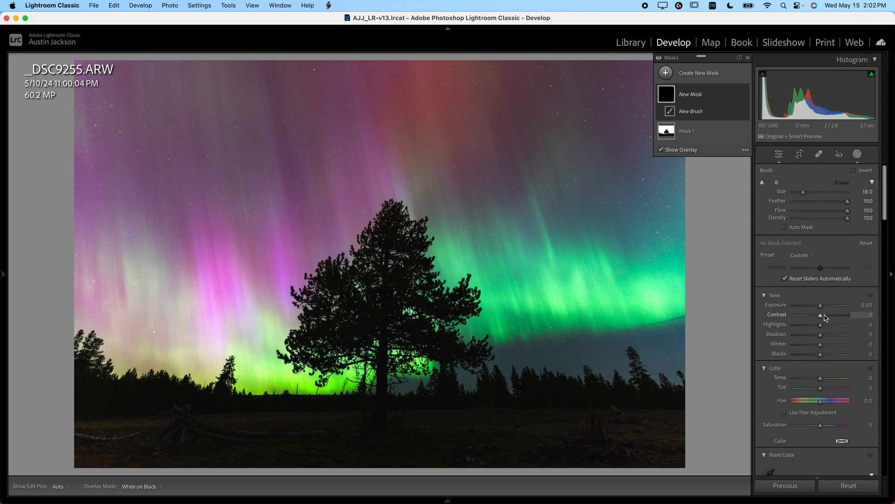
{"action": "left_click_drag", "start_coordinate": [806, 305], "coordinate": [823, 306]}
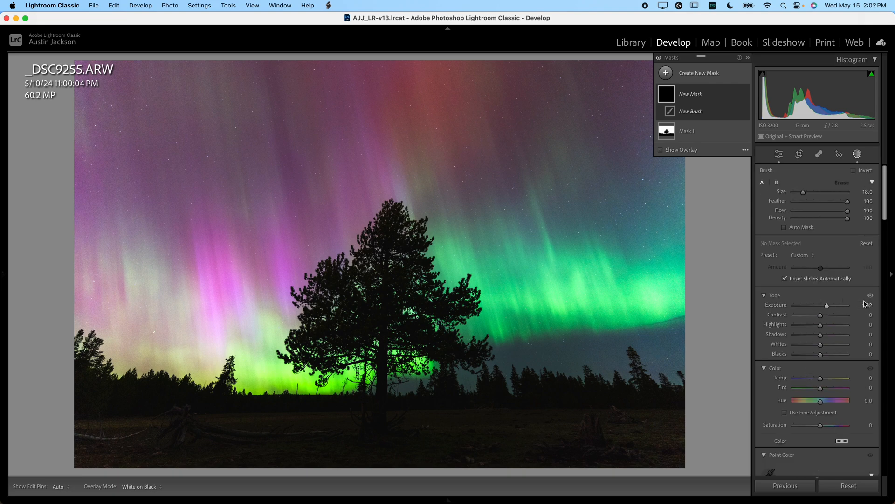
{"action": "left_click_drag", "start_coordinate": [828, 304], "coordinate": [828, 304]}
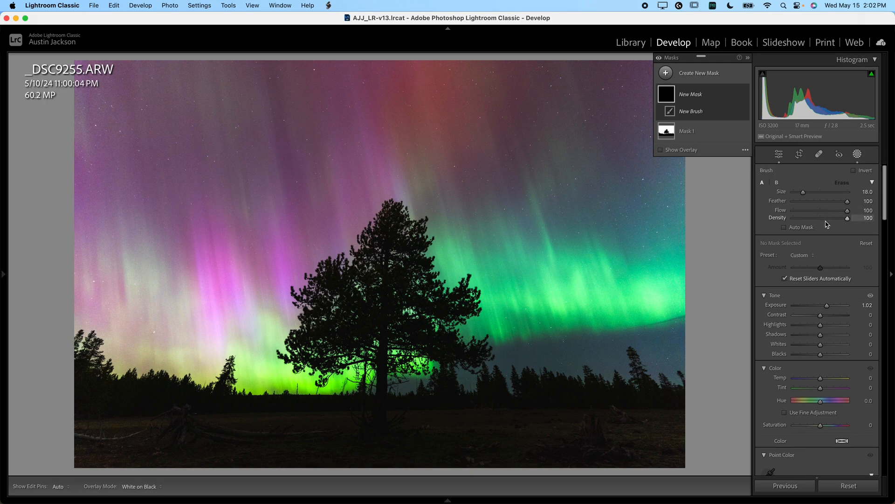
{"action": "left_click_drag", "start_coordinate": [848, 217], "coordinate": [818, 218]}
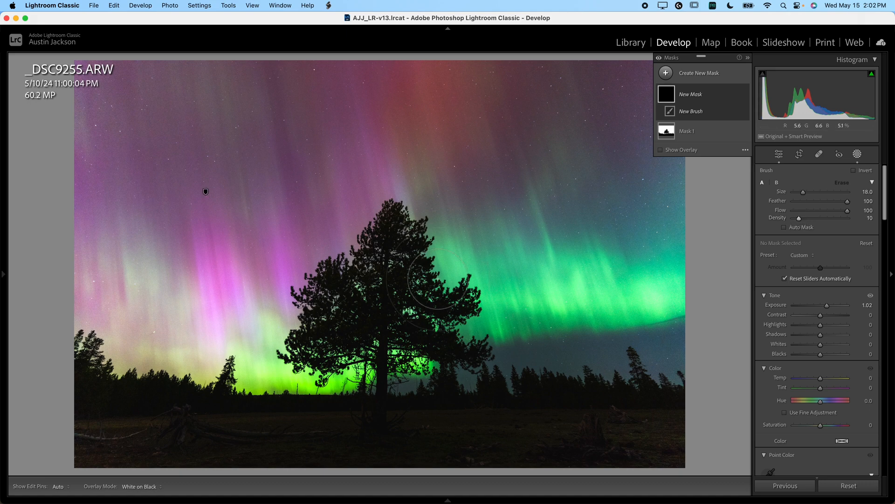
{"action": "left_click_drag", "start_coordinate": [818, 191], "coordinate": [798, 191]}
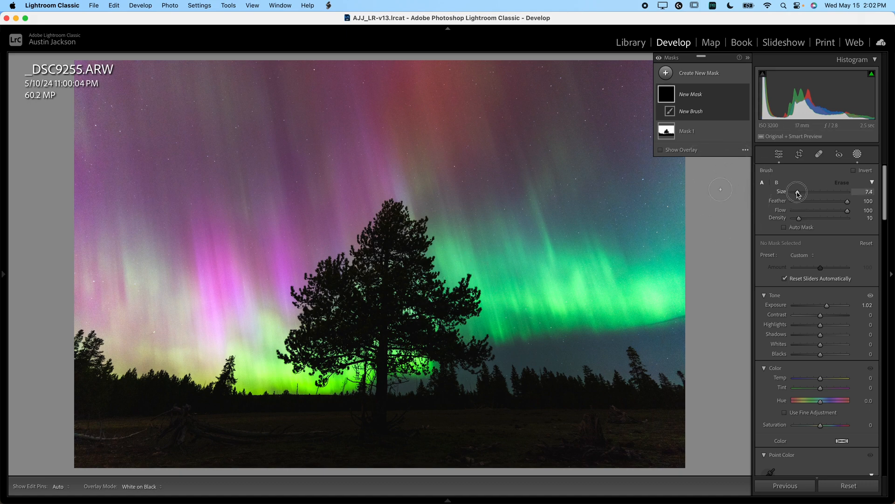
{"action": "left_click_drag", "start_coordinate": [796, 191], "coordinate": [794, 191]}
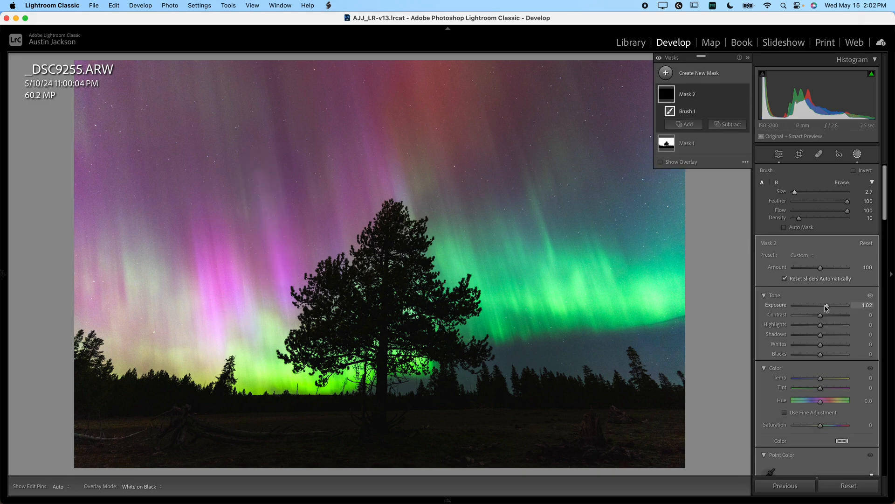
Step: Lower the brush mask exposure to 0.44, paint the sky, and reduce density to 7
{"action": "left_click_drag", "start_coordinate": [825, 305], "coordinate": [822, 305]}
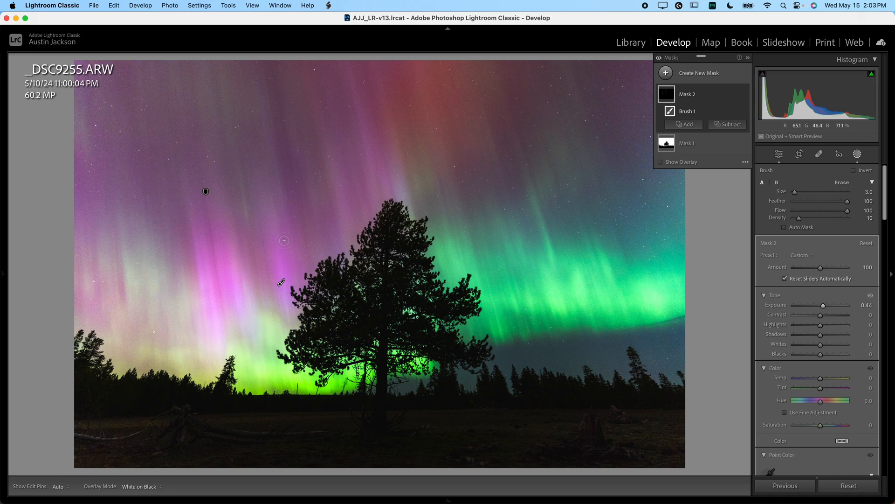
{"action": "mouse_move", "coordinate": [204, 77]}
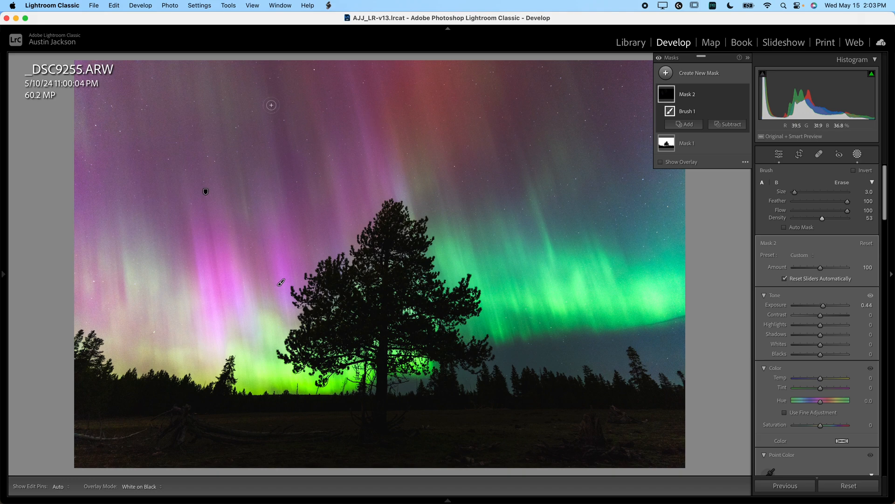
{"action": "left_click_drag", "start_coordinate": [270, 104], "coordinate": [253, 167]}
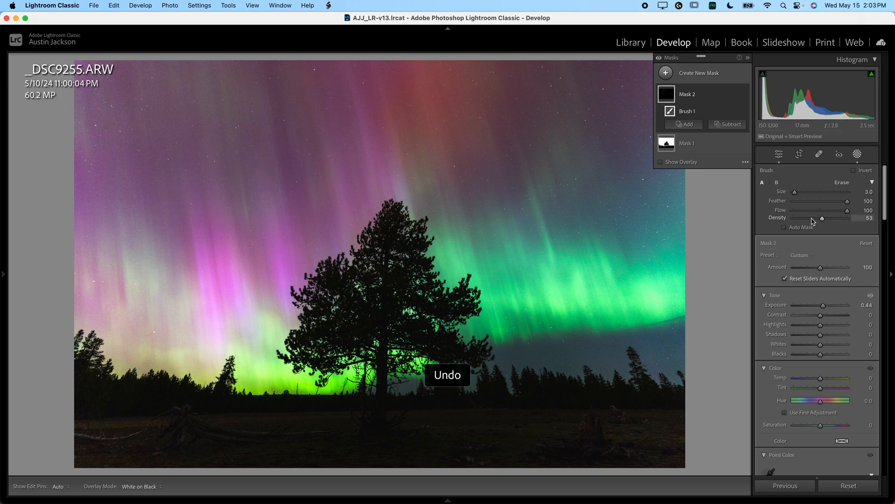
{"action": "left_click_drag", "start_coordinate": [823, 219], "coordinate": [798, 218]}
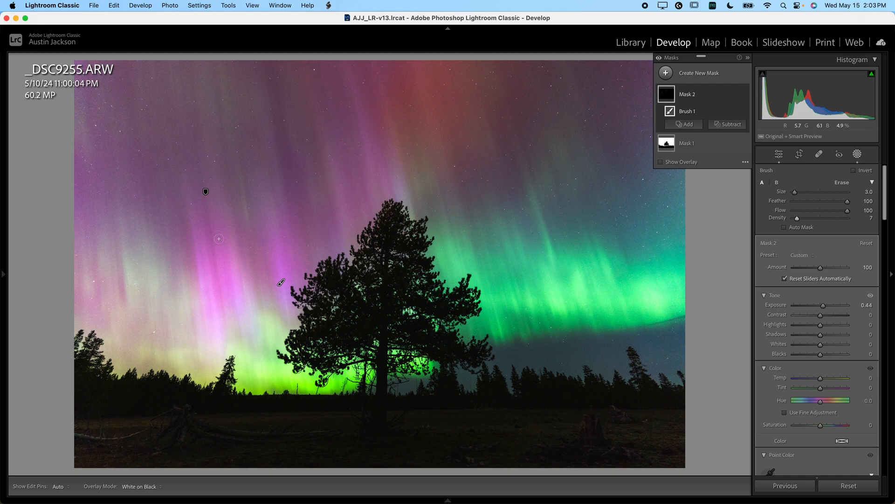
{"action": "mouse_move", "coordinate": [161, 113]}
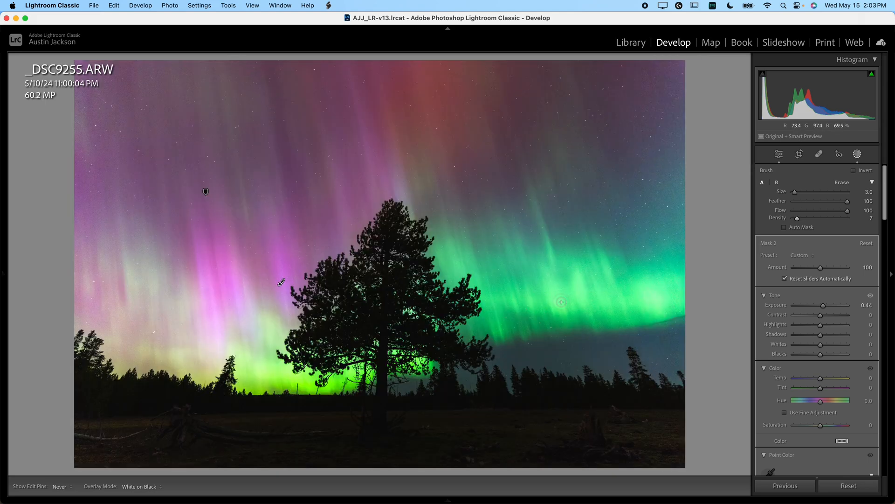
{"action": "left_click", "coordinate": [863, 155]}
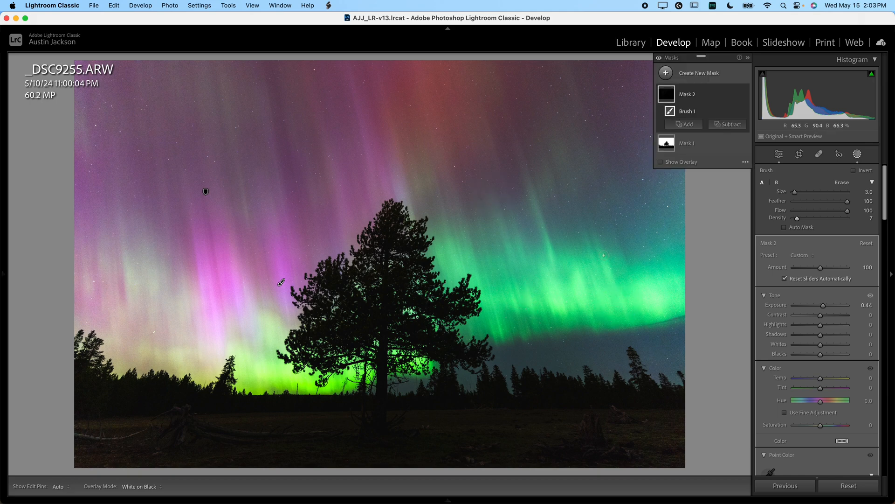
{"action": "mouse_move", "coordinate": [548, 109]}
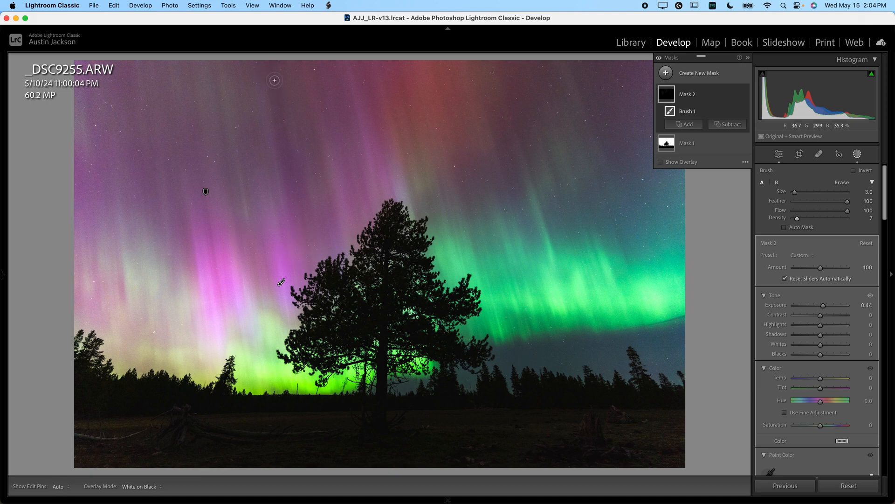
{"action": "mouse_move", "coordinate": [497, 140]}
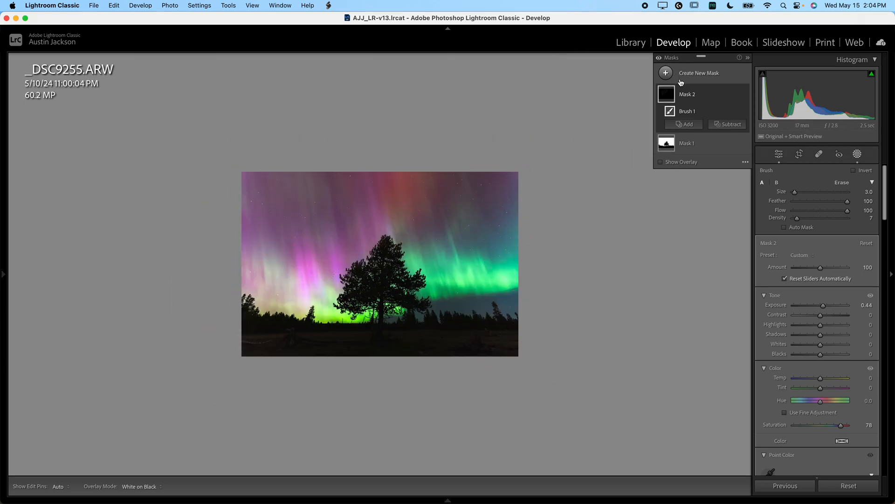
Step: Add a third mask as a large radial gradient drawn over the aurora photo
{"action": "left_click", "coordinate": [666, 73]}
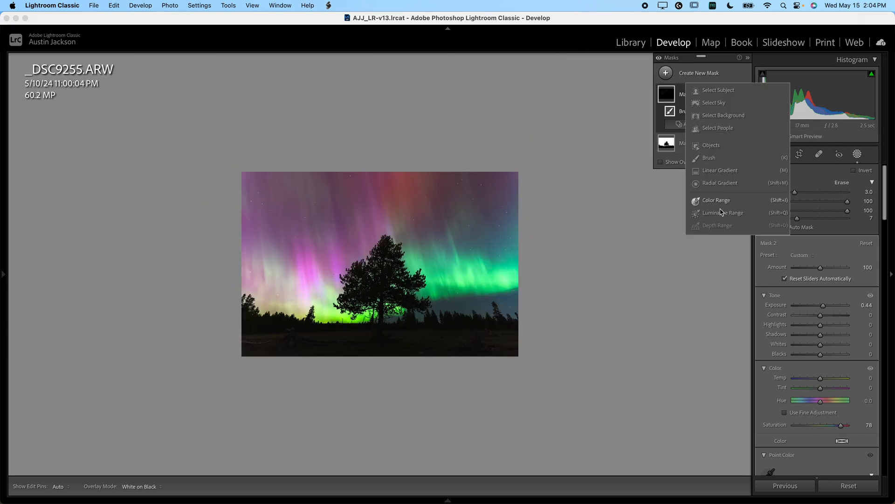
{"action": "left_click", "coordinate": [718, 183]}
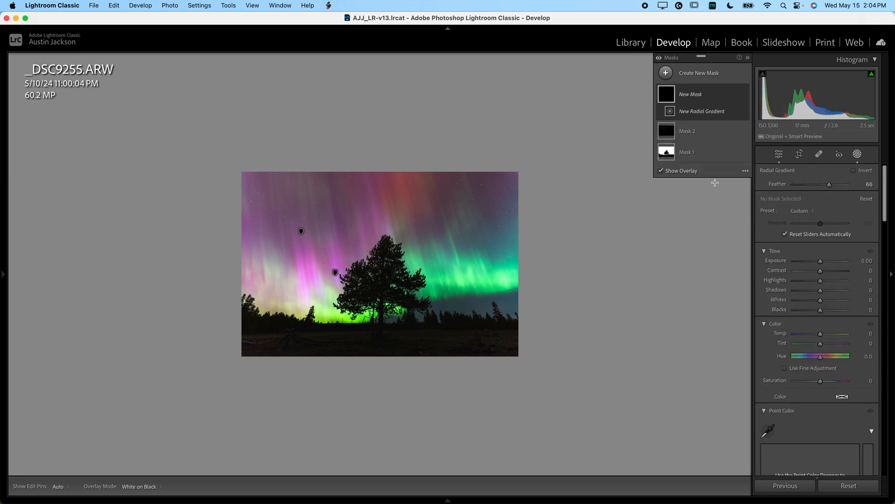
{"action": "mouse_move", "coordinate": [257, 183]}
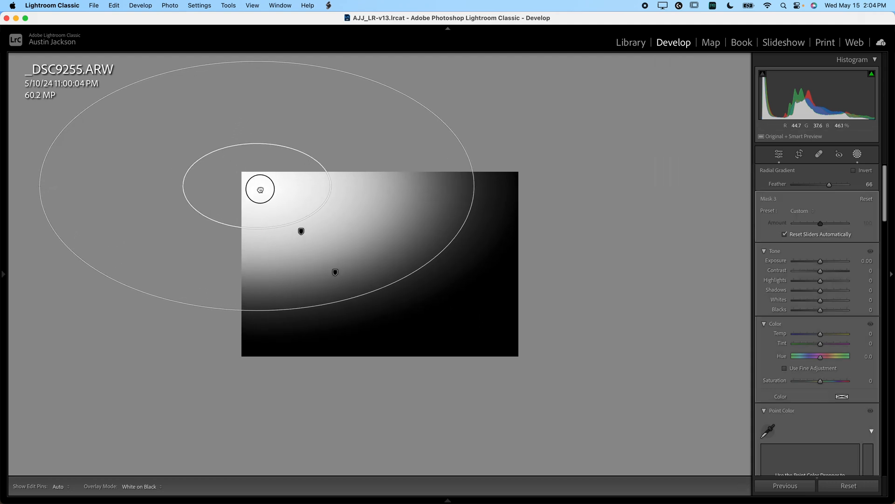
{"action": "left_click_drag", "start_coordinate": [260, 189], "coordinate": [391, 257]}
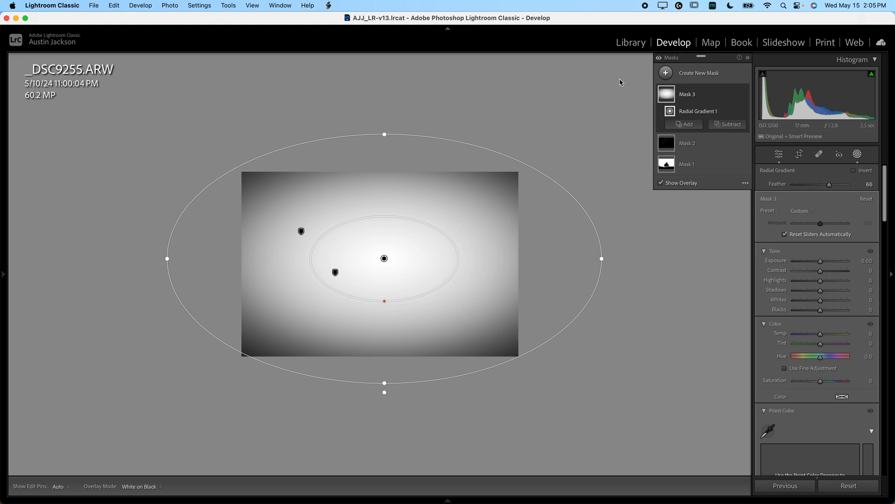
{"action": "mouse_move", "coordinate": [735, 96]}
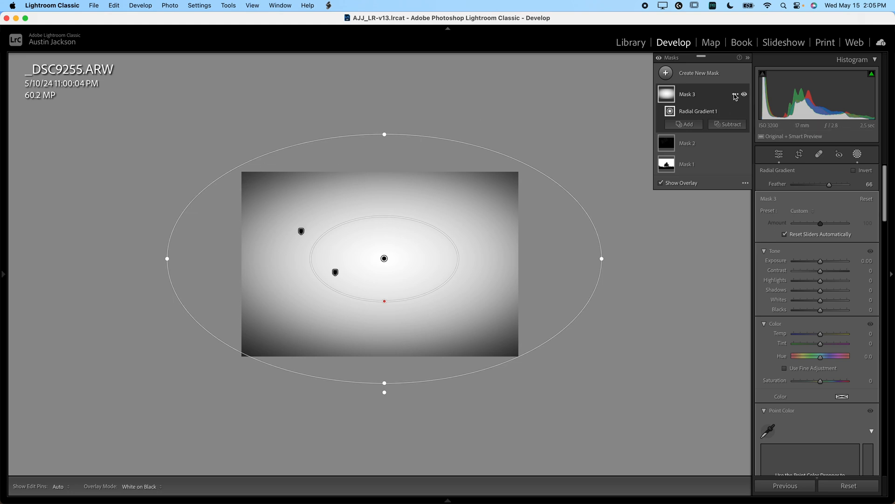
Step: Invert Mask 3 so it affects the edges and set its feather to 61
{"action": "left_click", "coordinate": [735, 94]}
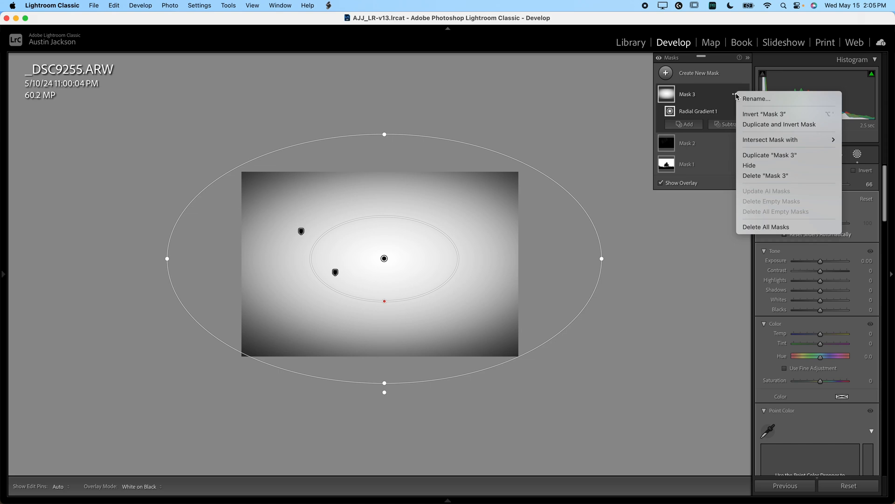
{"action": "mouse_move", "coordinate": [764, 113]}
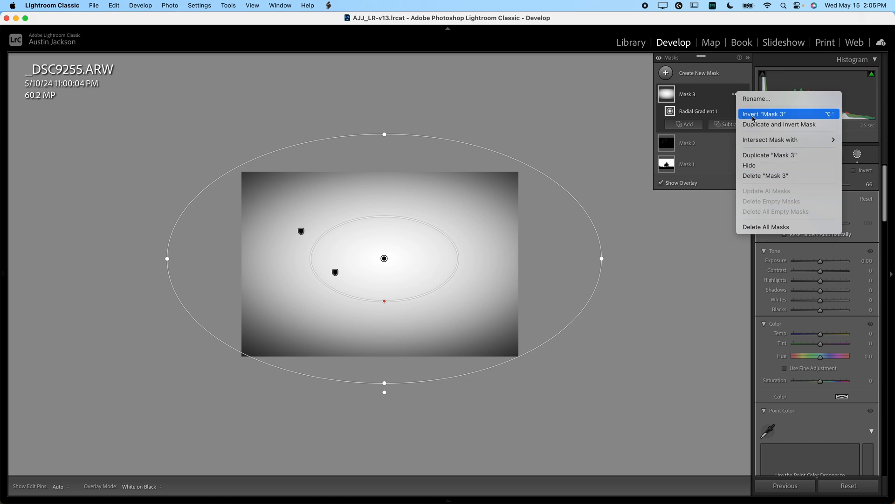
{"action": "left_click", "coordinate": [764, 114]}
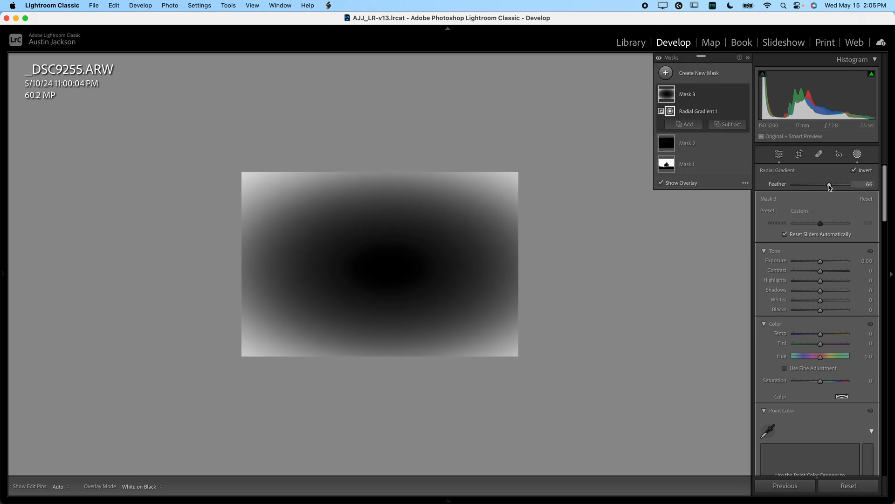
{"action": "left_click_drag", "start_coordinate": [828, 186], "coordinate": [821, 186]}
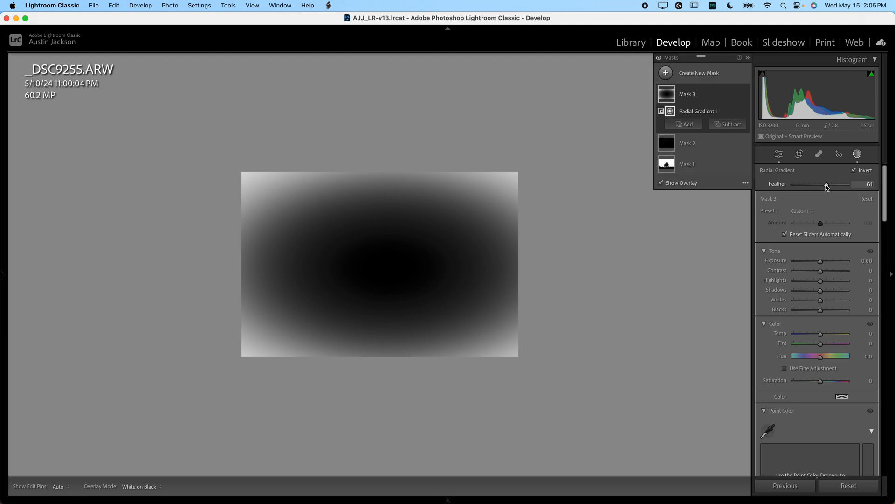
{"action": "mouse_move", "coordinate": [828, 215]}
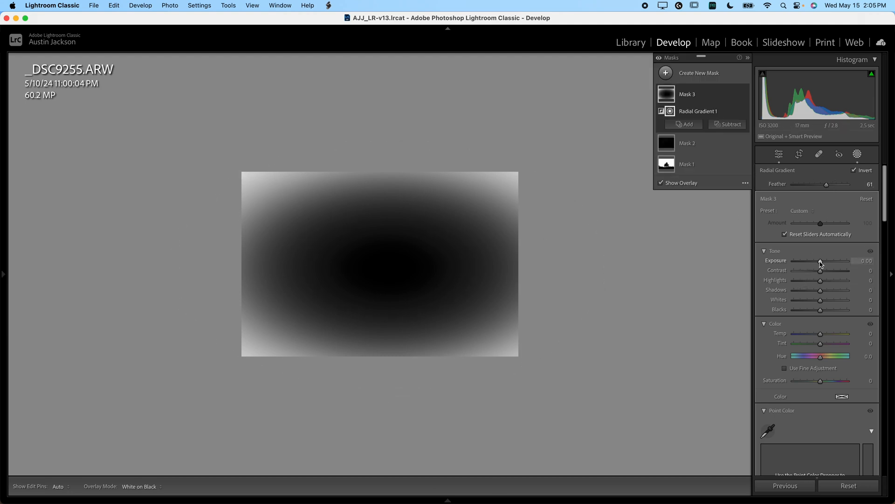
Step: Darken the vignette edges to −1.16 exposure and stretch the ellipse wider than the photo
{"action": "left_click_drag", "start_coordinate": [821, 260], "coordinate": [813, 260]}
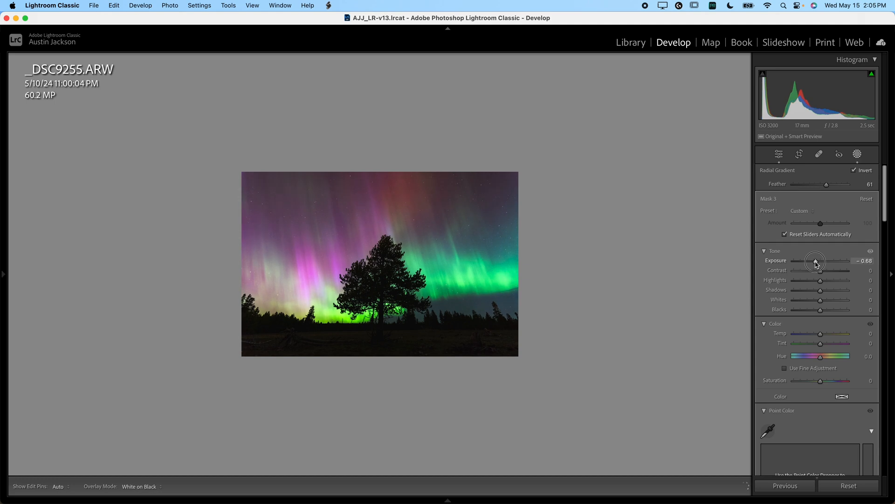
{"action": "left_click_drag", "start_coordinate": [815, 261], "coordinate": [812, 261]}
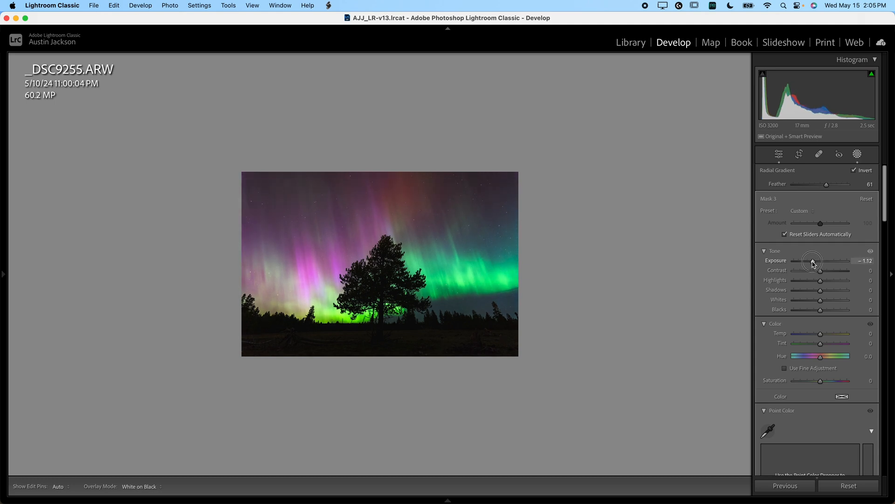
{"action": "left_click_drag", "start_coordinate": [817, 265], "coordinate": [816, 266]}
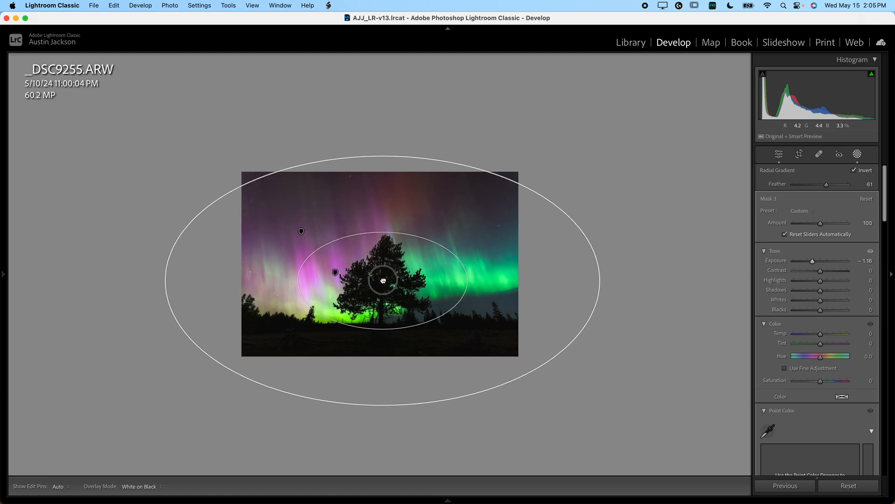
{"action": "left_click_drag", "start_coordinate": [383, 280], "coordinate": [388, 253]}
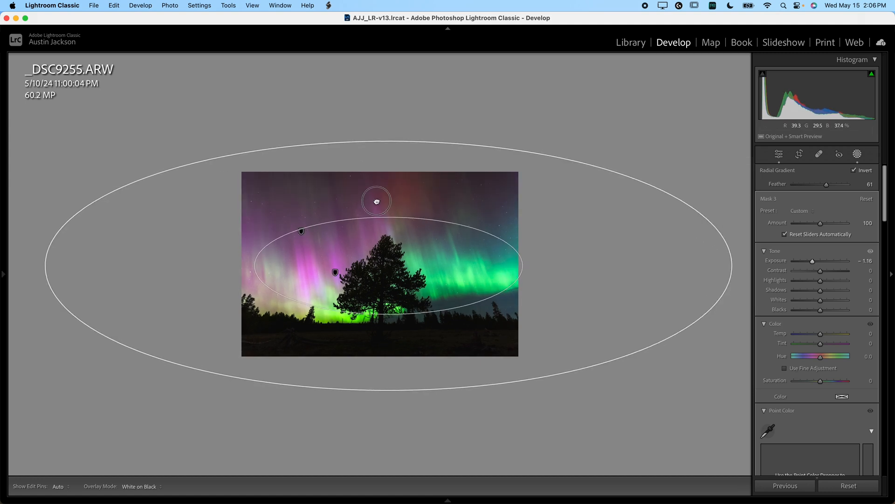
{"action": "left_click_drag", "start_coordinate": [375, 201], "coordinate": [372, 194]}
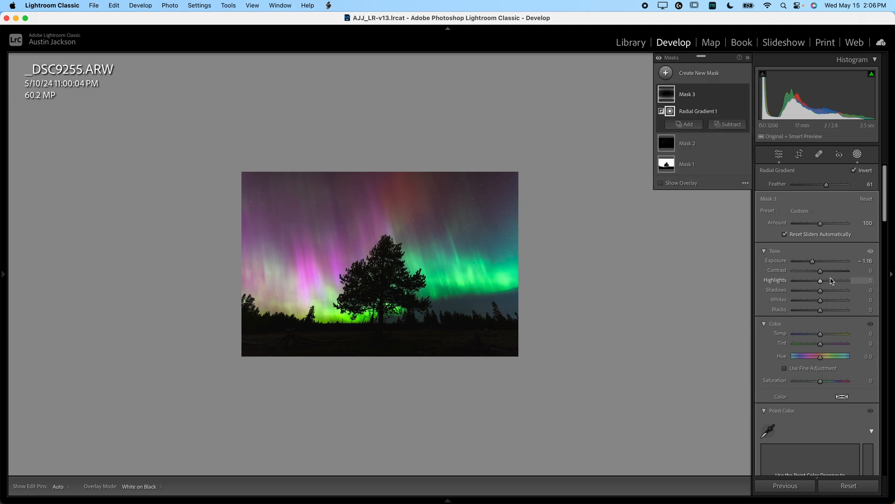
{"action": "mouse_move", "coordinate": [750, 199]}
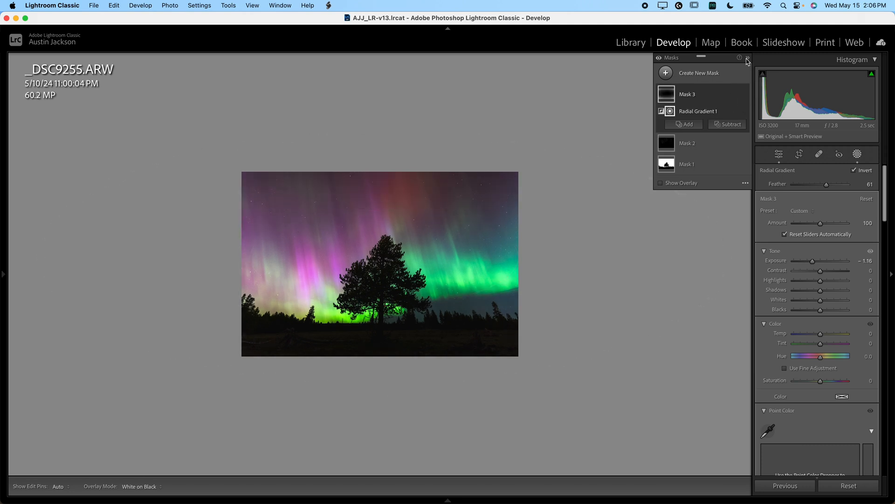
Step: Leave the masking tools and scroll to Detail > Noise Reduction for the whole photo
{"action": "left_click", "coordinate": [748, 57]}
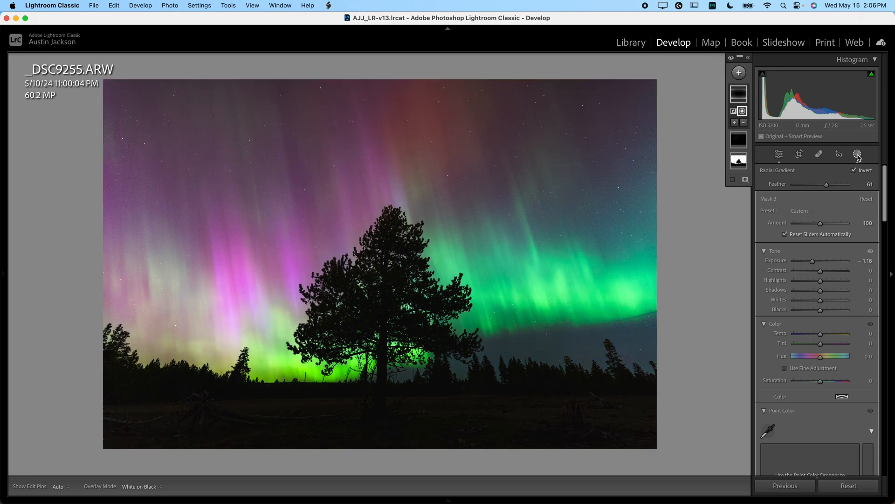
{"action": "left_click", "coordinate": [778, 154]}
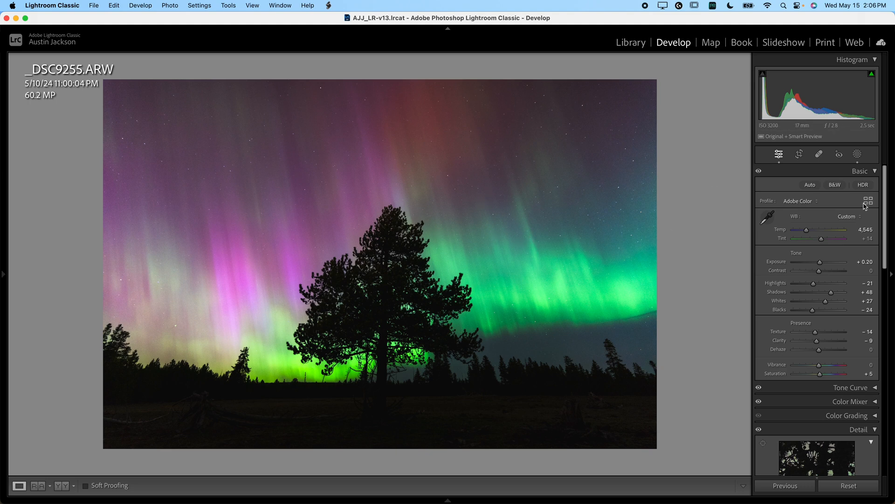
{"action": "mouse_move", "coordinate": [862, 130]}
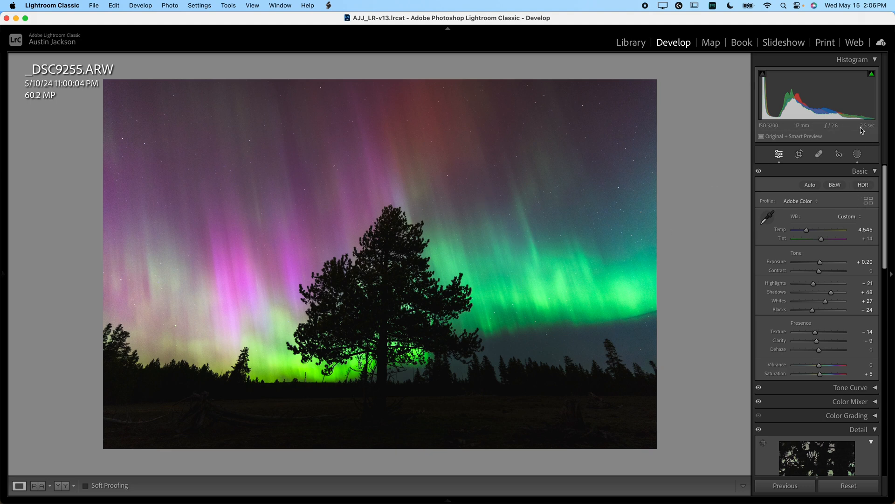
{"action": "mouse_move", "coordinate": [771, 127]}
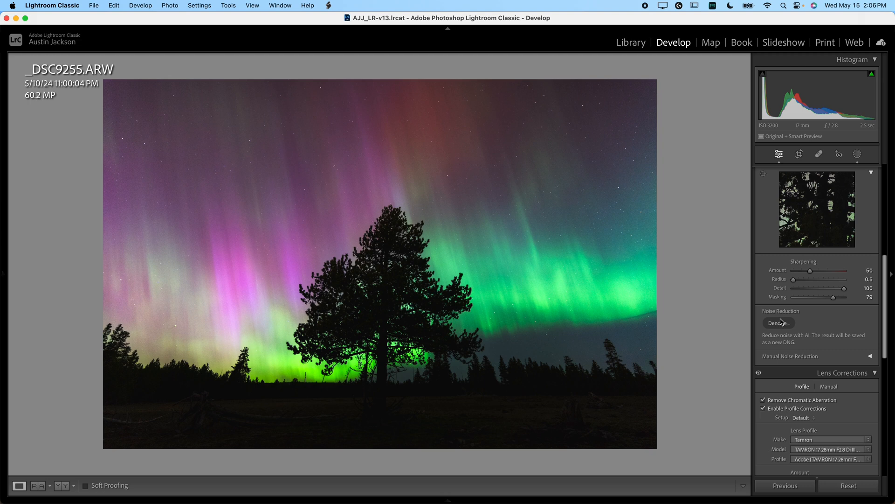
{"action": "mouse_move", "coordinate": [519, 235]}
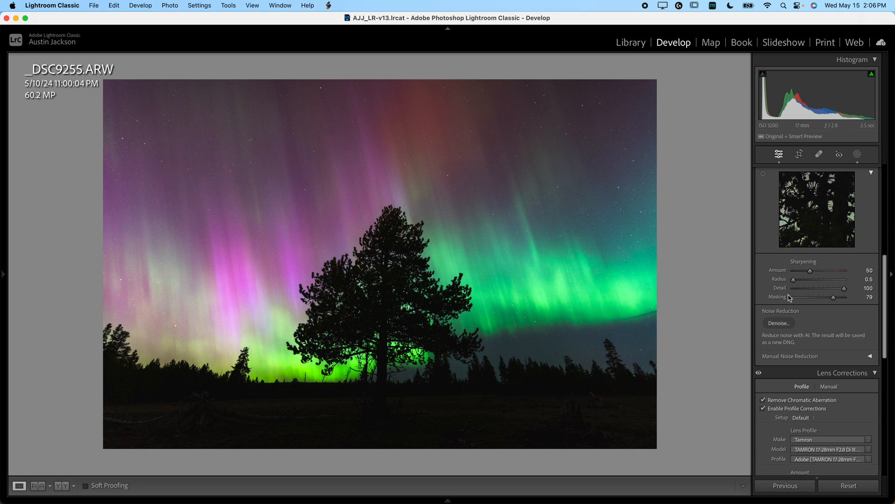
{"action": "mouse_move", "coordinate": [497, 145]}
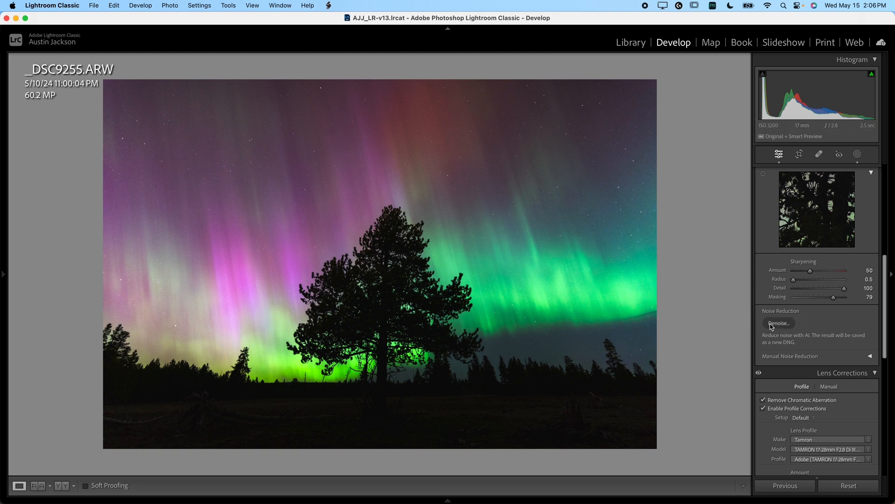
{"action": "left_click", "coordinate": [779, 323]}
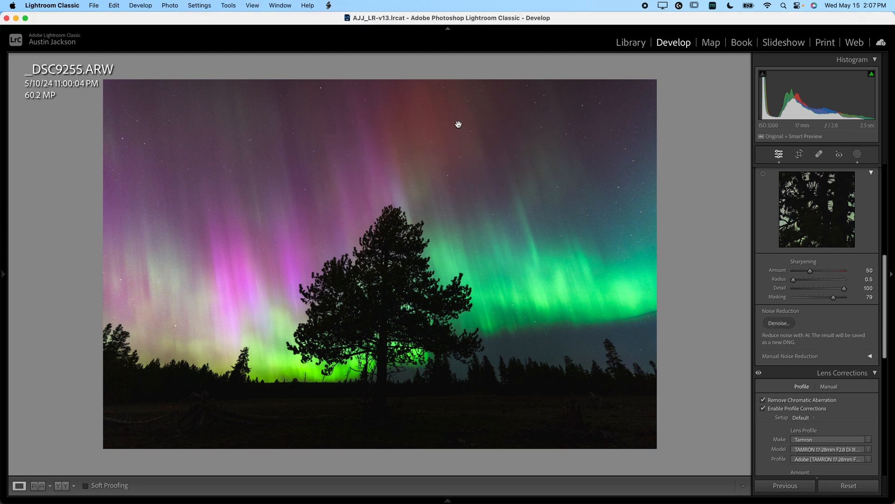
Step: Start Denoise and compare the Enhance preview with and without denoising
{"action": "left_click", "coordinate": [779, 323]}
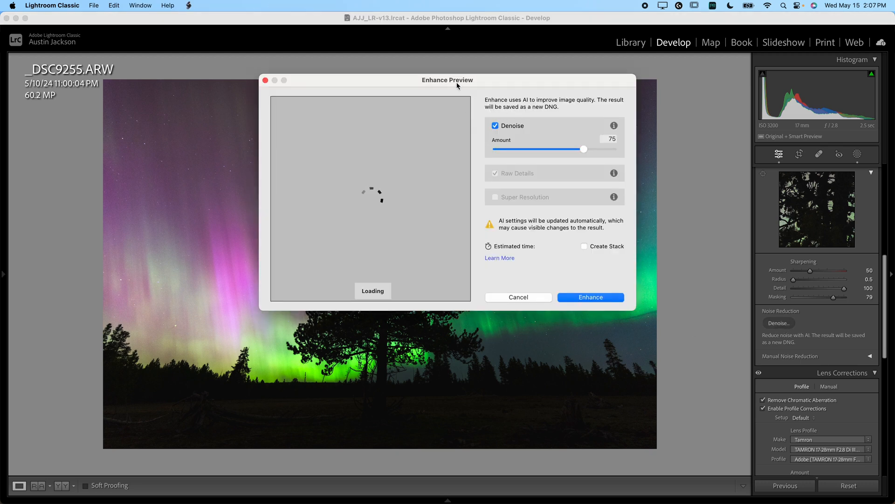
{"action": "left_click_drag", "start_coordinate": [447, 79], "coordinate": [616, 91]}
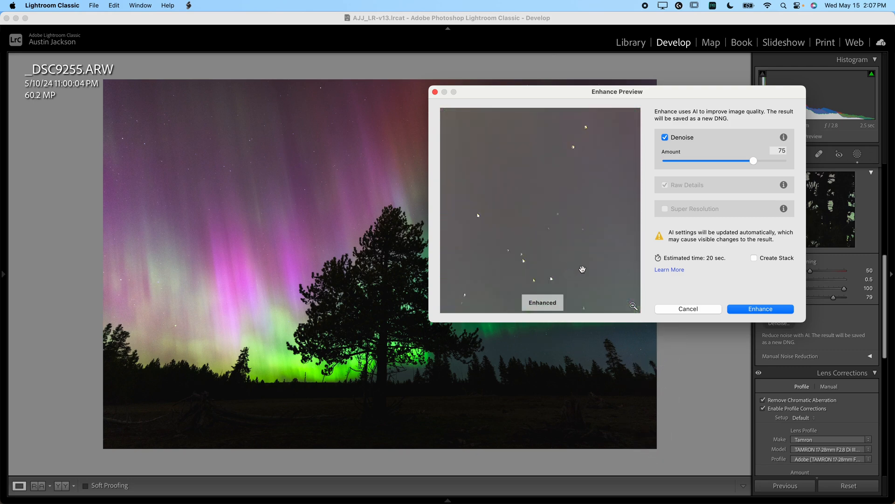
{"action": "left_click", "coordinate": [567, 233]}
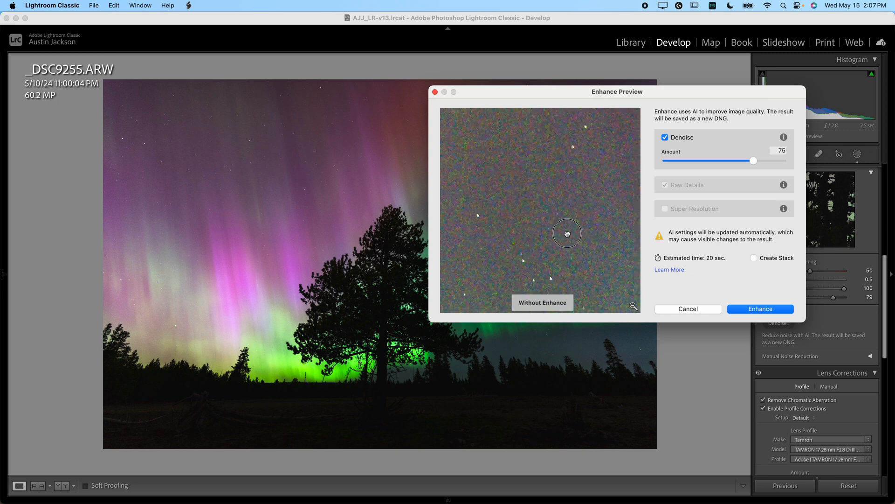
{"action": "left_click", "coordinate": [543, 302]}
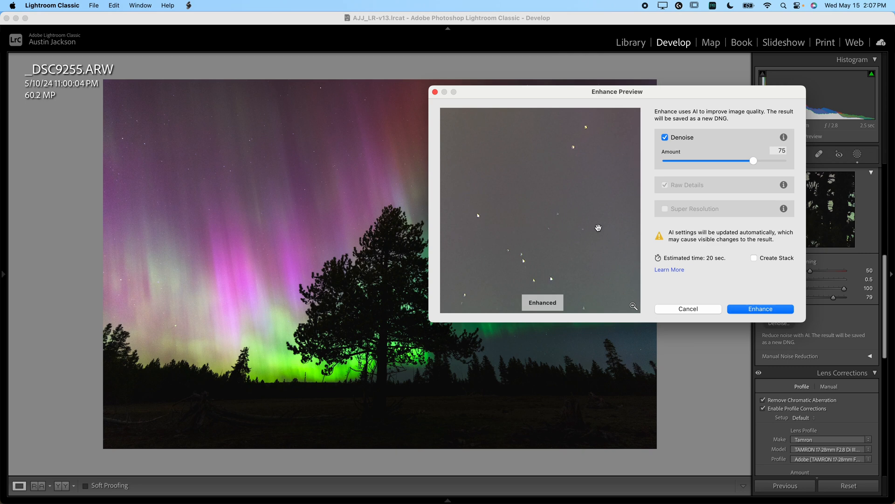
Step: Lower the Denoise amount from 75 to 65 and run Enhance to create the DNG
{"action": "left_click_drag", "start_coordinate": [754, 161], "coordinate": [739, 160]}
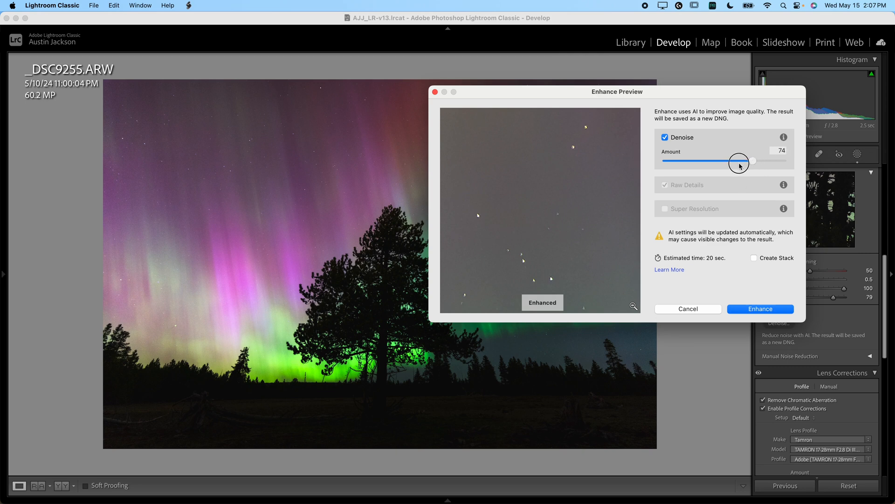
{"action": "left_click_drag", "start_coordinate": [739, 160], "coordinate": [742, 160]}
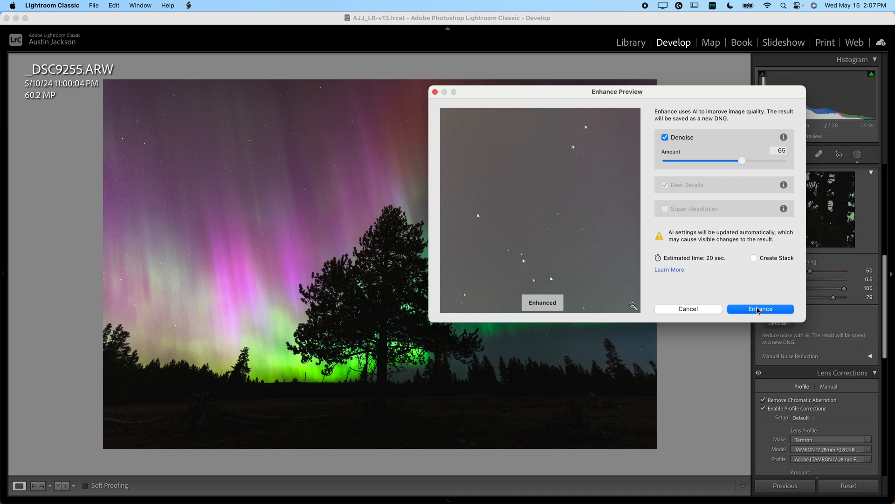
{"action": "left_click", "coordinate": [761, 309]}
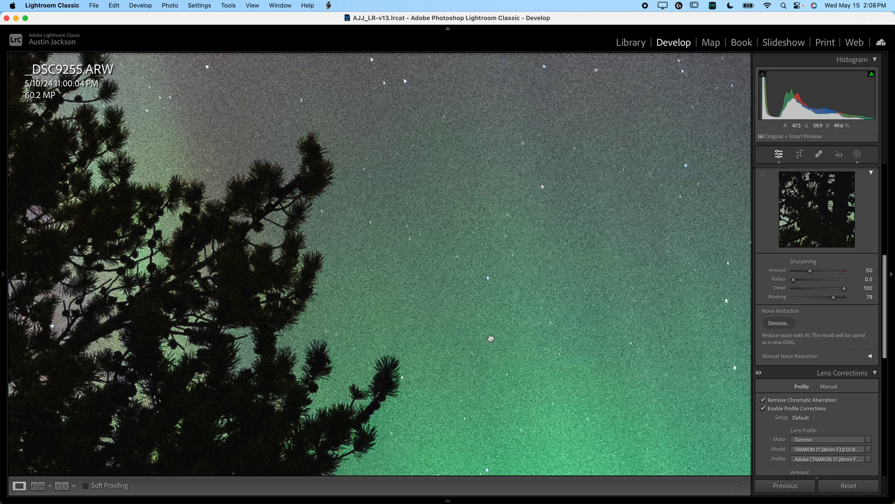
Step: Zoom into the new _DSC9255-Enhanced-NR.dng to check the denoised sky up close
{"action": "left_click", "coordinate": [779, 323]}
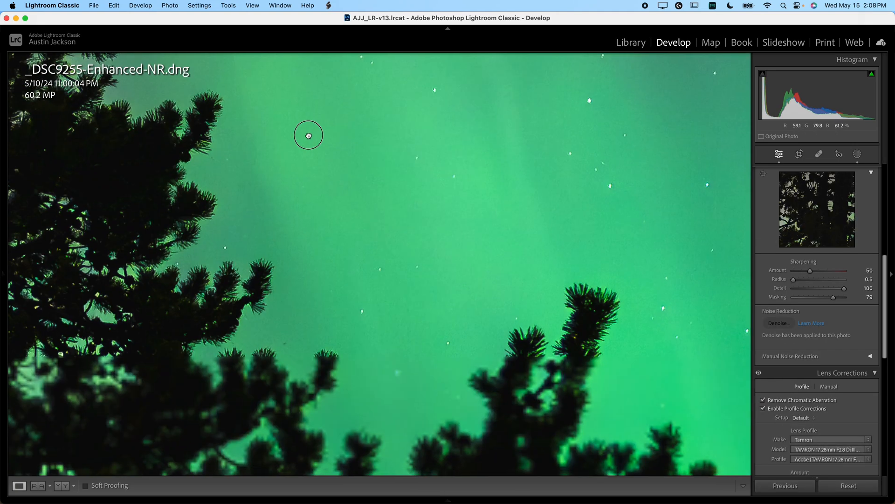